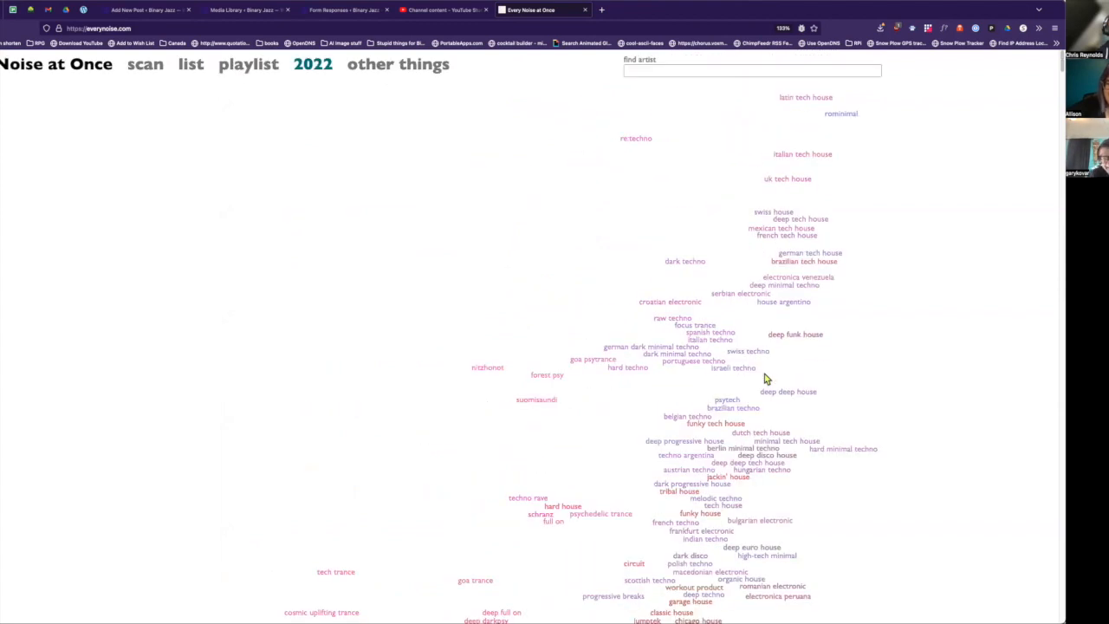
# Scroll the genre map down past the electronic genres
pyautogui.scroll(-3)
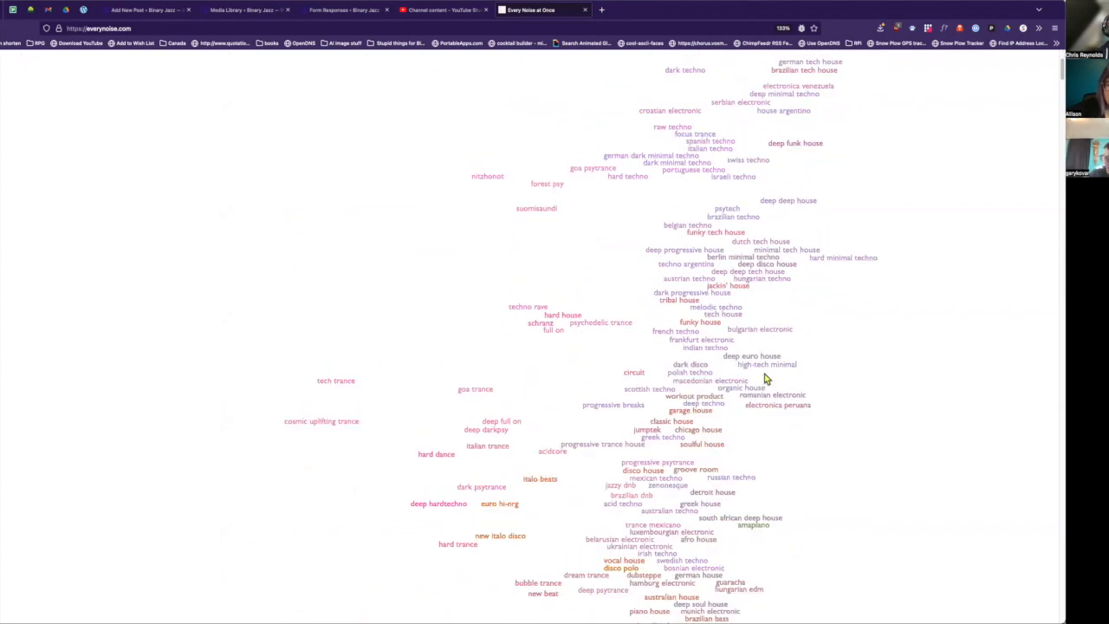
pyautogui.scroll(-3)
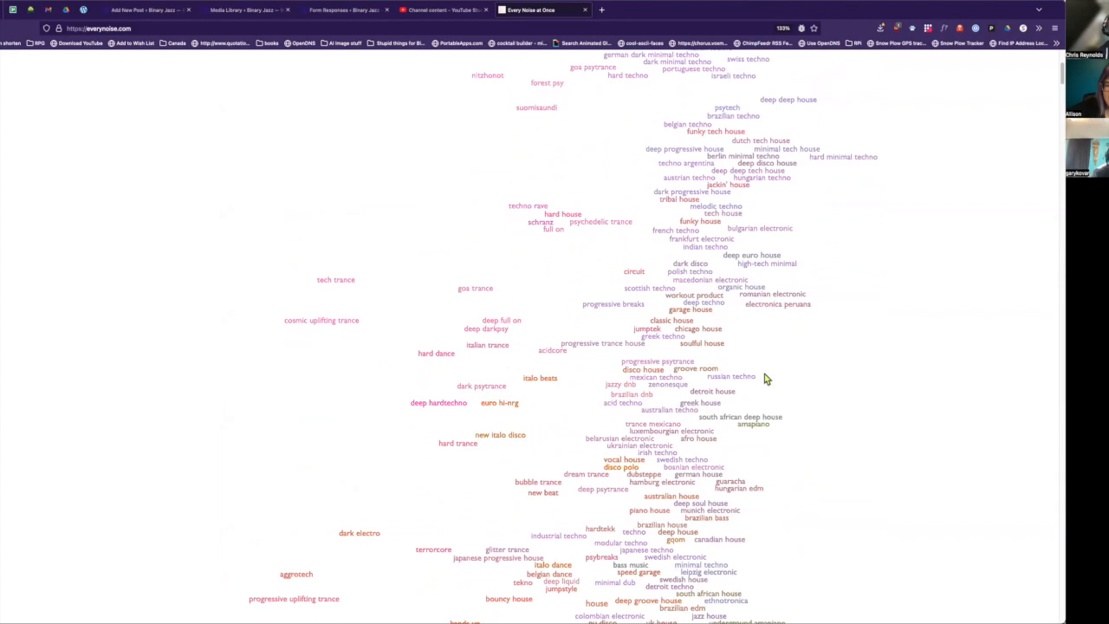
pyautogui.scroll(-3)
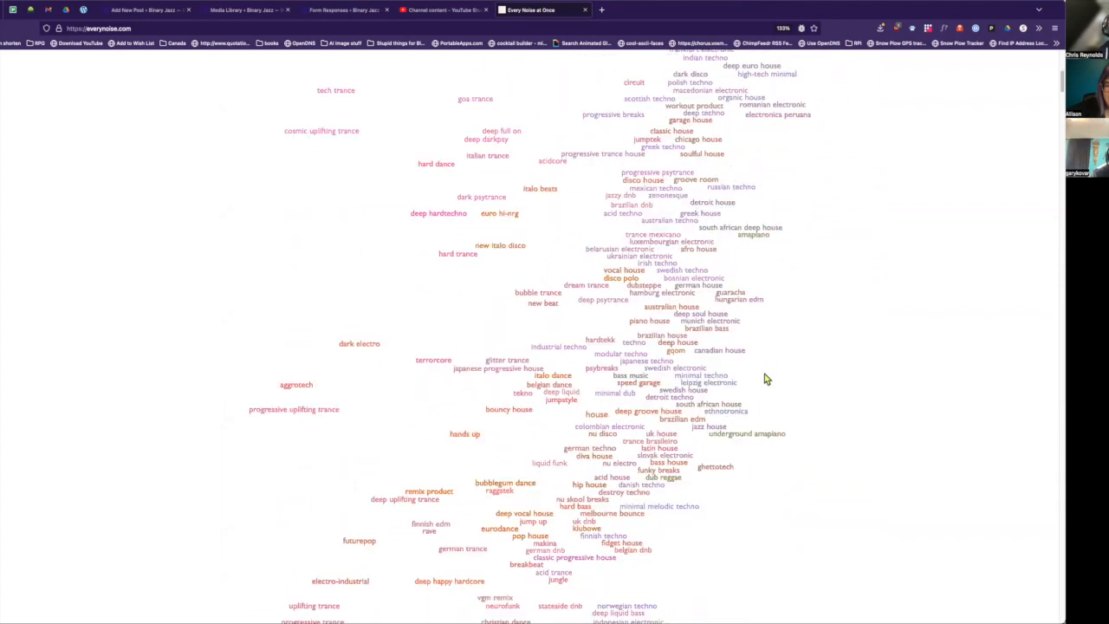
pyautogui.scroll(-3)
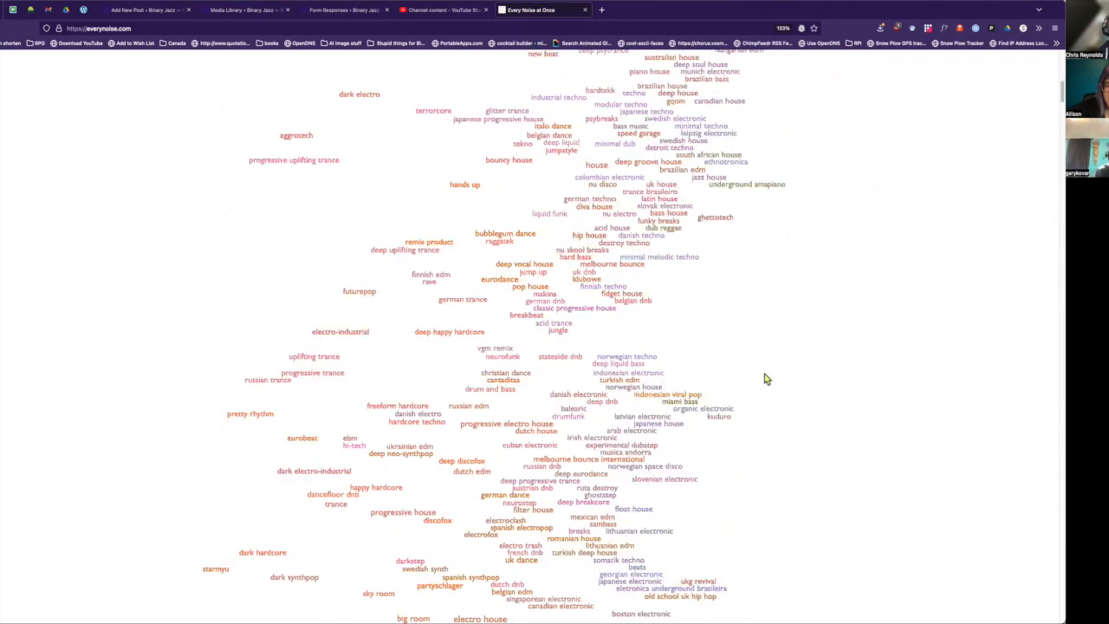
pyautogui.scroll(-3)
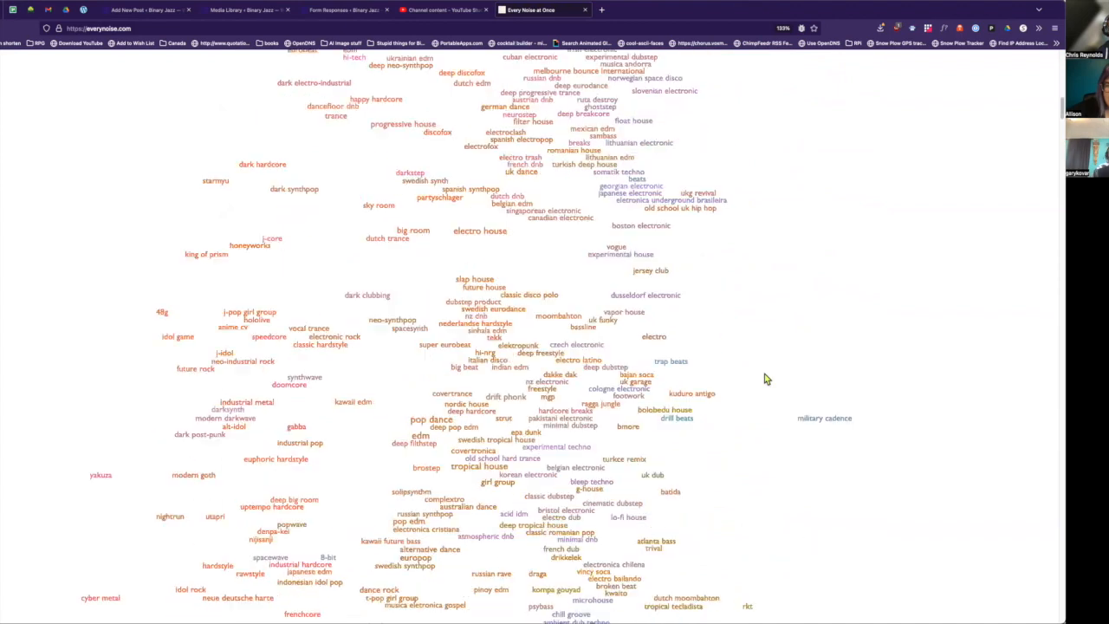
pyautogui.scroll(-3)
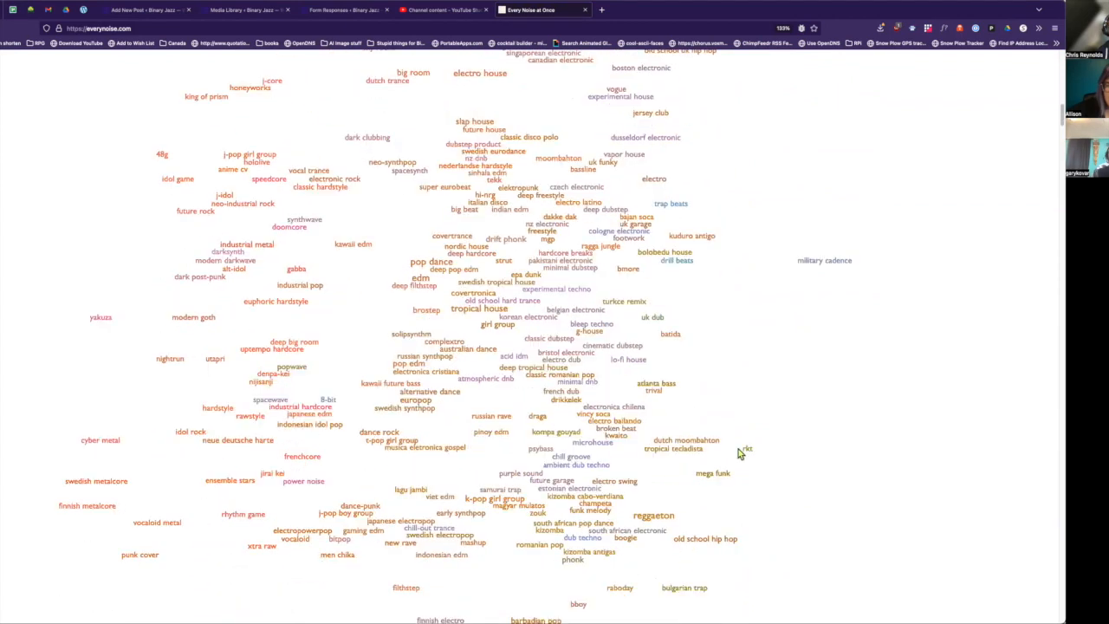
pyautogui.scroll(-3)
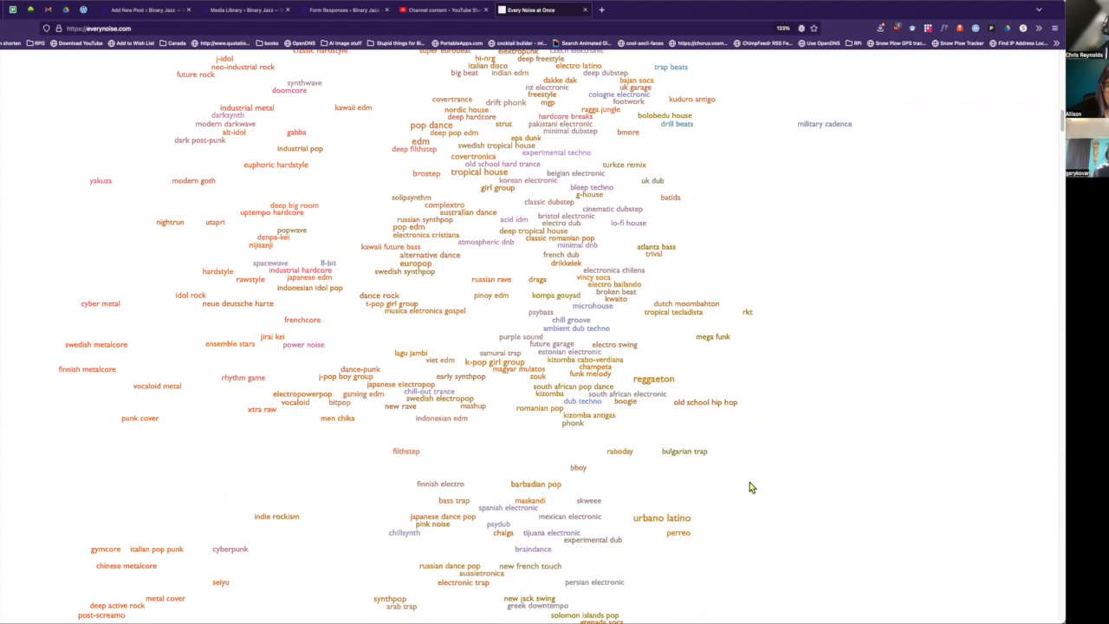
pyautogui.scroll(-3)
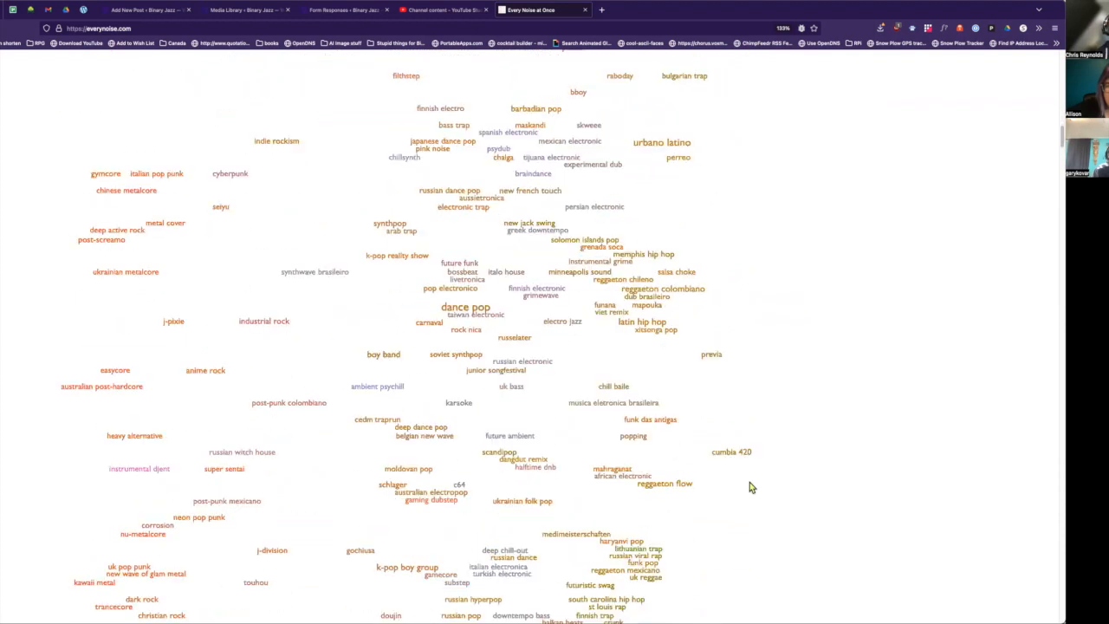
pyautogui.scroll(-3)
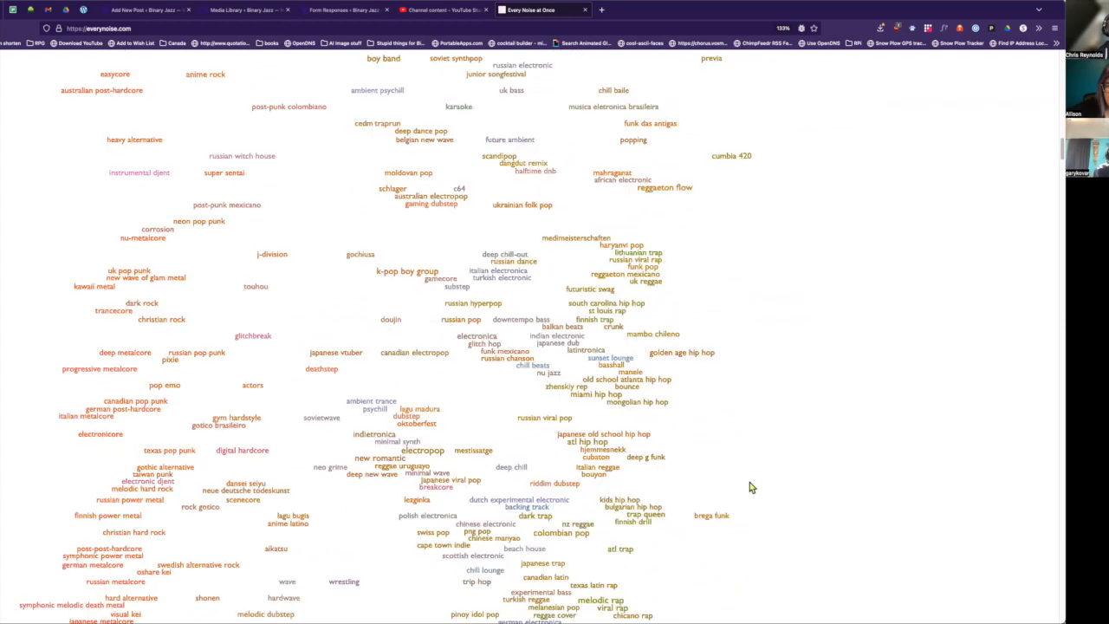
pyautogui.scroll(-3)
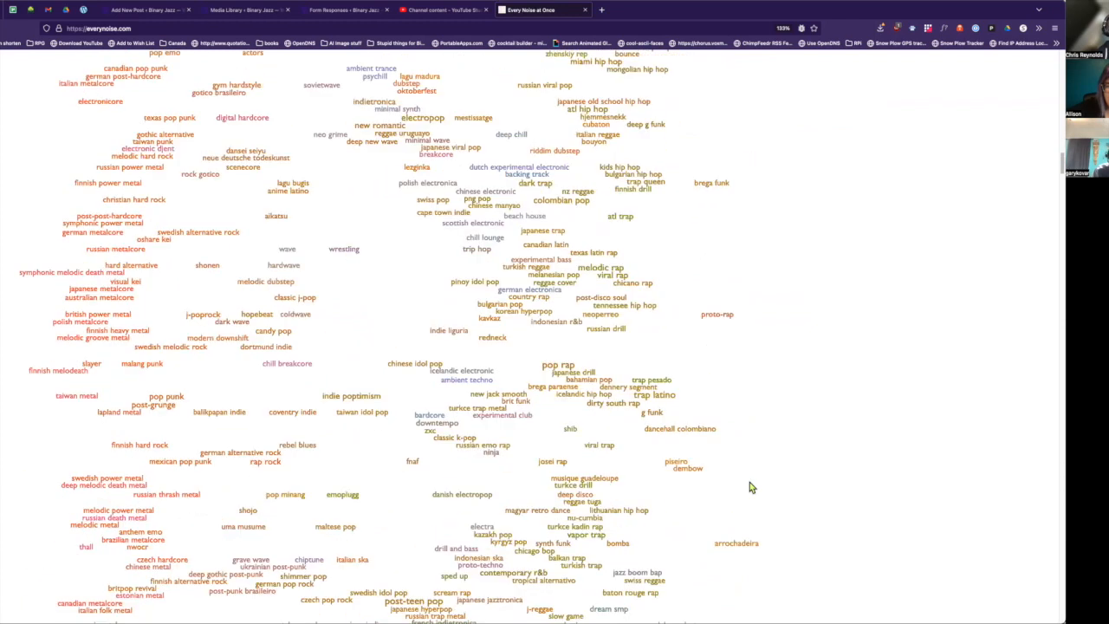
pyautogui.scroll(-3)
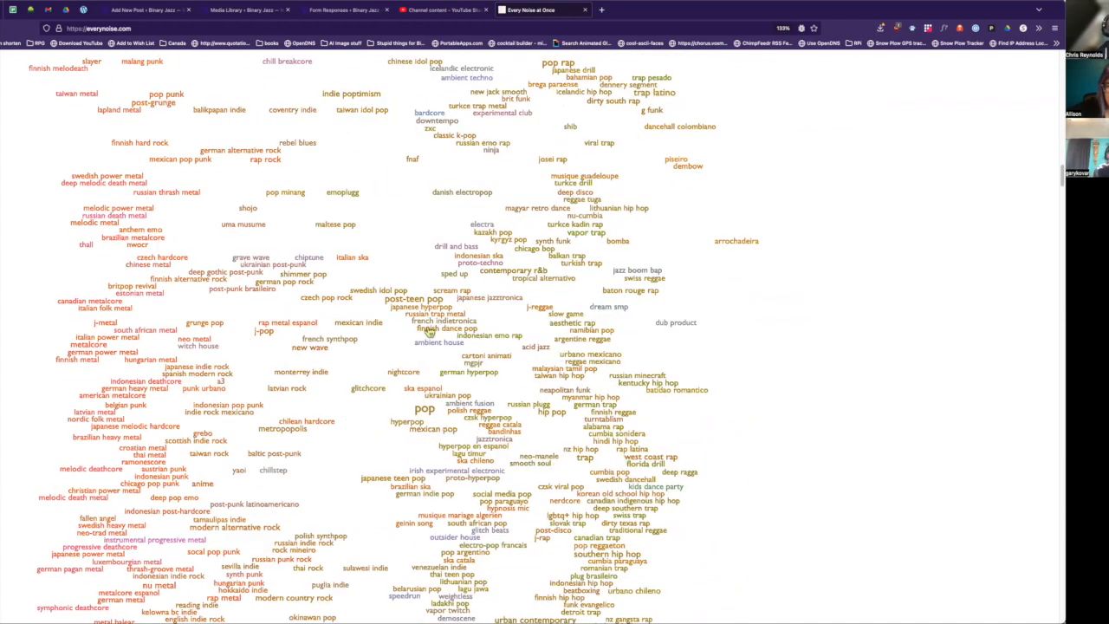
pyautogui.moveTo(302, 312)
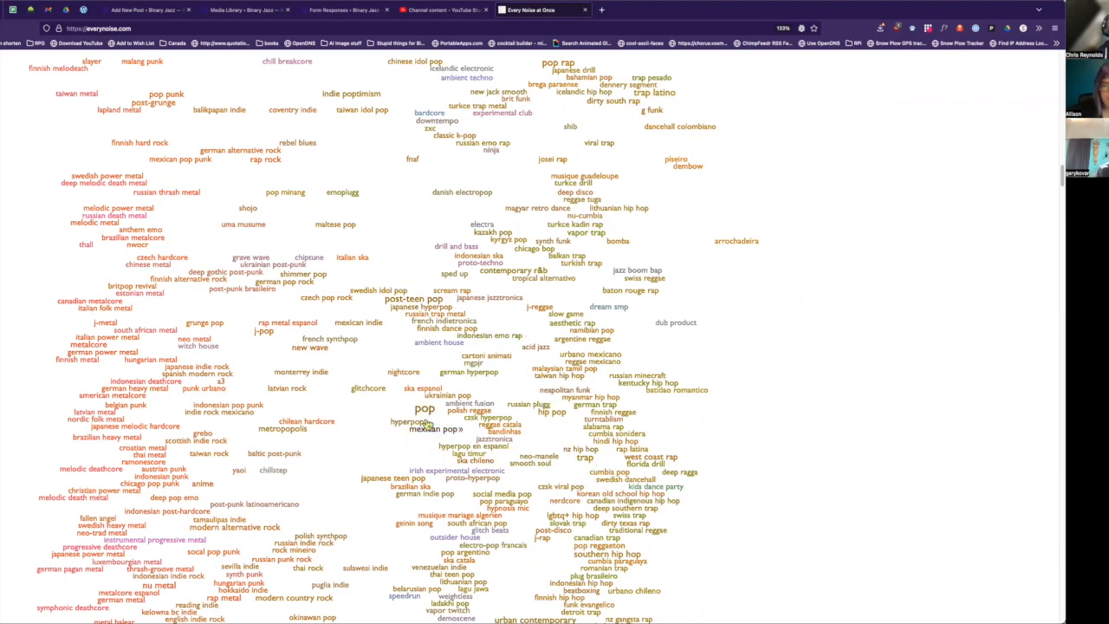
# Keep scrolling down through the reggaeton, Latin and dance pop regions
pyautogui.scroll(3)
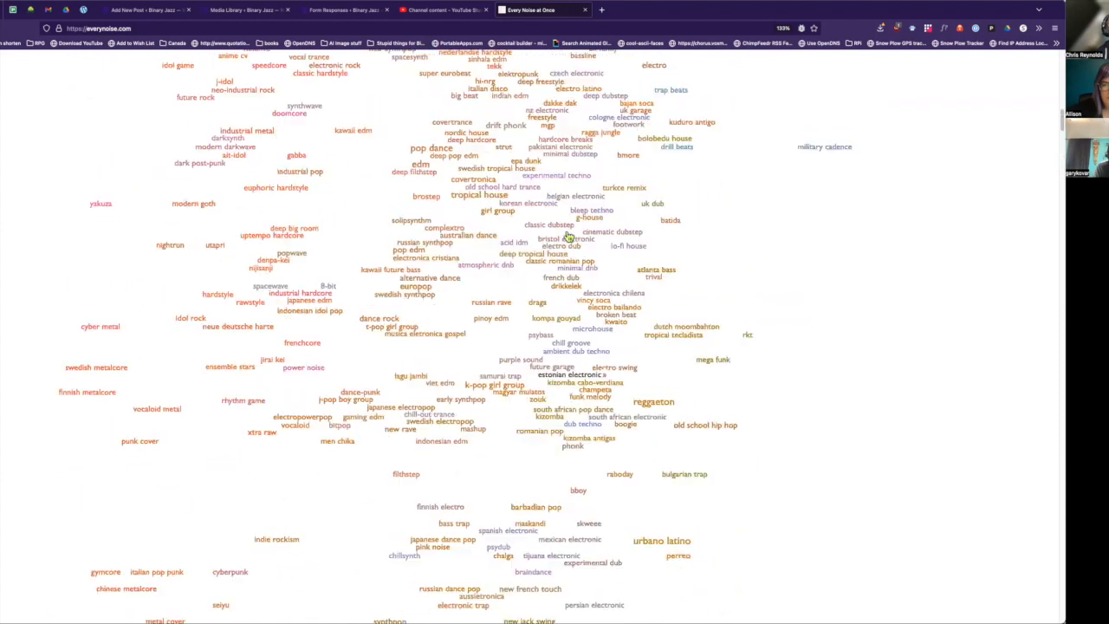
pyautogui.scroll(-3)
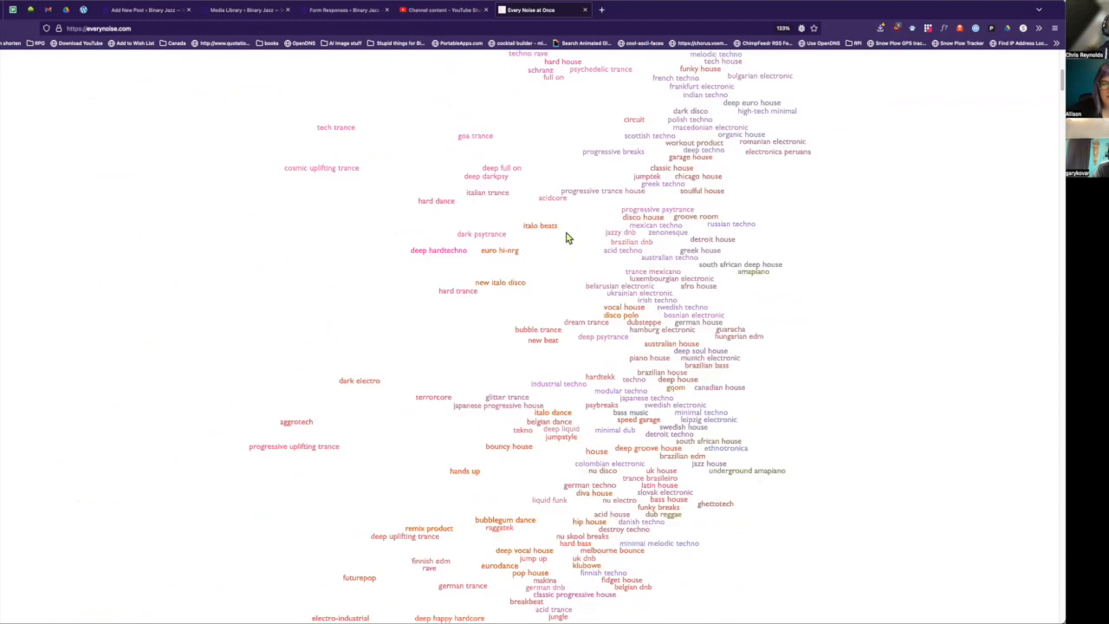
pyautogui.scroll(-3)
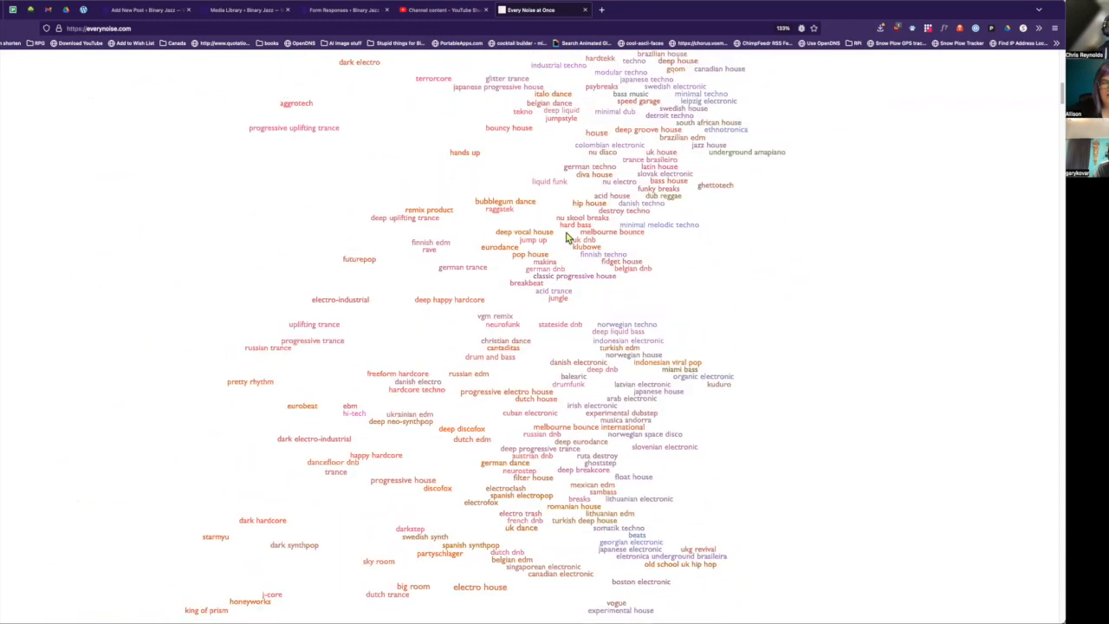
pyautogui.scroll(-3)
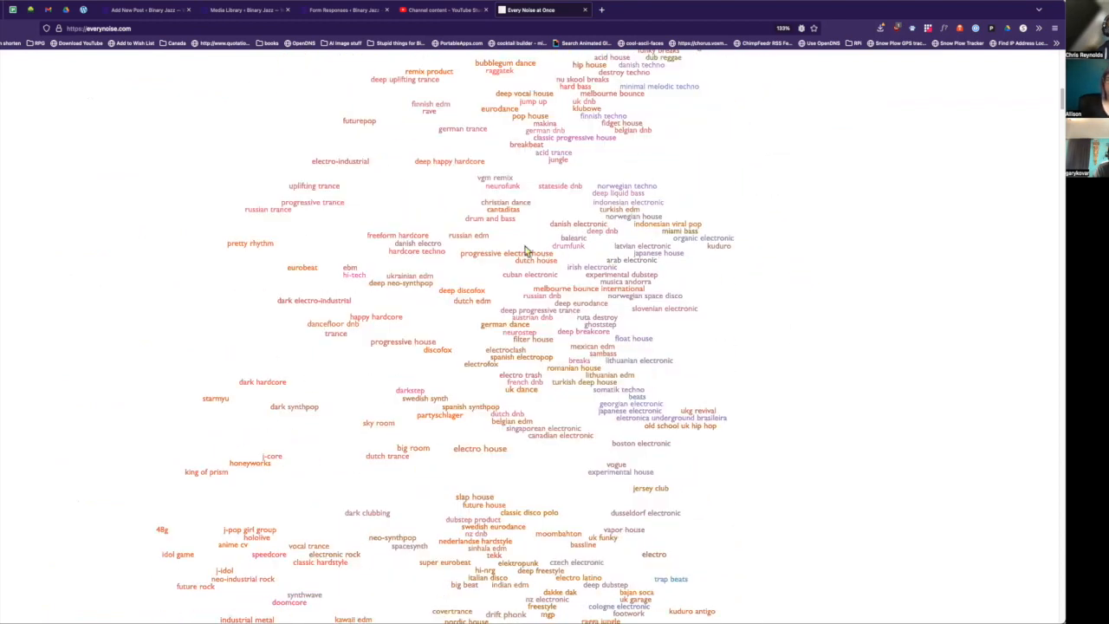
pyautogui.scroll(-3)
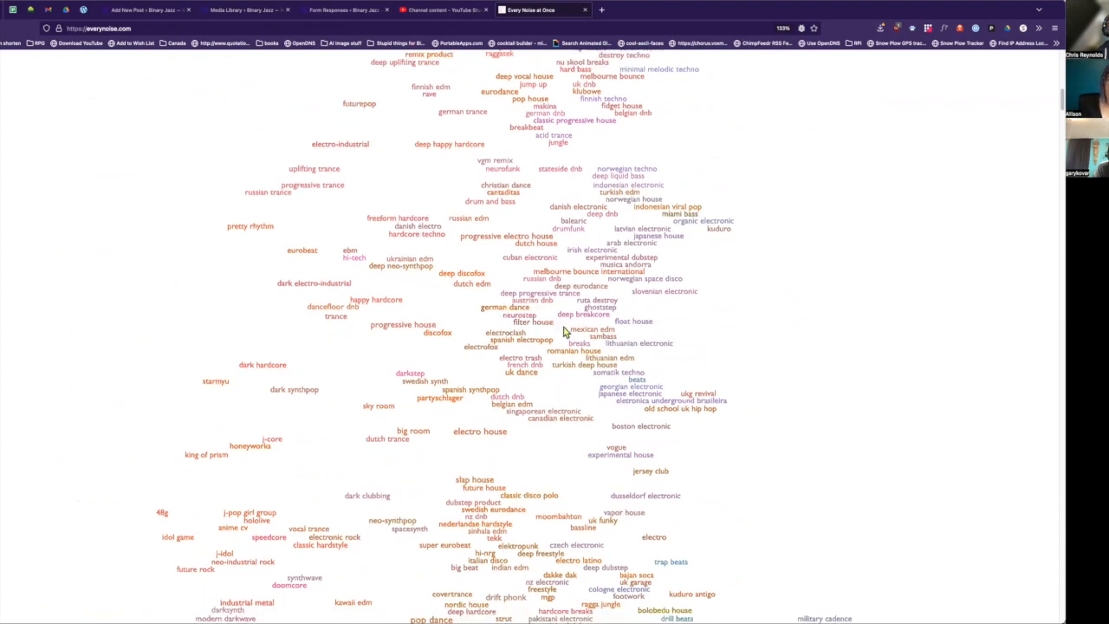
pyautogui.scroll(3)
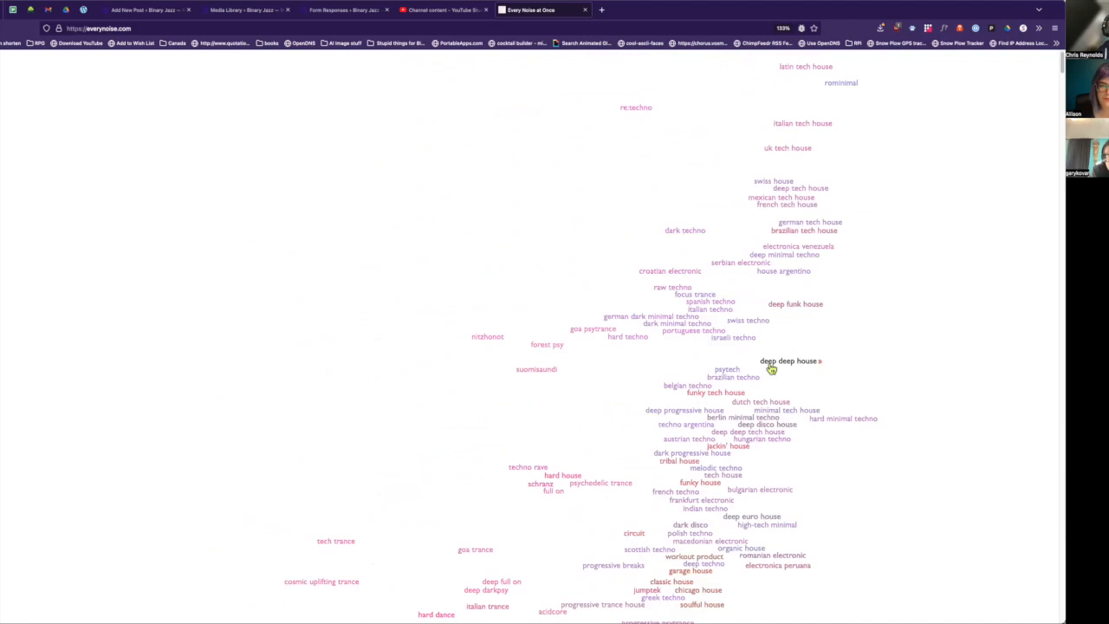
pyautogui.scroll(-3)
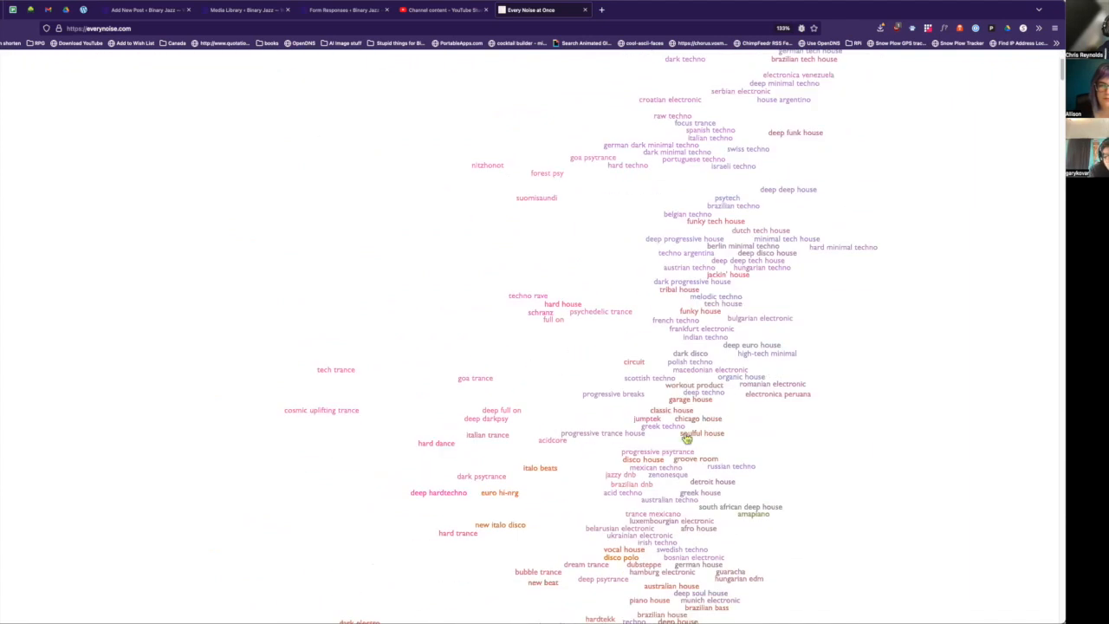
pyautogui.scroll(-3)
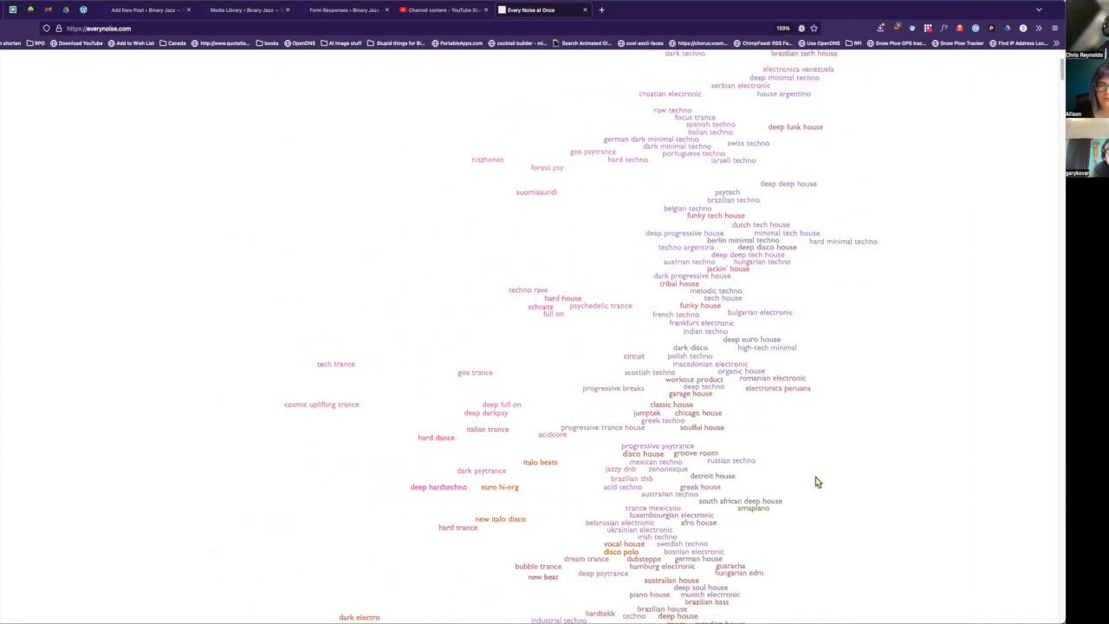
pyautogui.scroll(-3)
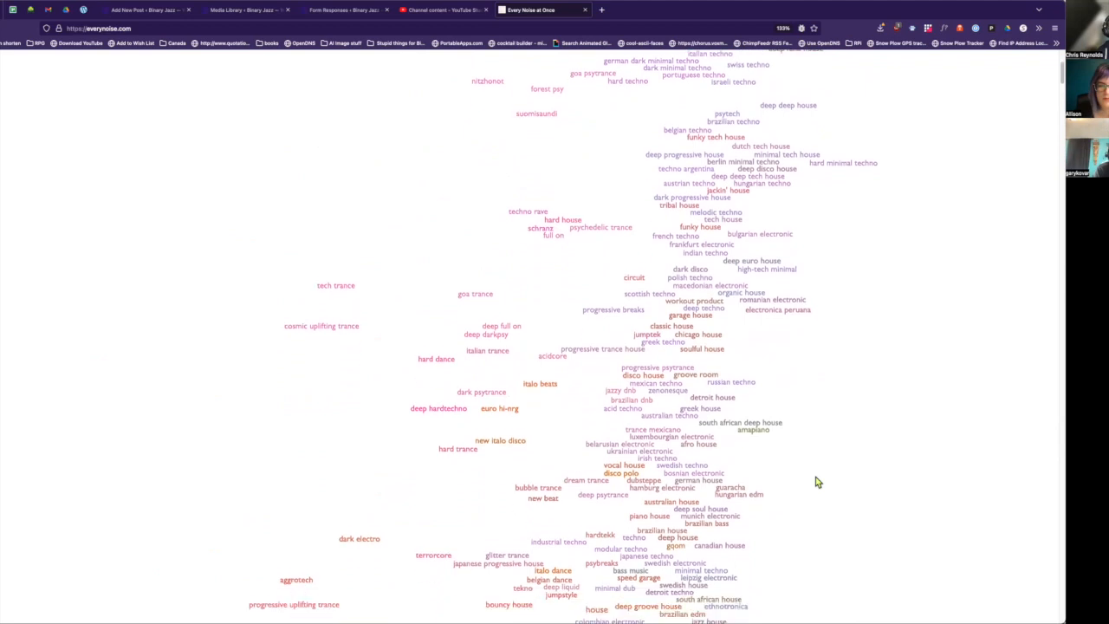
pyautogui.scroll(-3)
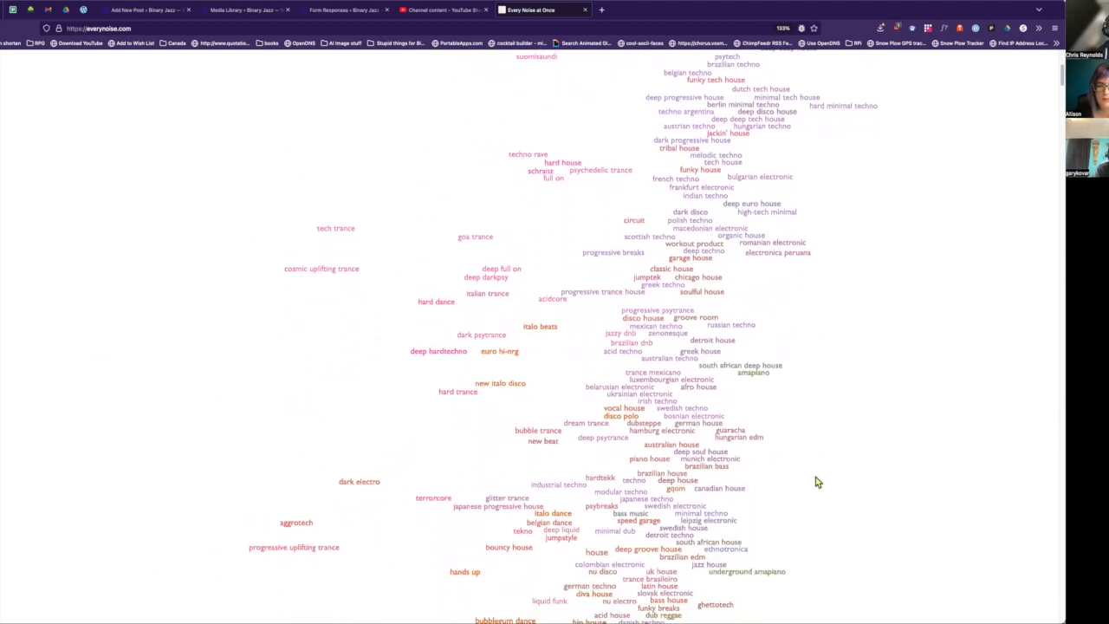
pyautogui.scroll(-3)
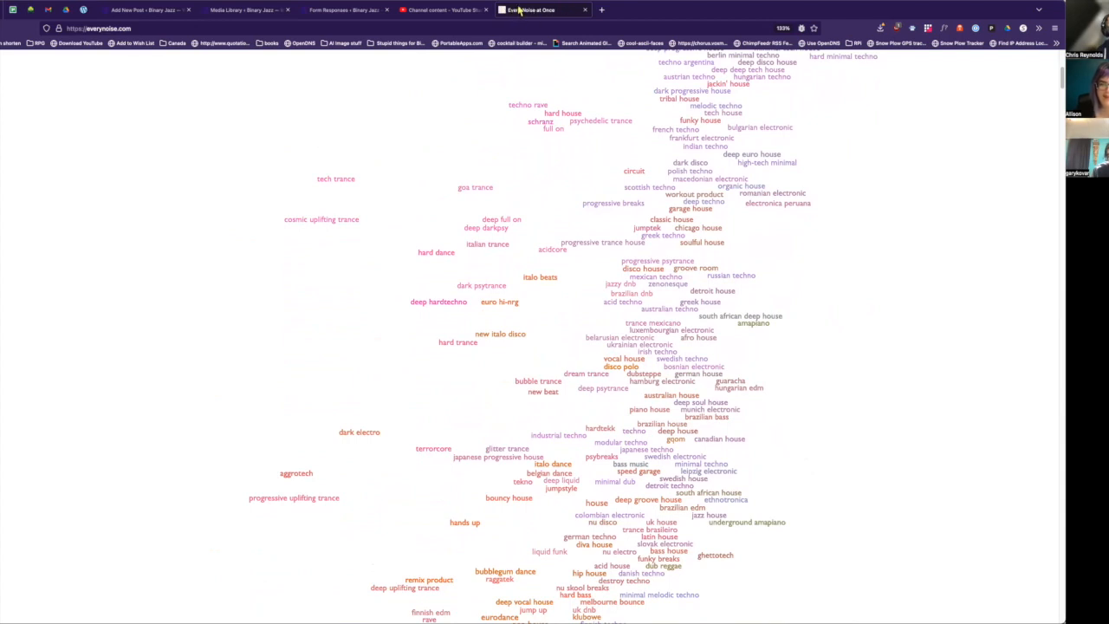
pyautogui.moveTo(541, 73)
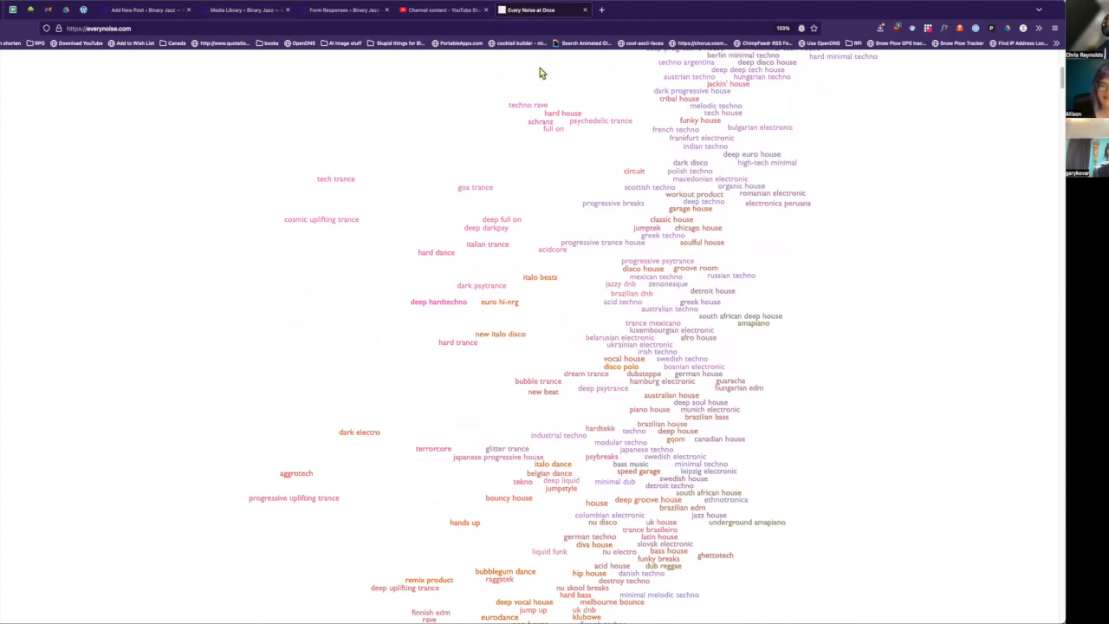
pyautogui.moveTo(449, 302)
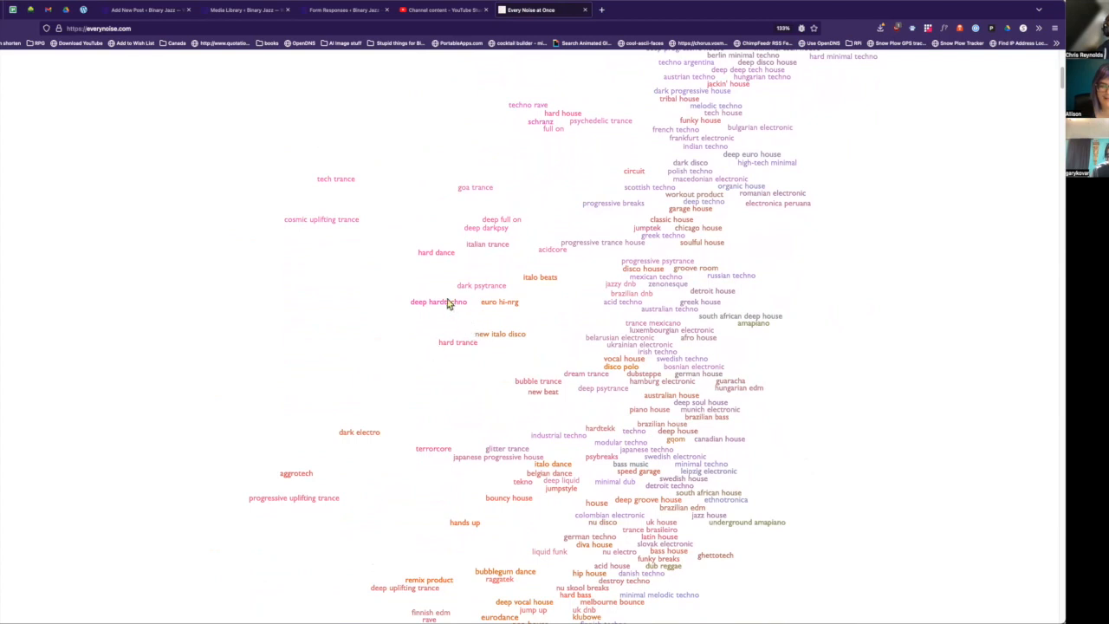
pyautogui.moveTo(410, 286)
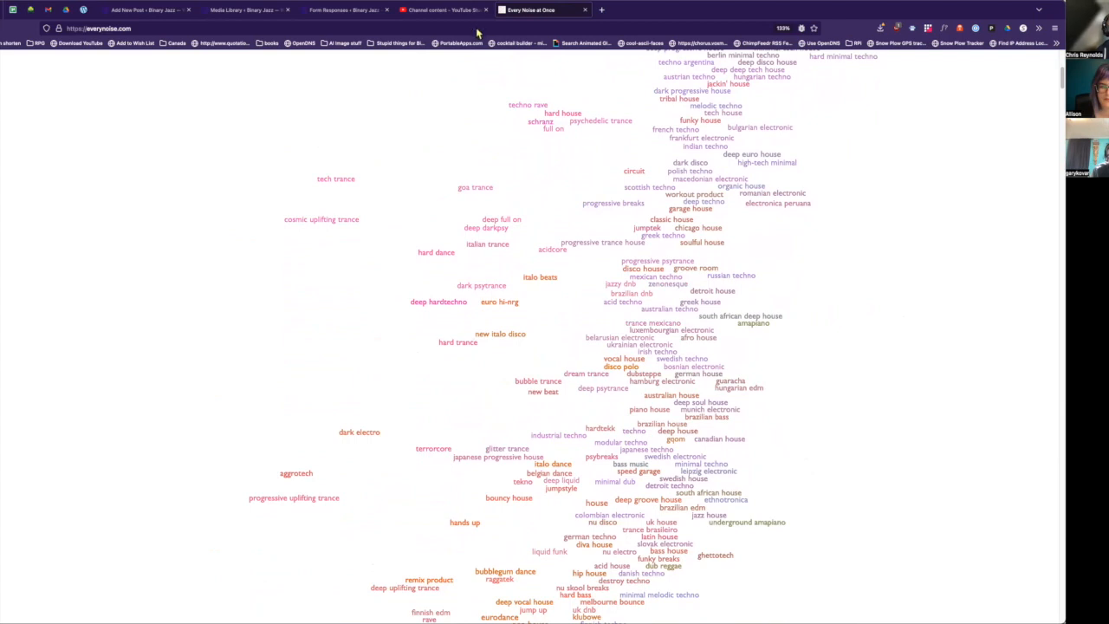
pyautogui.moveTo(449, 180)
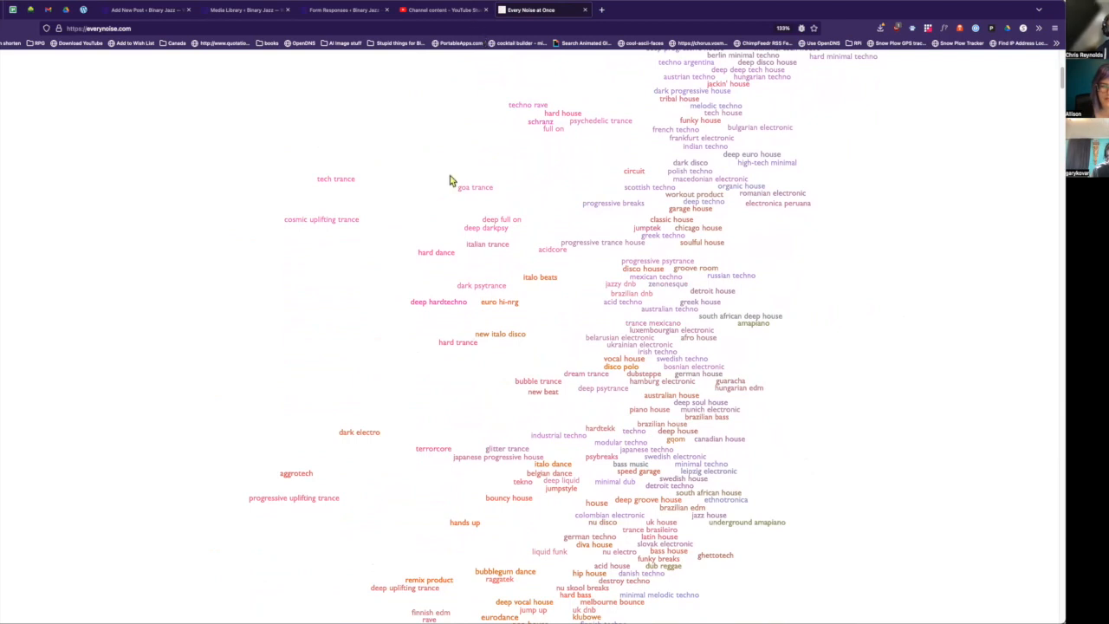
pyautogui.moveTo(765, 429)
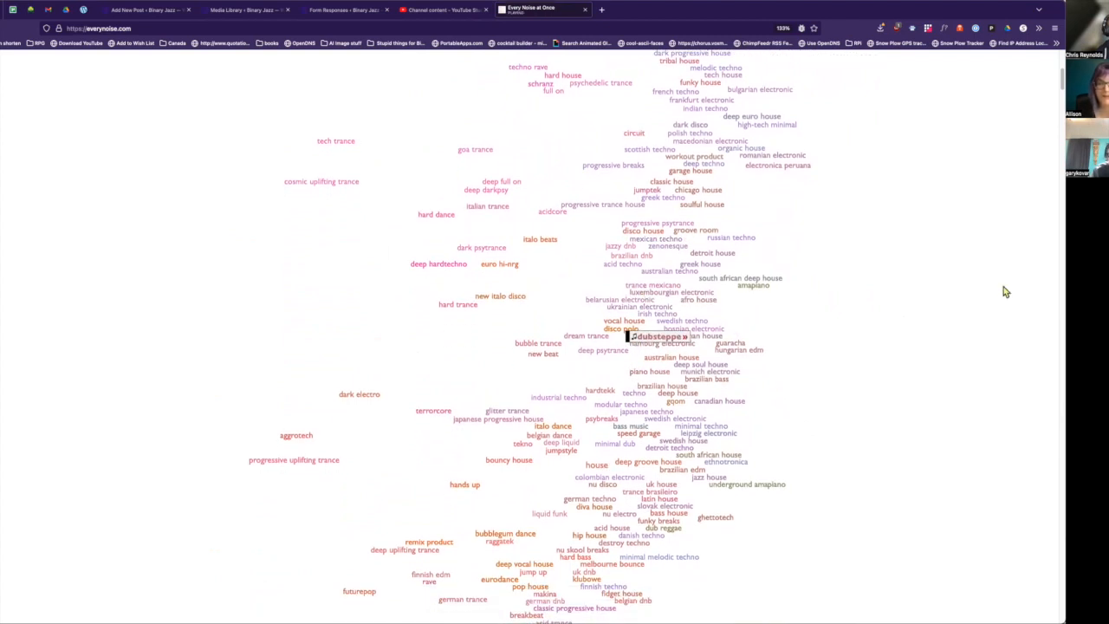
pyautogui.moveTo(1003, 312)
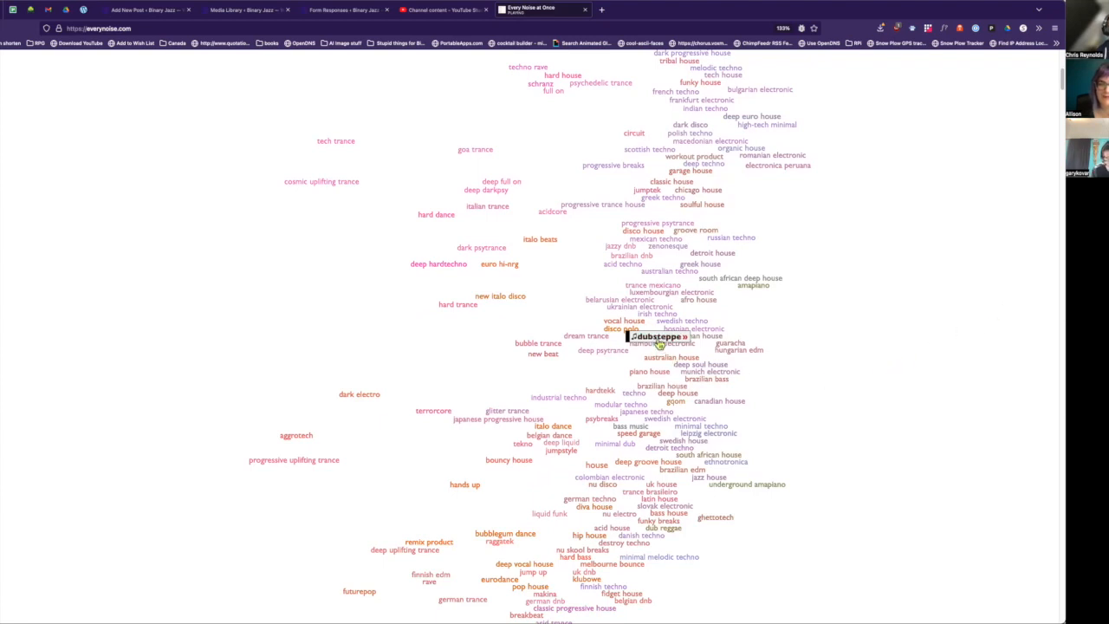
pyautogui.moveTo(667, 345)
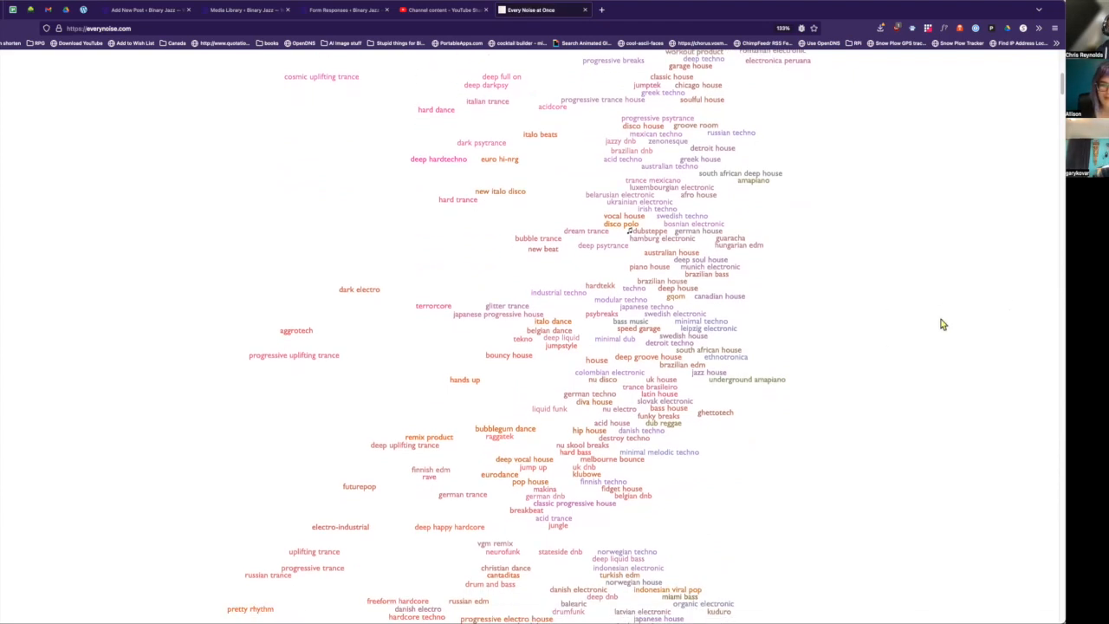
# Scroll further down into the metalcore, hip hop, trap and rap regions
pyautogui.scroll(-3)
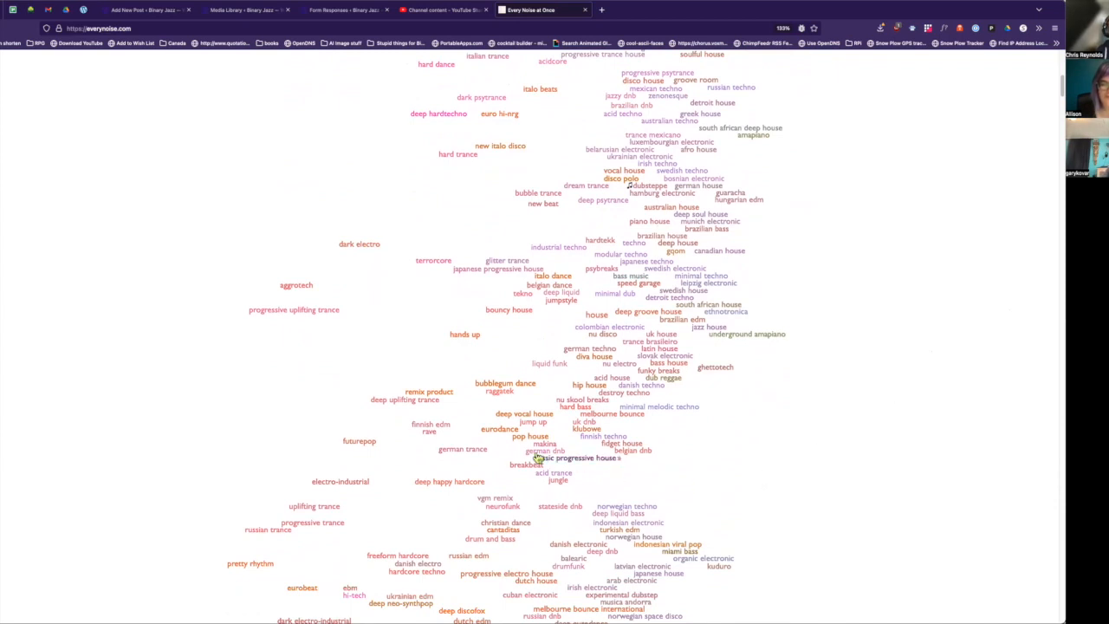
pyautogui.scroll(-3)
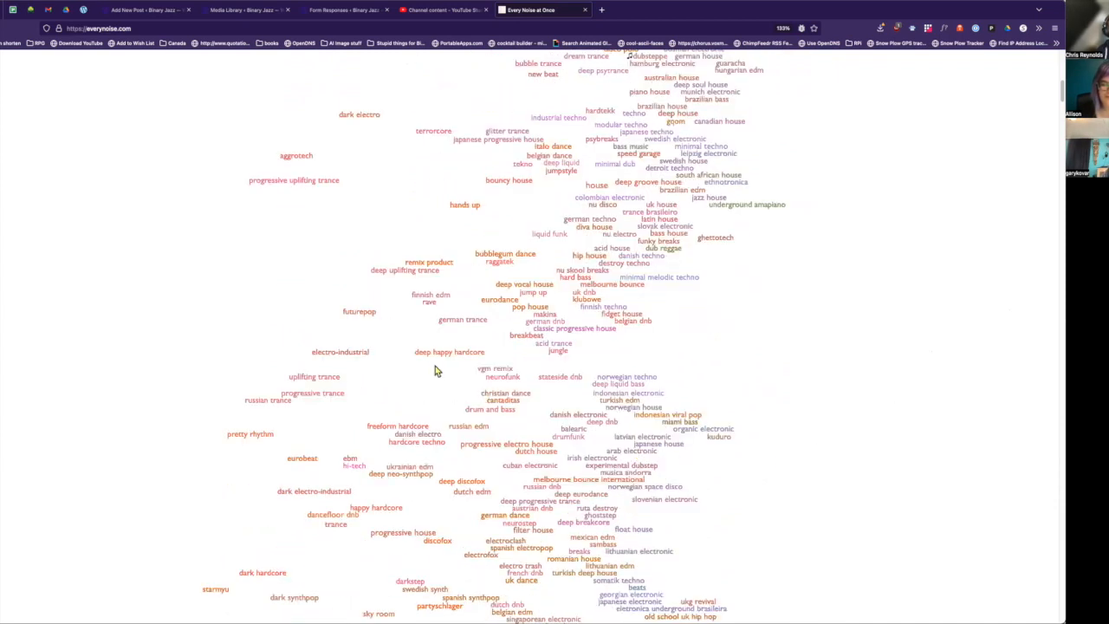
pyautogui.moveTo(442, 352)
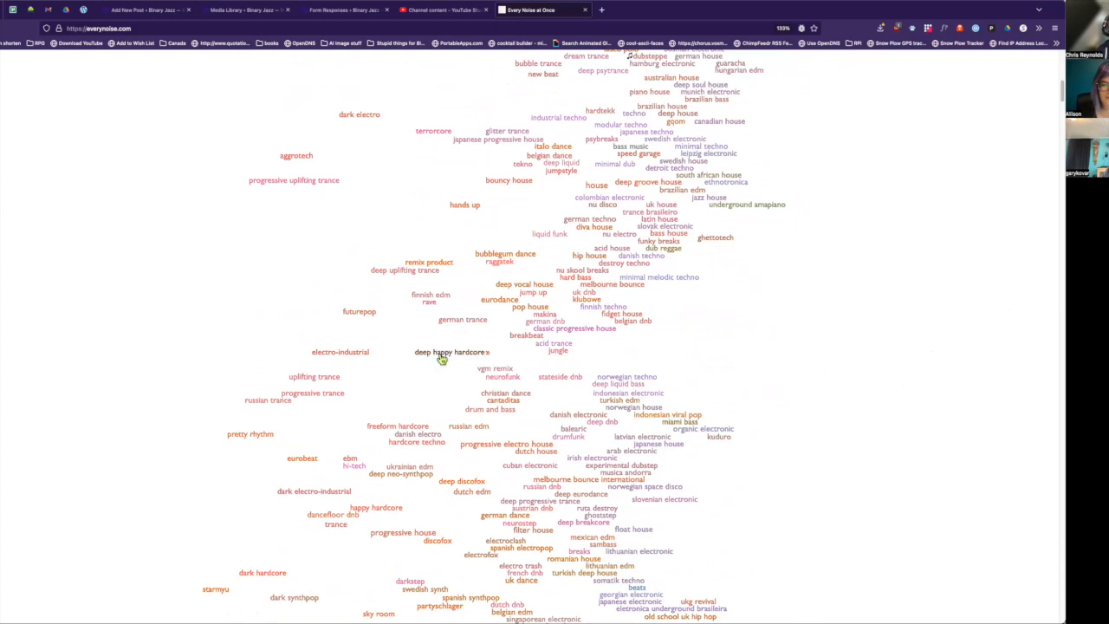
pyautogui.moveTo(448, 352)
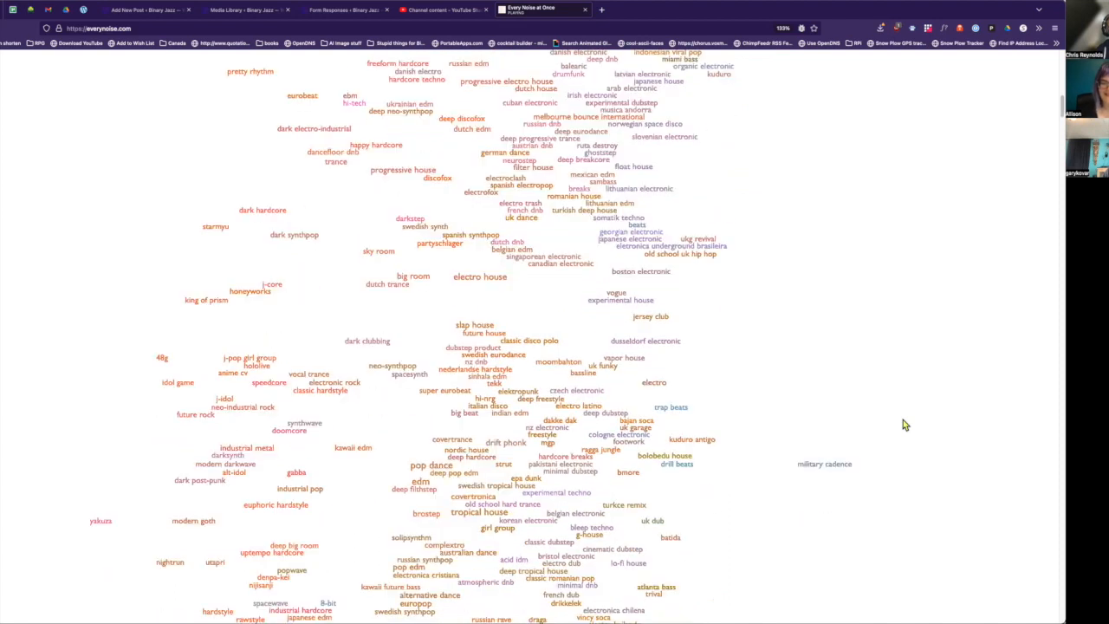
pyautogui.scroll(-3)
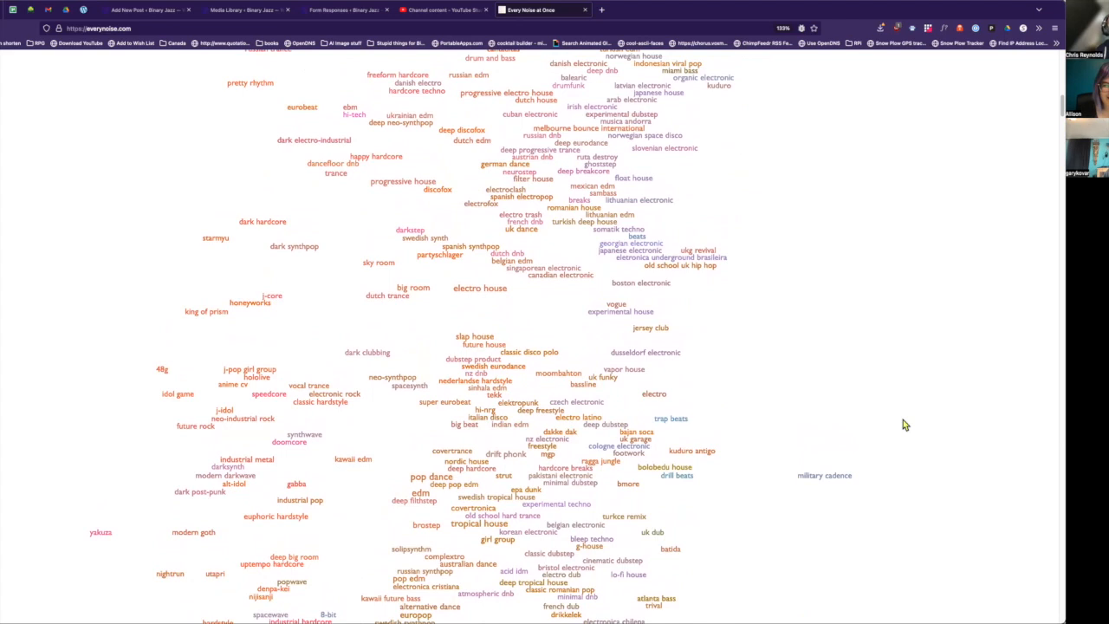
pyautogui.scroll(-3)
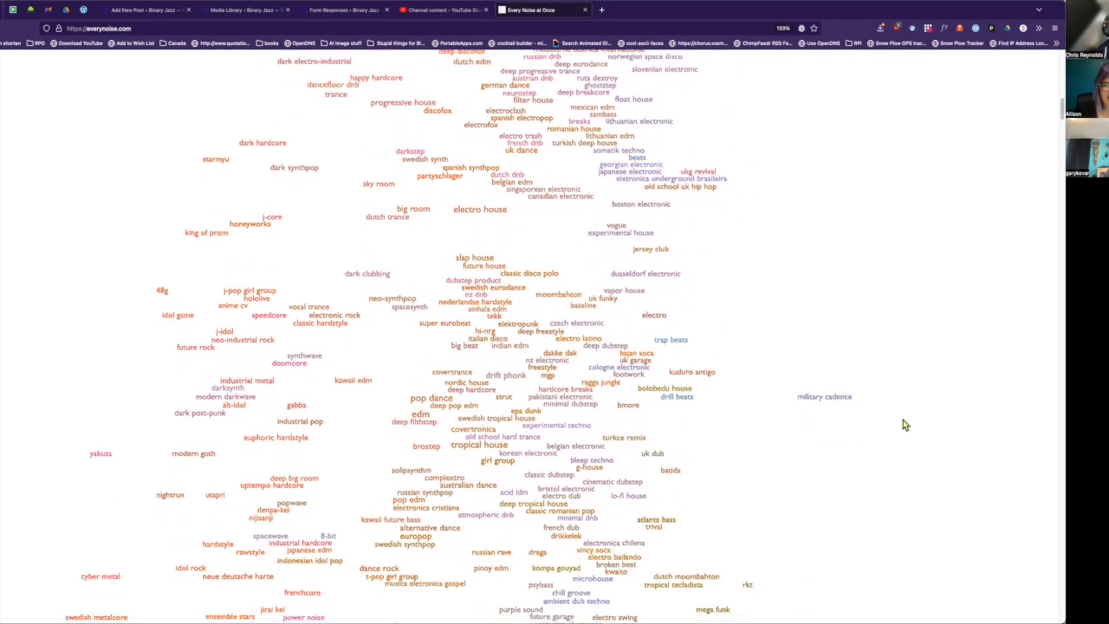
pyautogui.scroll(-3)
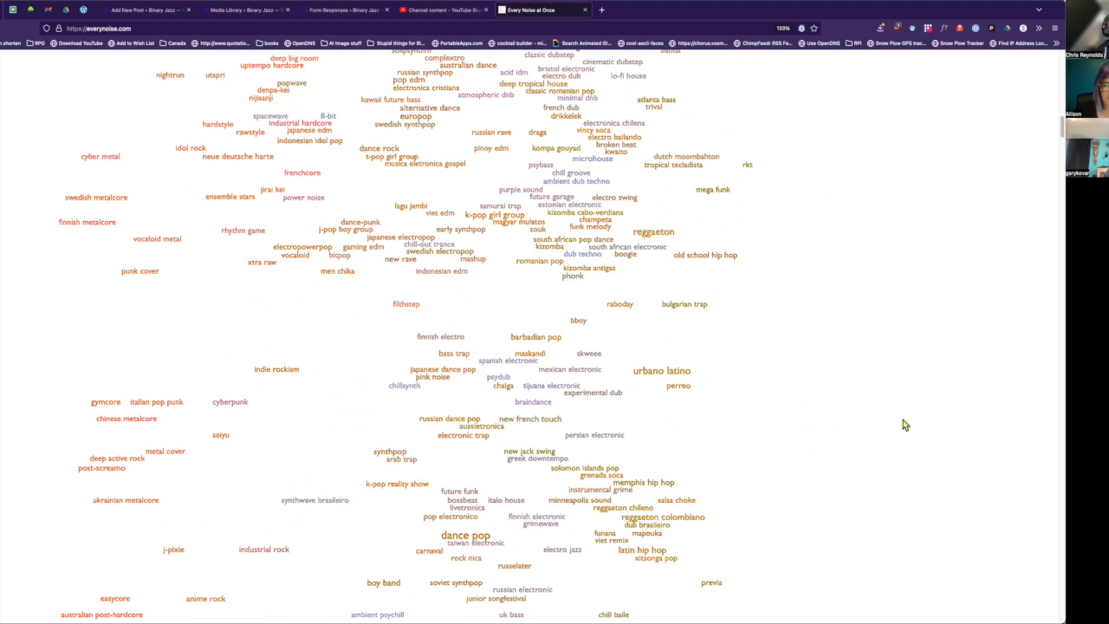
pyautogui.scroll(-3)
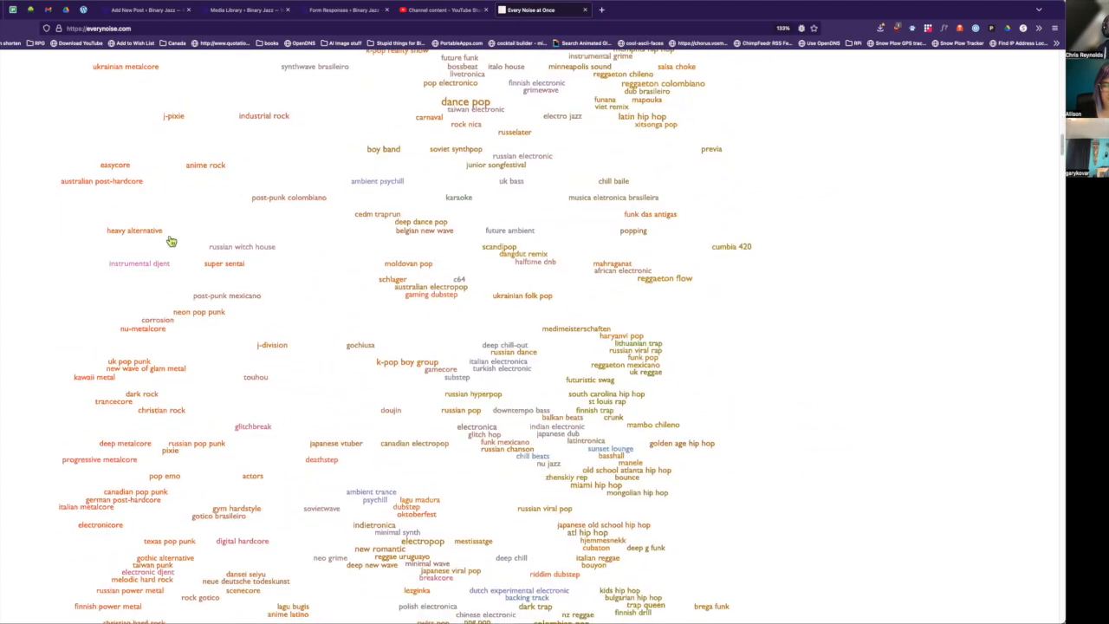
pyautogui.moveTo(13, 400)
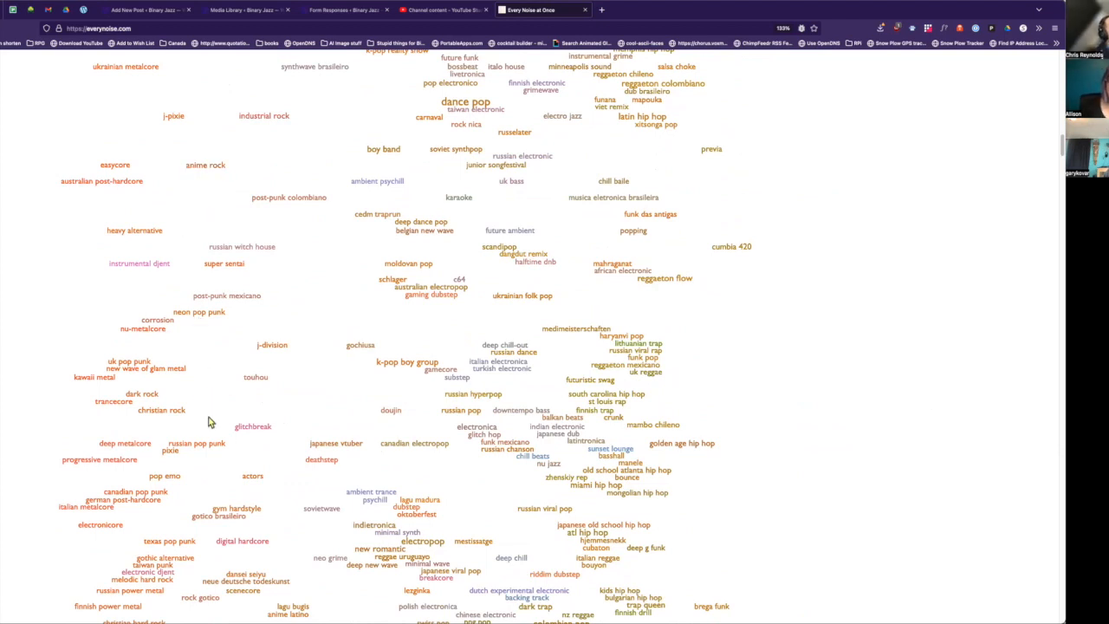
pyautogui.scroll(-3)
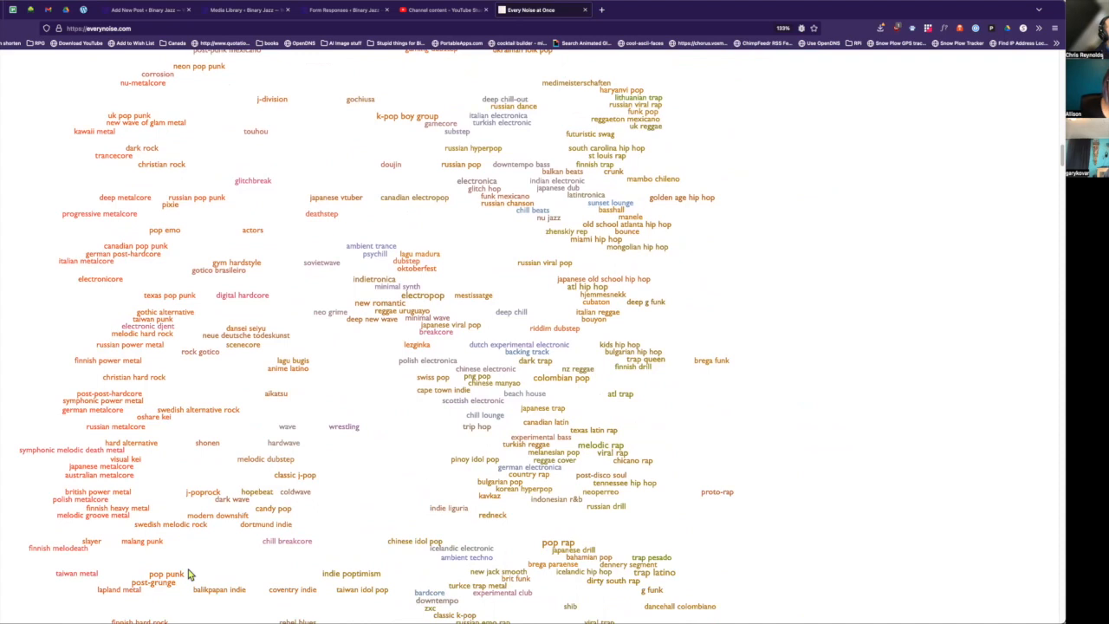
pyautogui.scroll(-3)
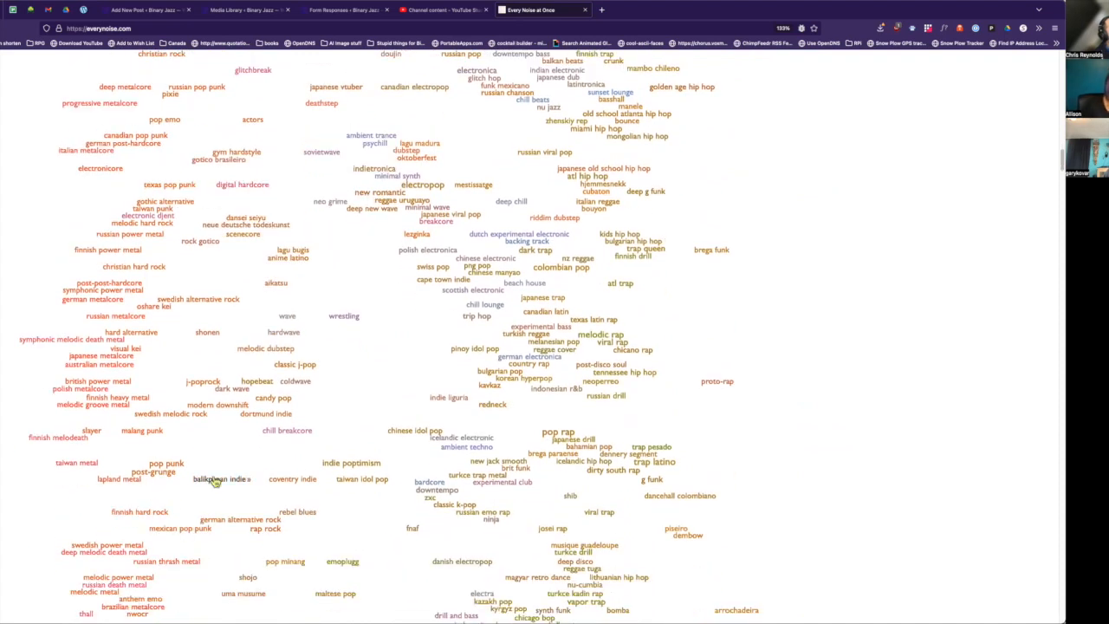
pyautogui.scroll(3)
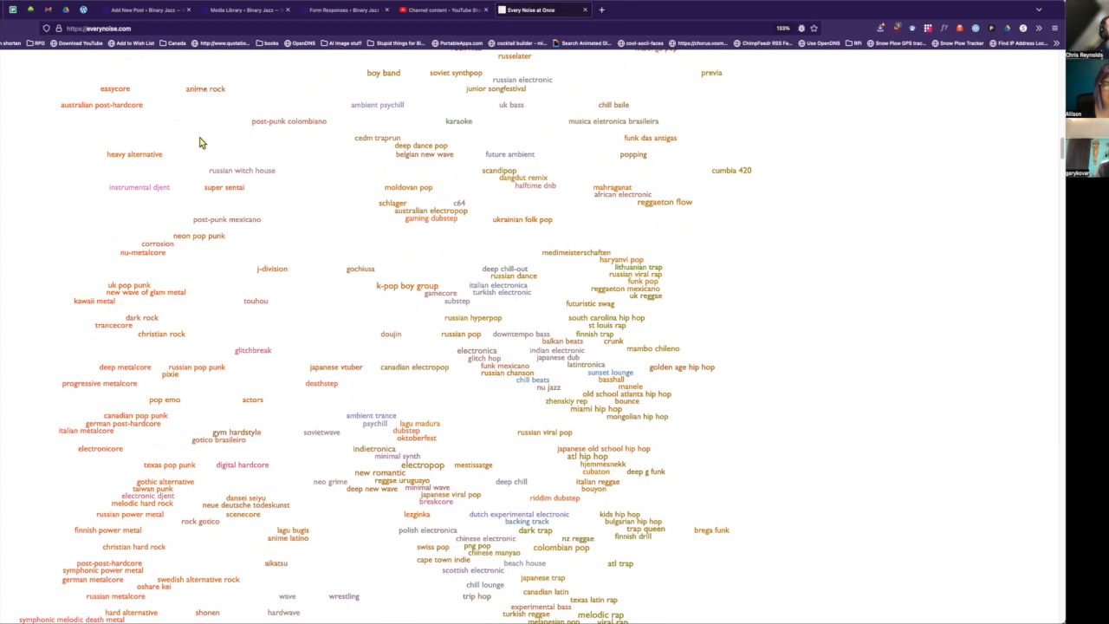
pyautogui.moveTo(222, 325)
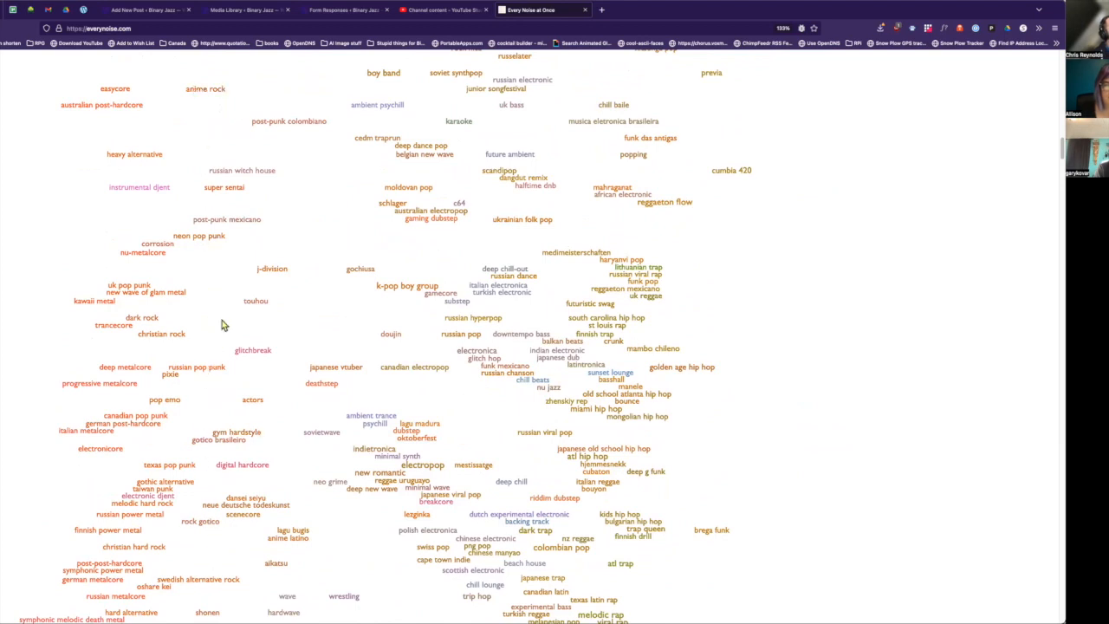
pyautogui.moveTo(222, 357)
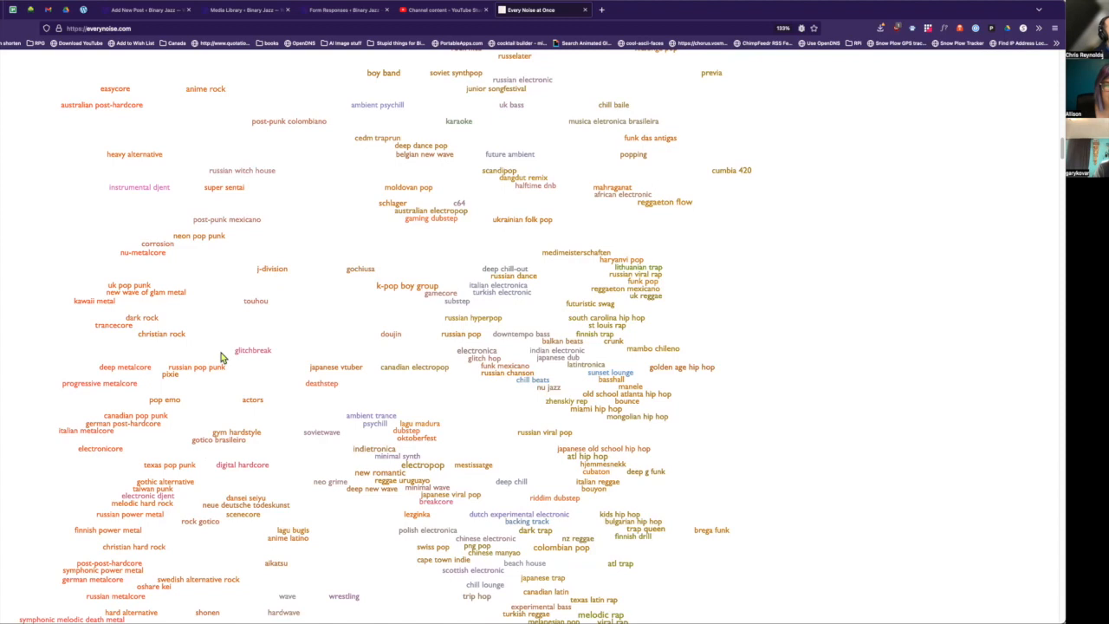
pyautogui.moveTo(172, 274)
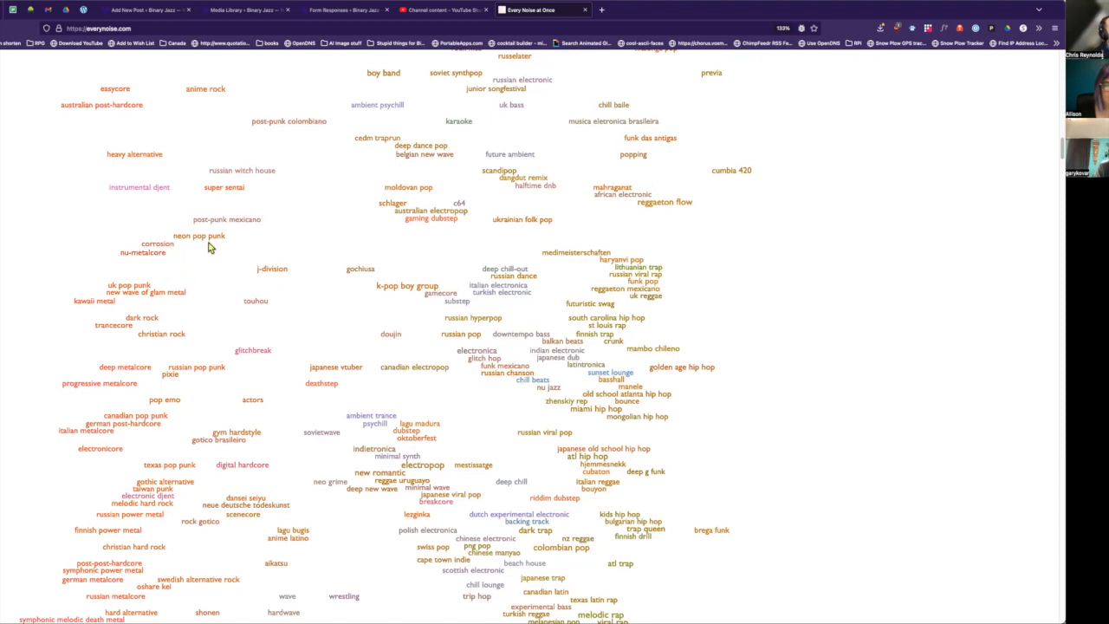
pyautogui.moveTo(241, 232)
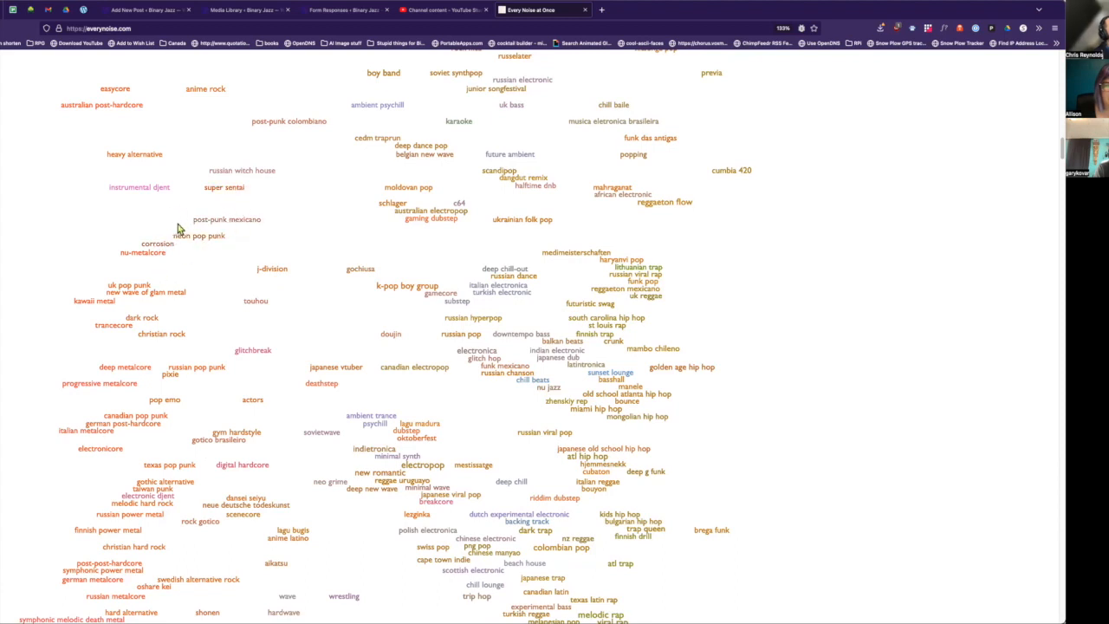
pyautogui.moveTo(250, 215)
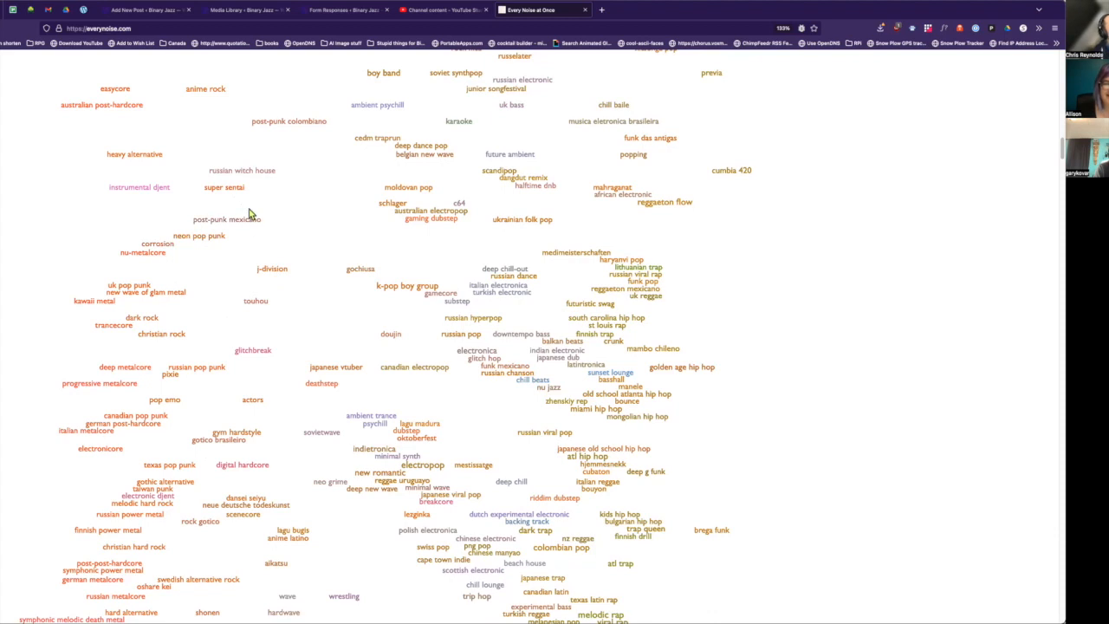
pyautogui.moveTo(311, 249)
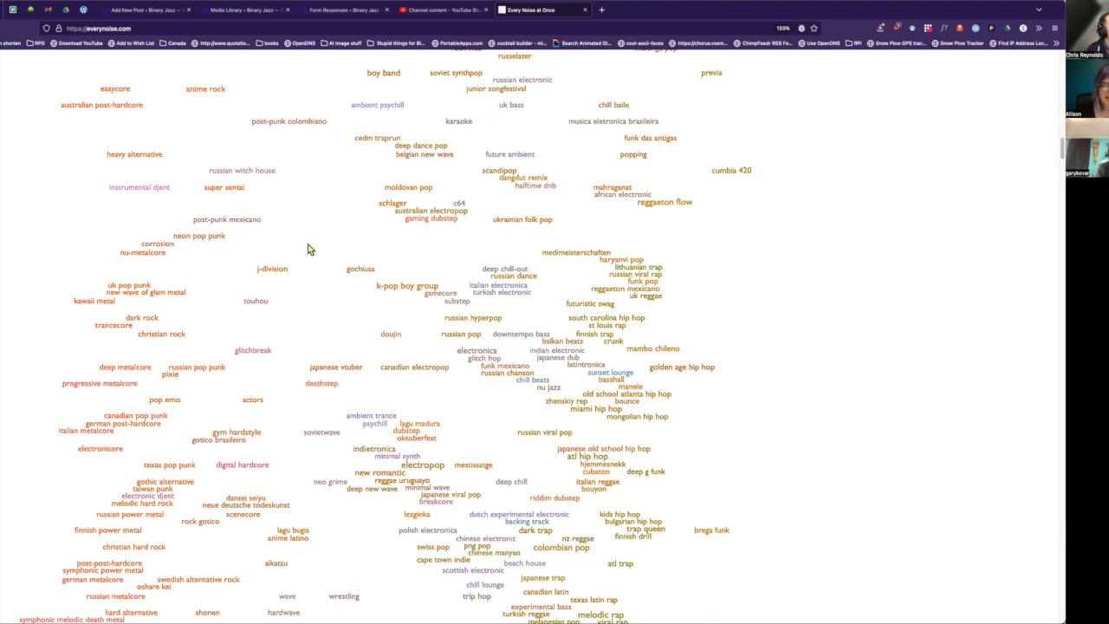
pyautogui.moveTo(269, 330)
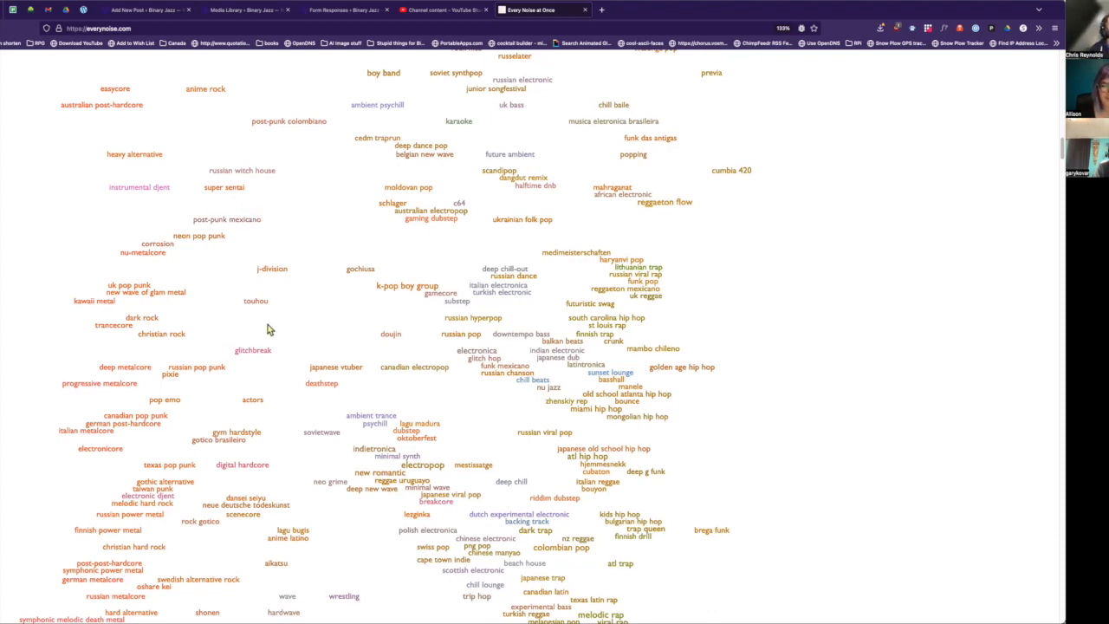
# Scroll down the genre map through more rock, metal and hip hop regions
pyautogui.scroll(-3)
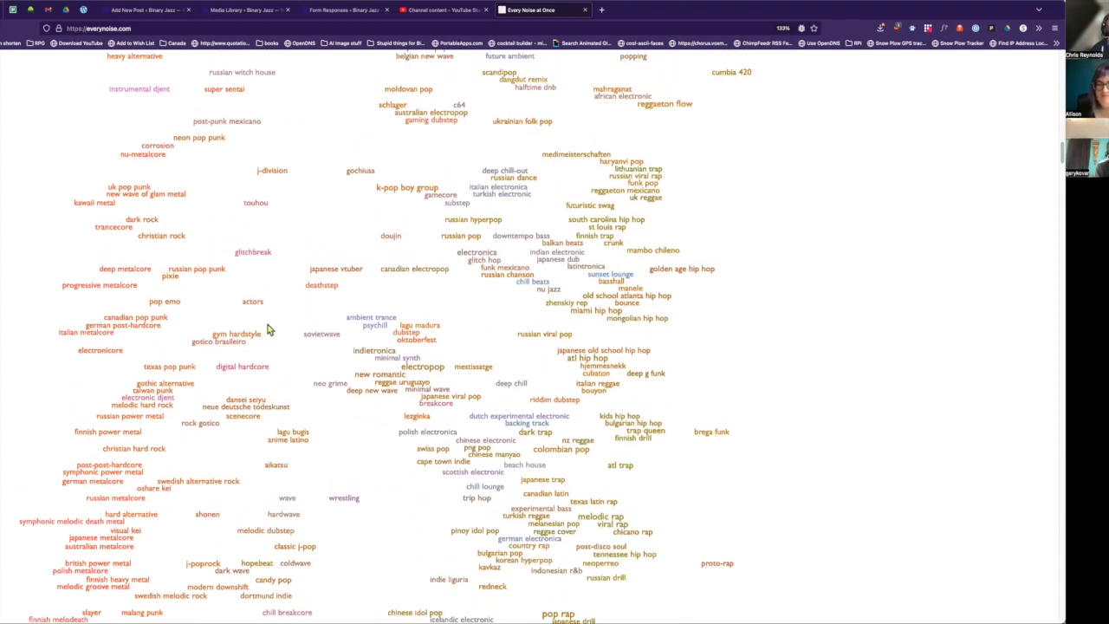
pyautogui.scroll(-3)
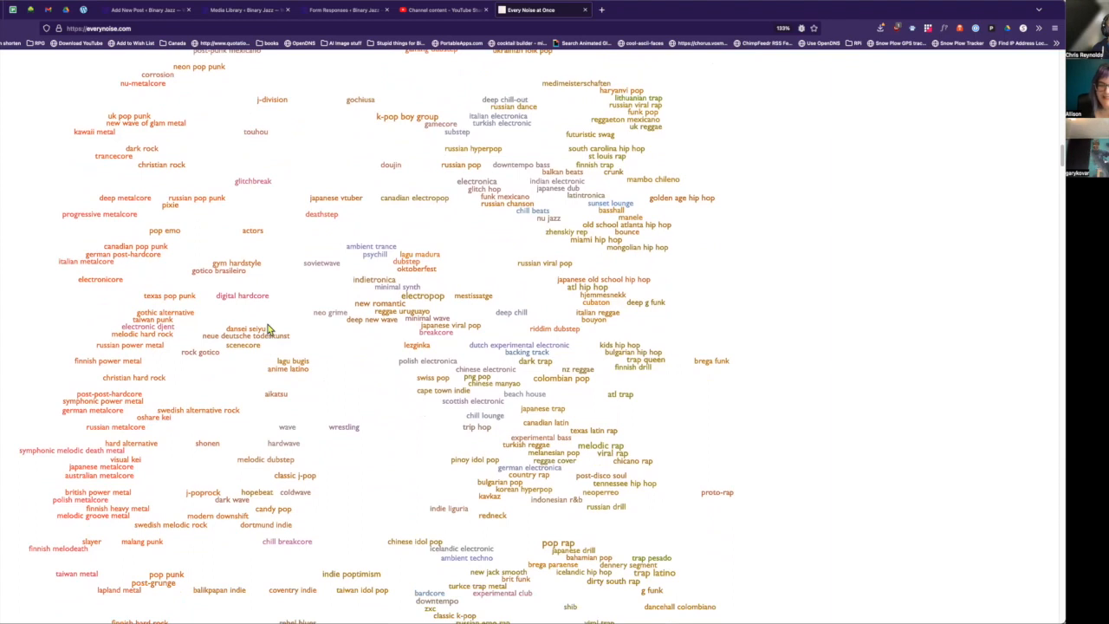
pyautogui.scroll(-3)
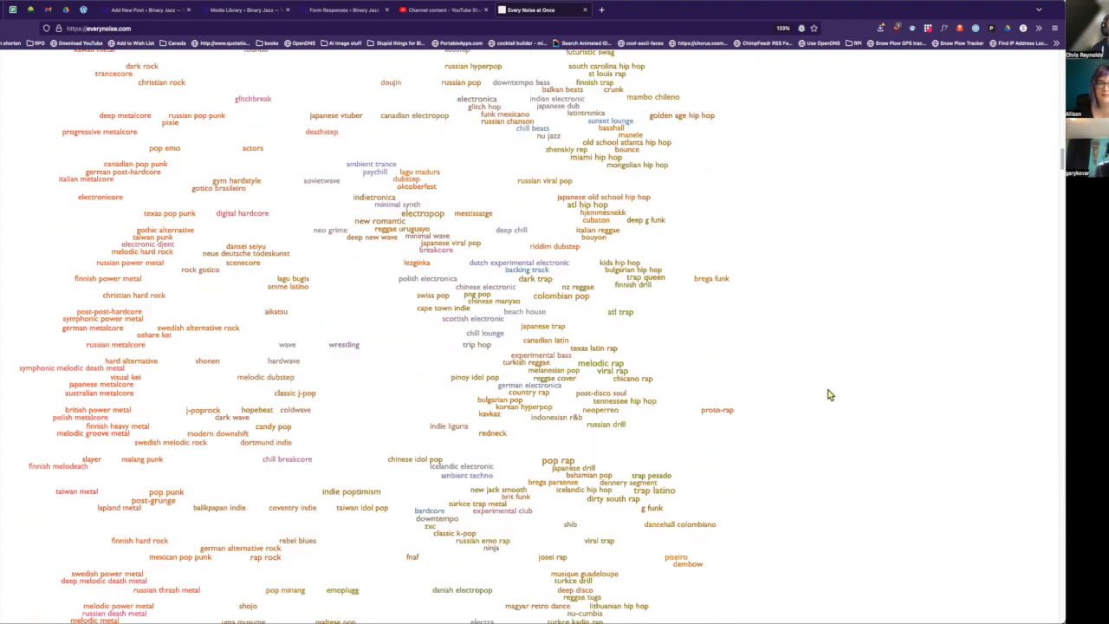
pyautogui.scroll(-3)
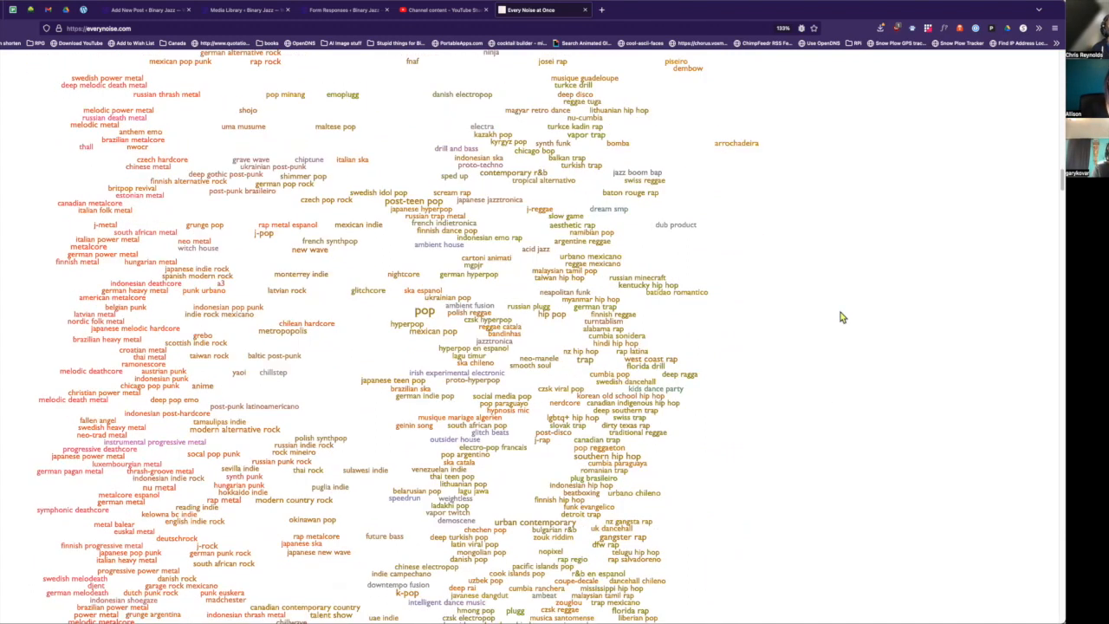
pyautogui.scroll(-3)
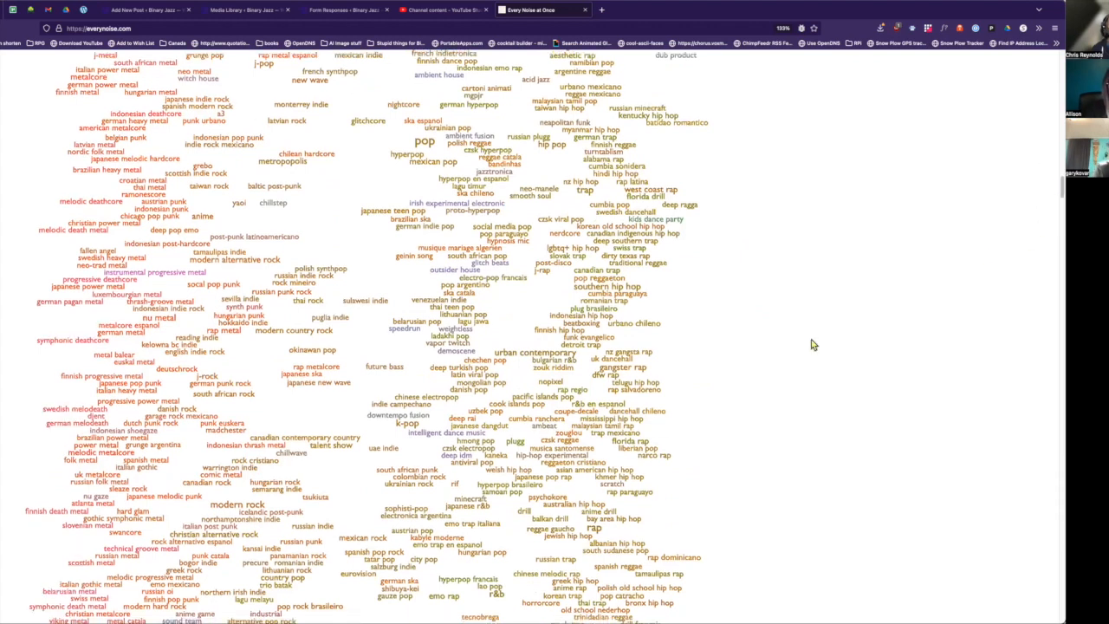
pyautogui.scroll(-3)
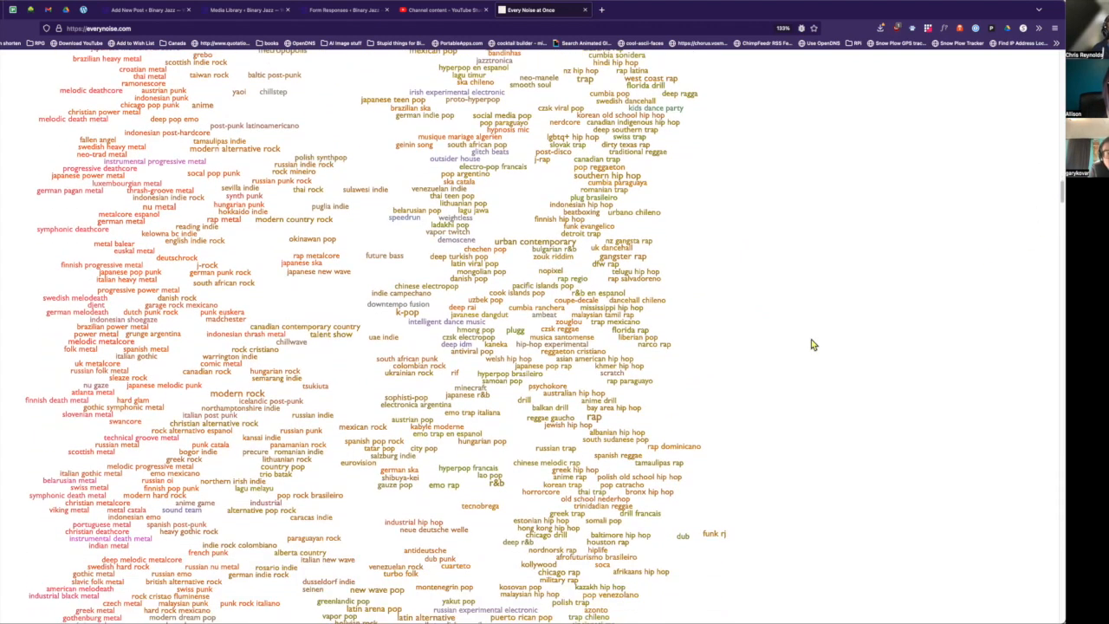
pyautogui.scroll(-3)
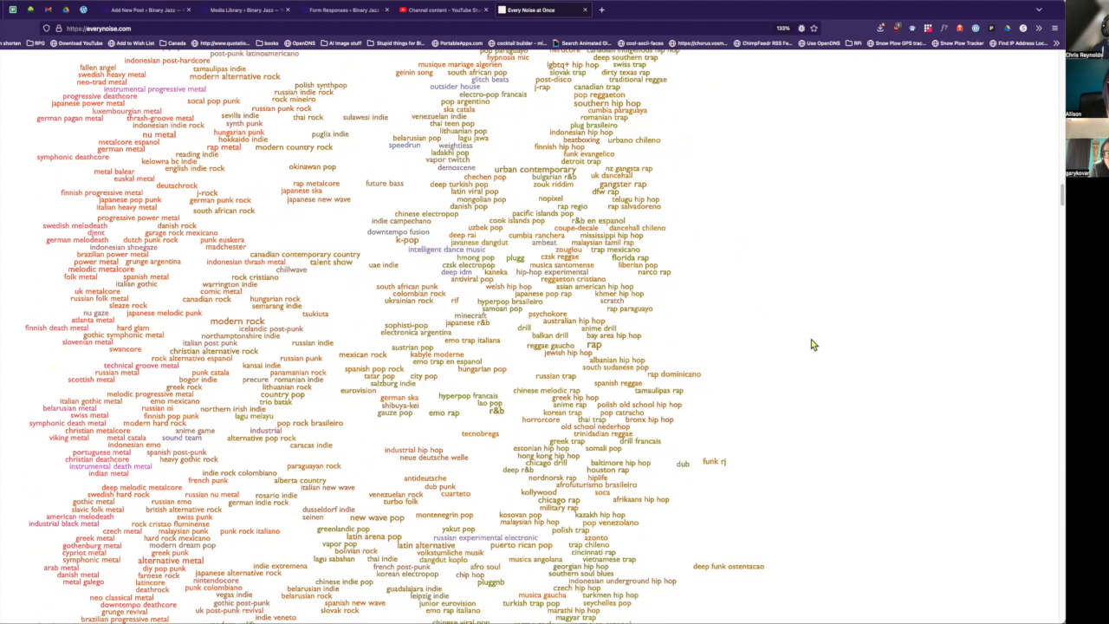
pyautogui.scroll(-3)
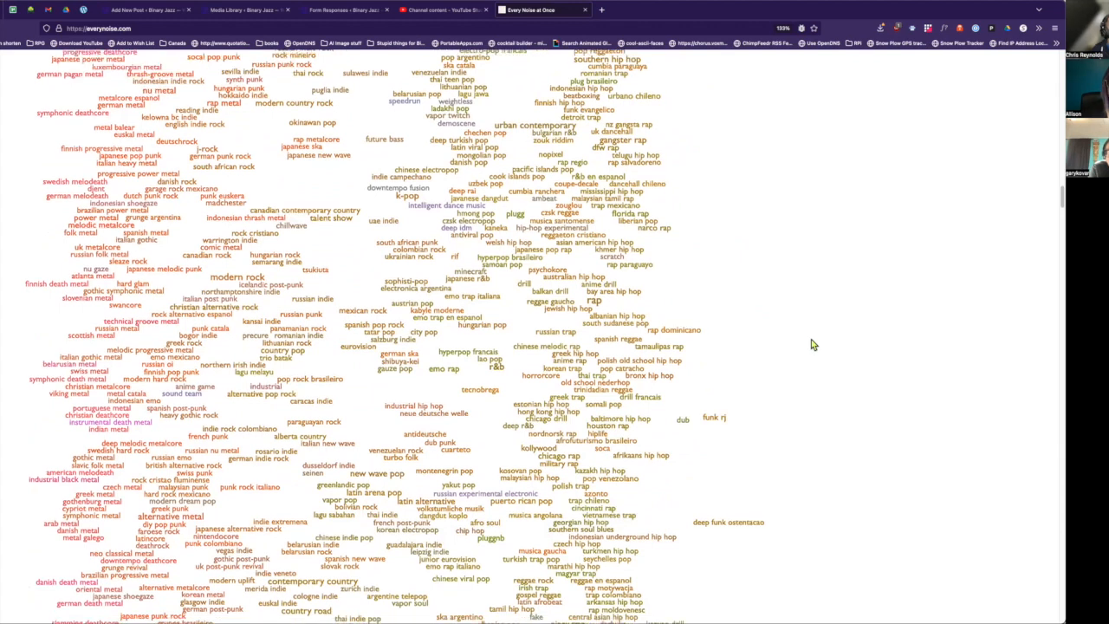
pyautogui.scroll(-3)
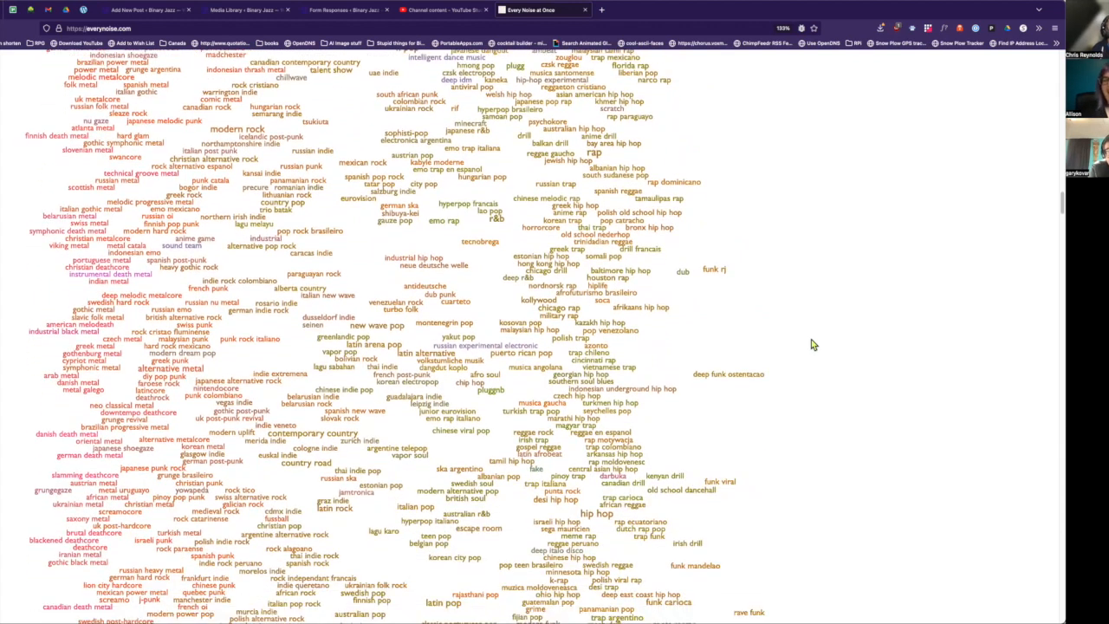
pyautogui.scroll(-3)
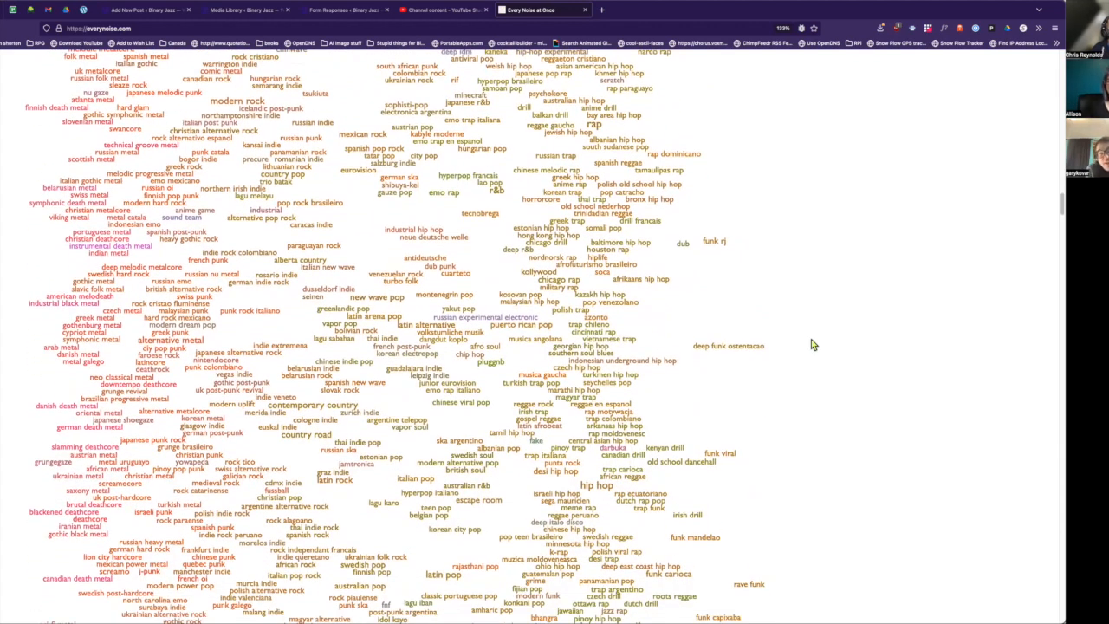
pyautogui.scroll(-3)
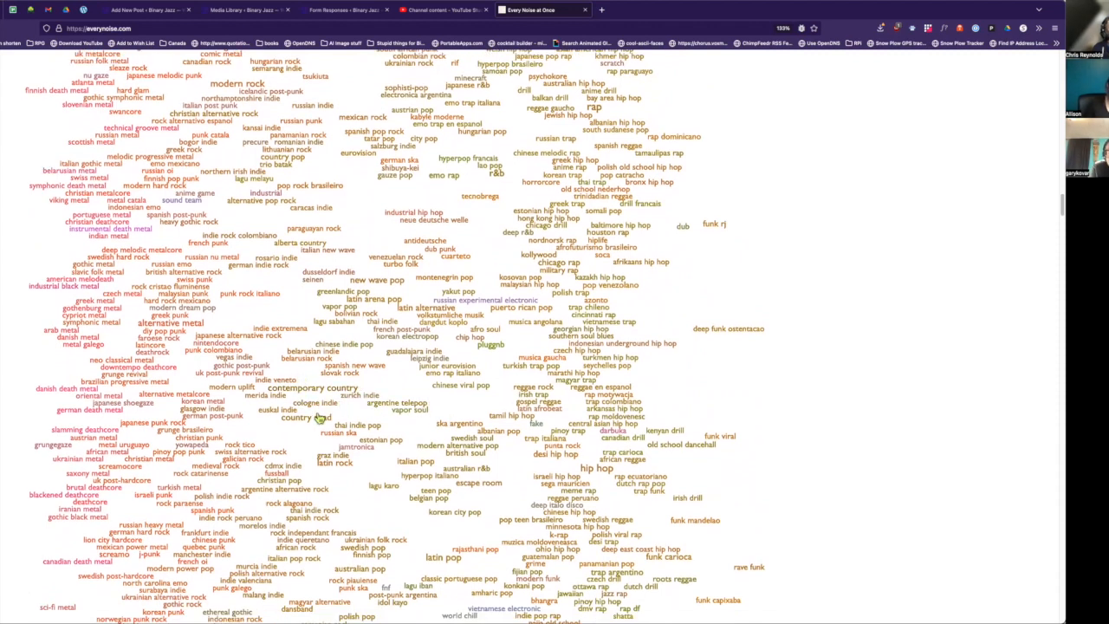
pyautogui.moveTo(492, 423)
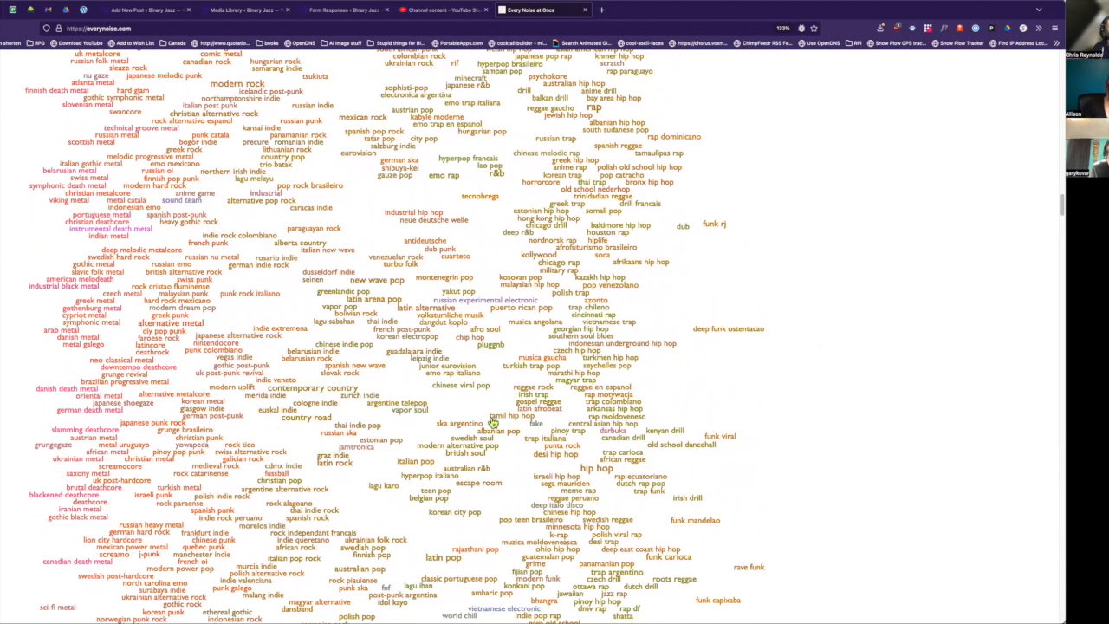
pyautogui.scroll(-3)
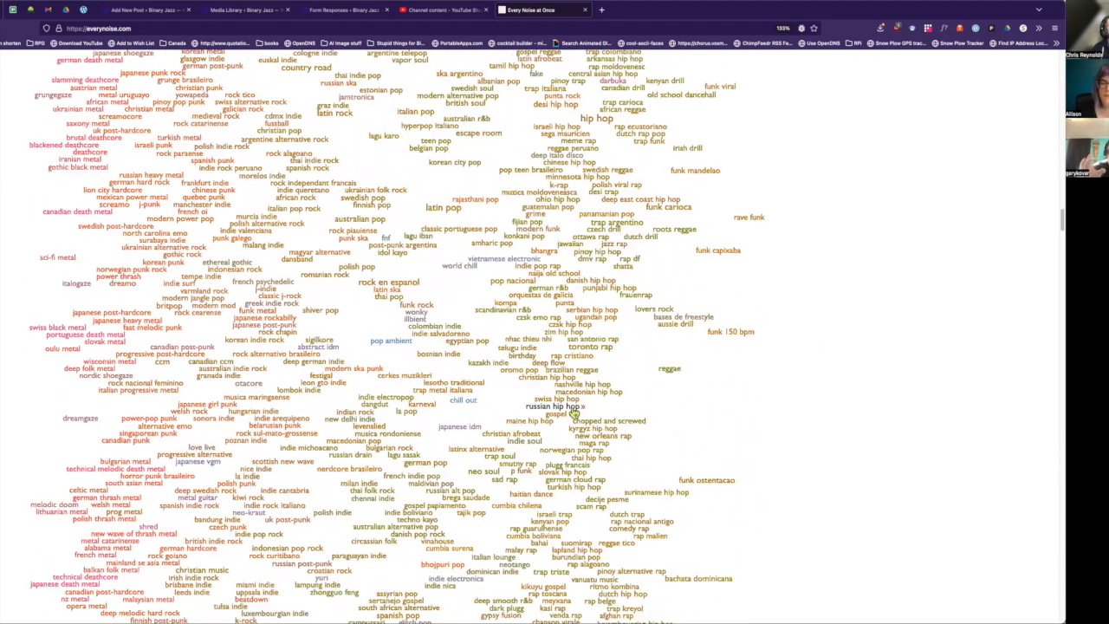
pyautogui.scroll(-3)
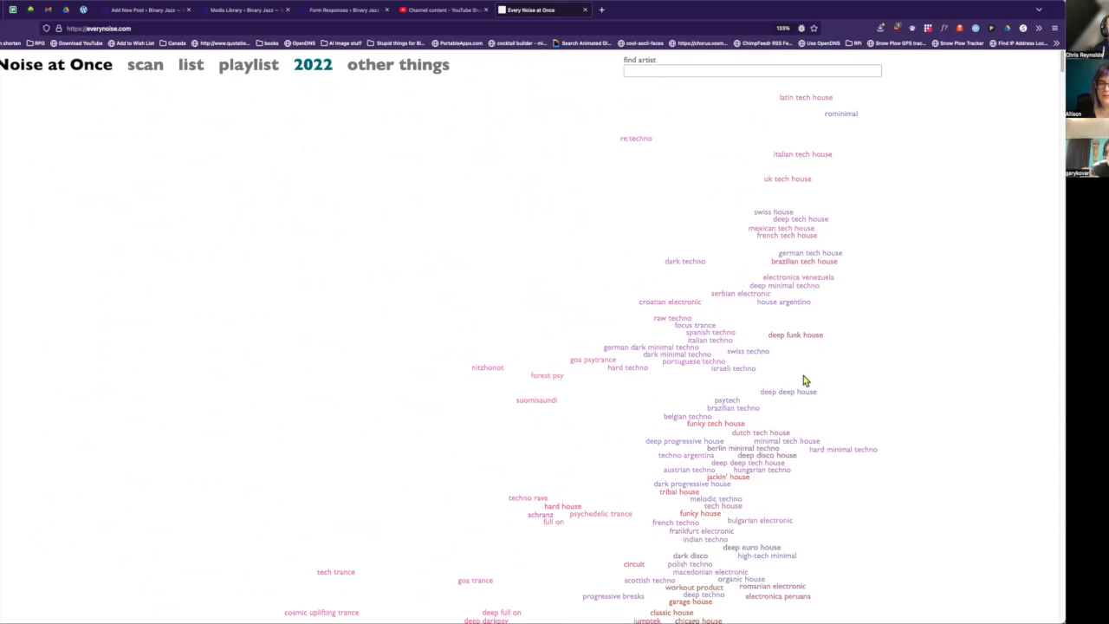
pyautogui.moveTo(548, 123)
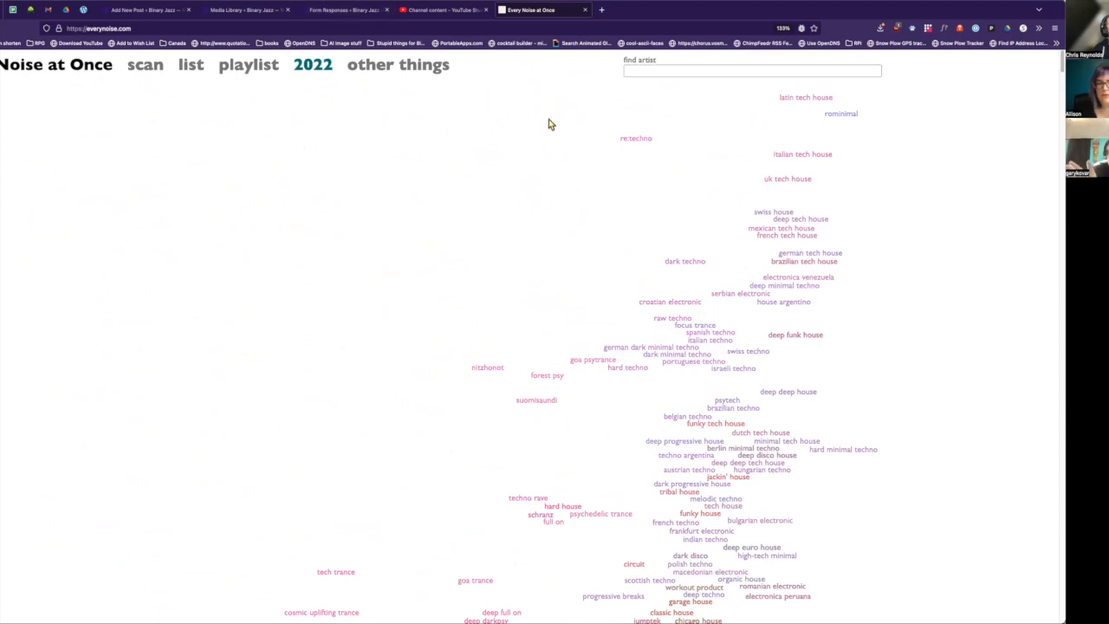
pyautogui.moveTo(469, 96)
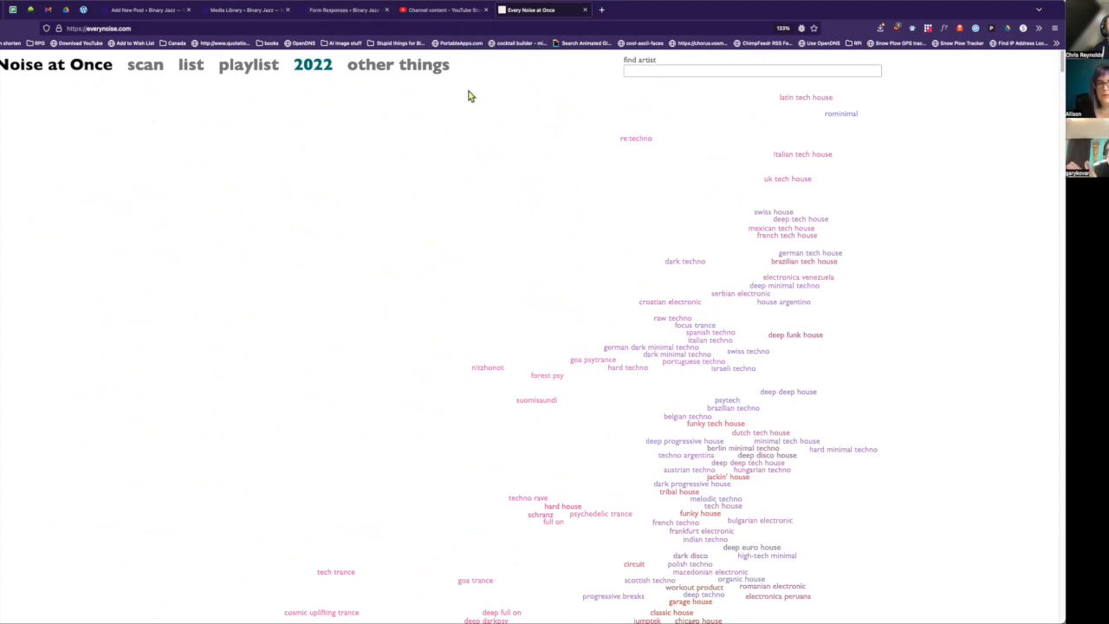
pyautogui.moveTo(313, 64)
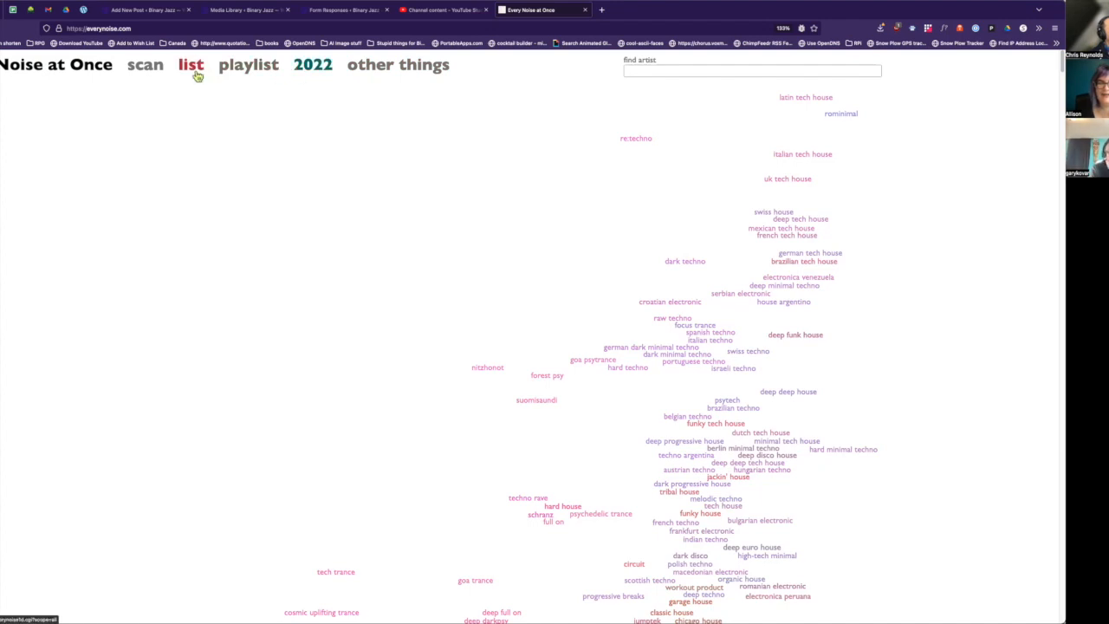
# Show the genre list view with mainstream genres only, sorted by 2022
pyautogui.click(190, 64)
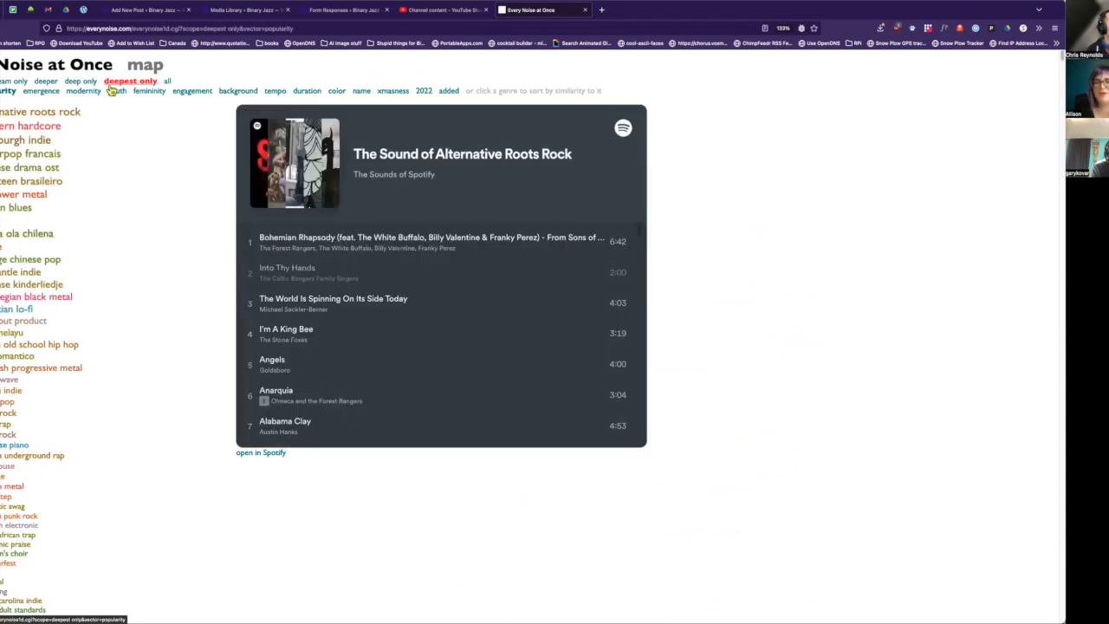
pyautogui.click(116, 90)
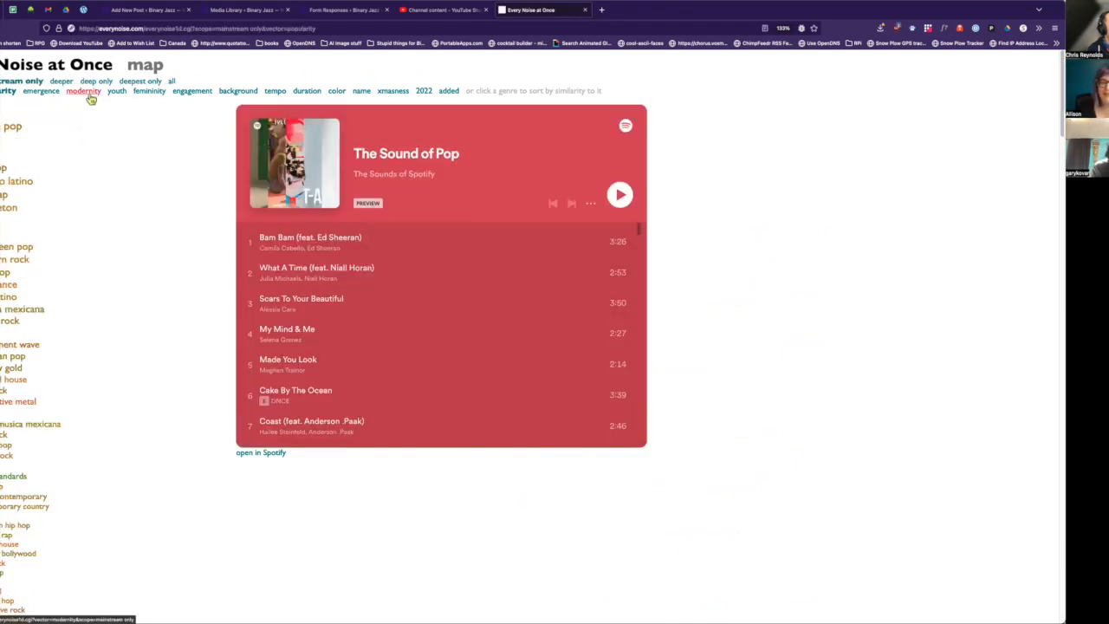
pyautogui.click(423, 91)
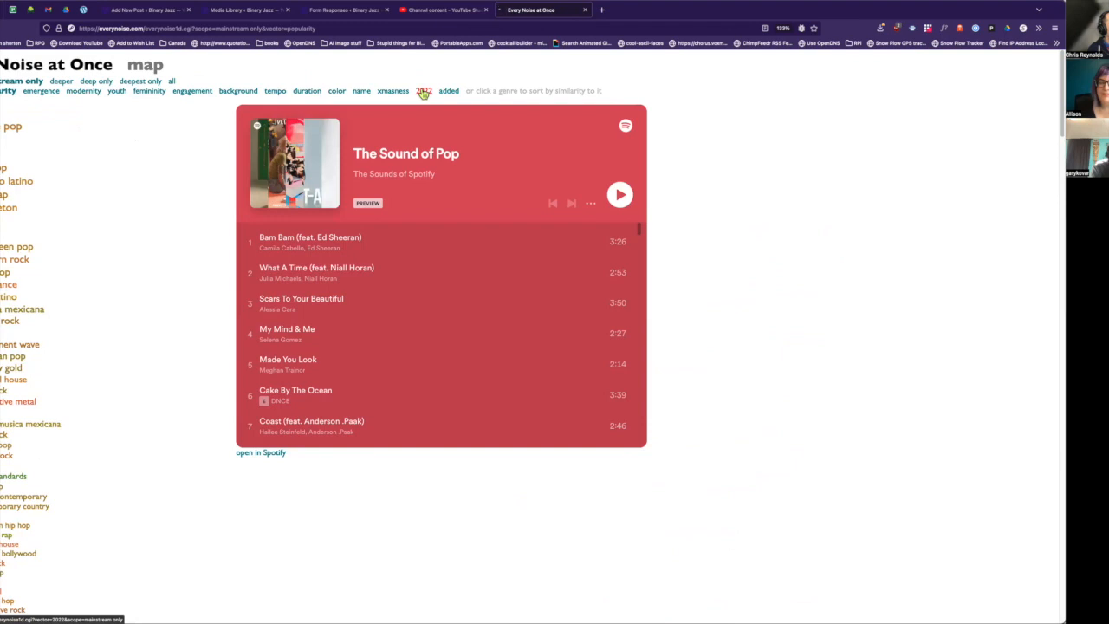
pyautogui.click(423, 91)
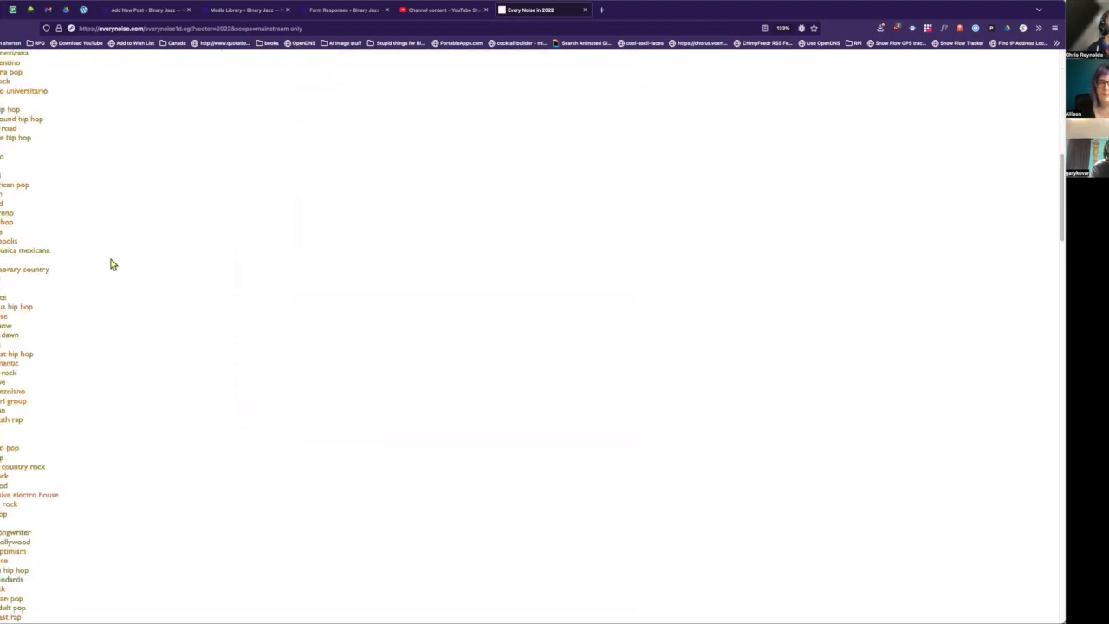
# Scroll the 2022 list and the Pittsburgh rap playlist preview to later tracks
pyautogui.scroll(-3)
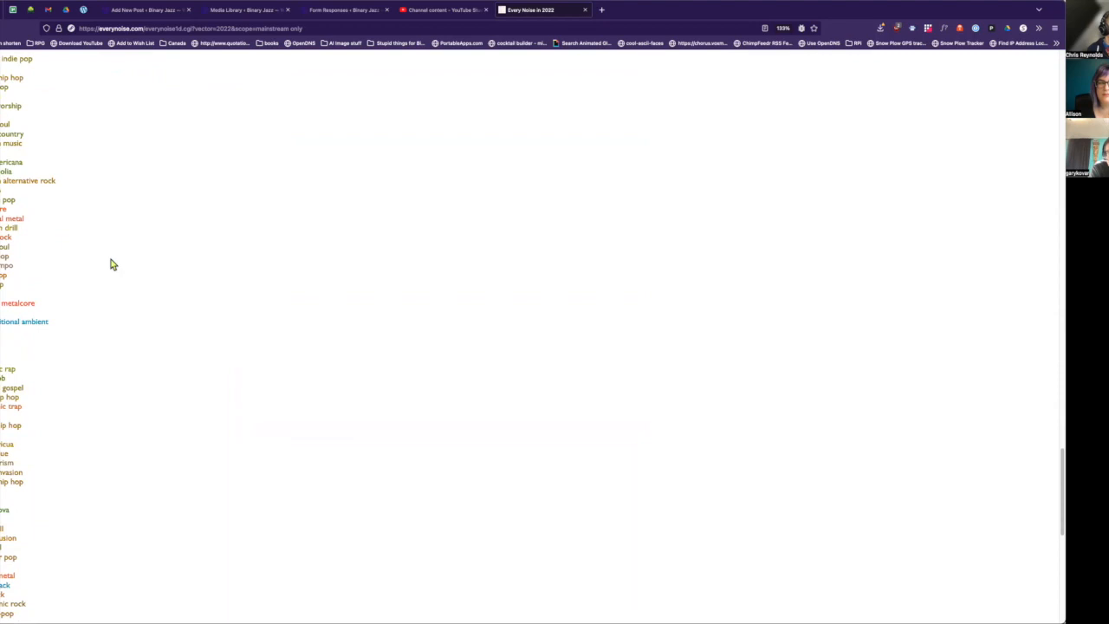
pyautogui.scroll(-3)
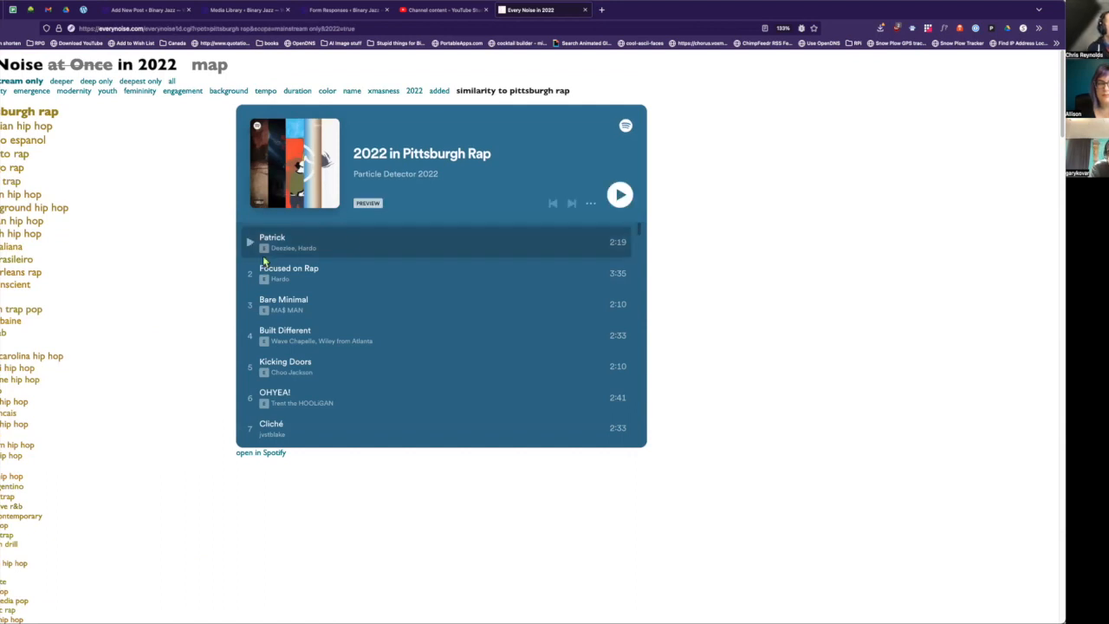
pyautogui.moveTo(341, 273)
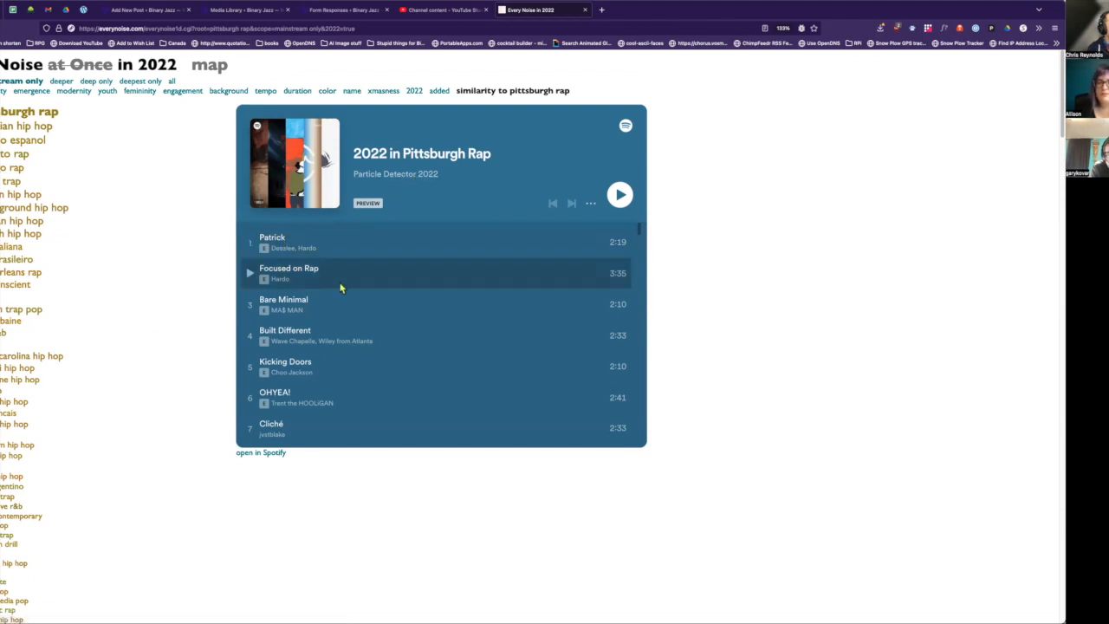
pyautogui.scroll(-3)
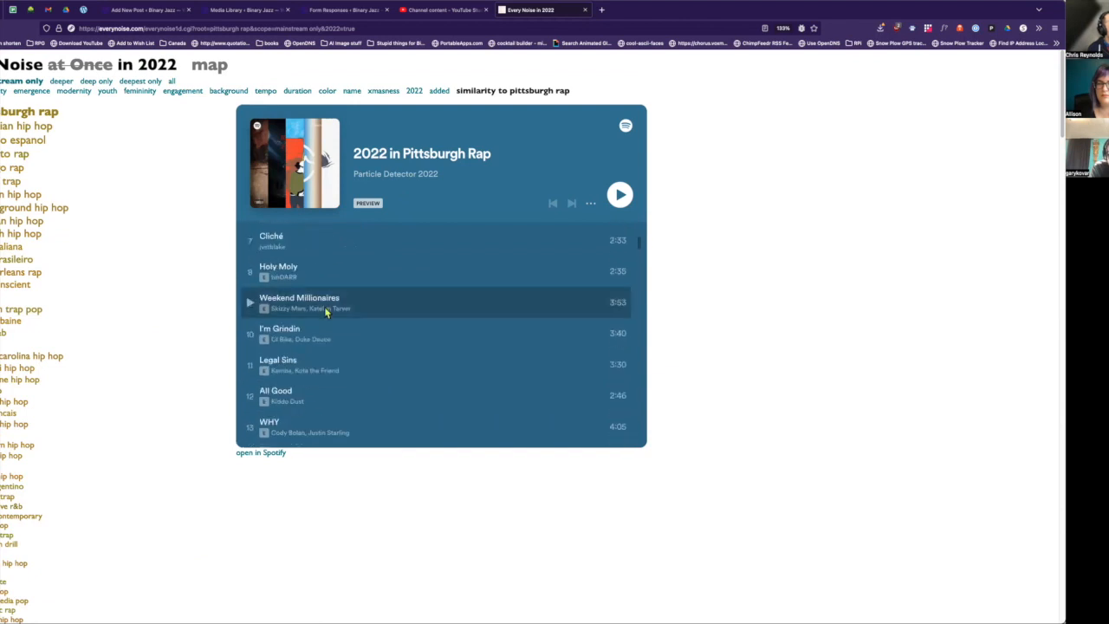
pyautogui.scroll(-3)
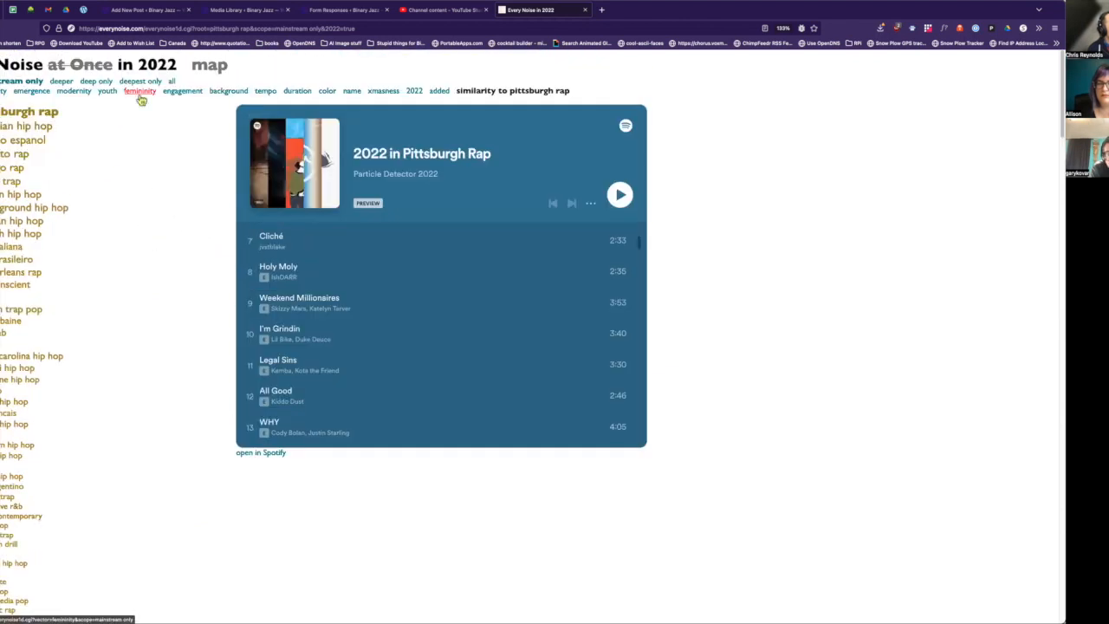
# Sort the mainstream genre list by femininity, with K-pop boy group on top
pyautogui.click(140, 90)
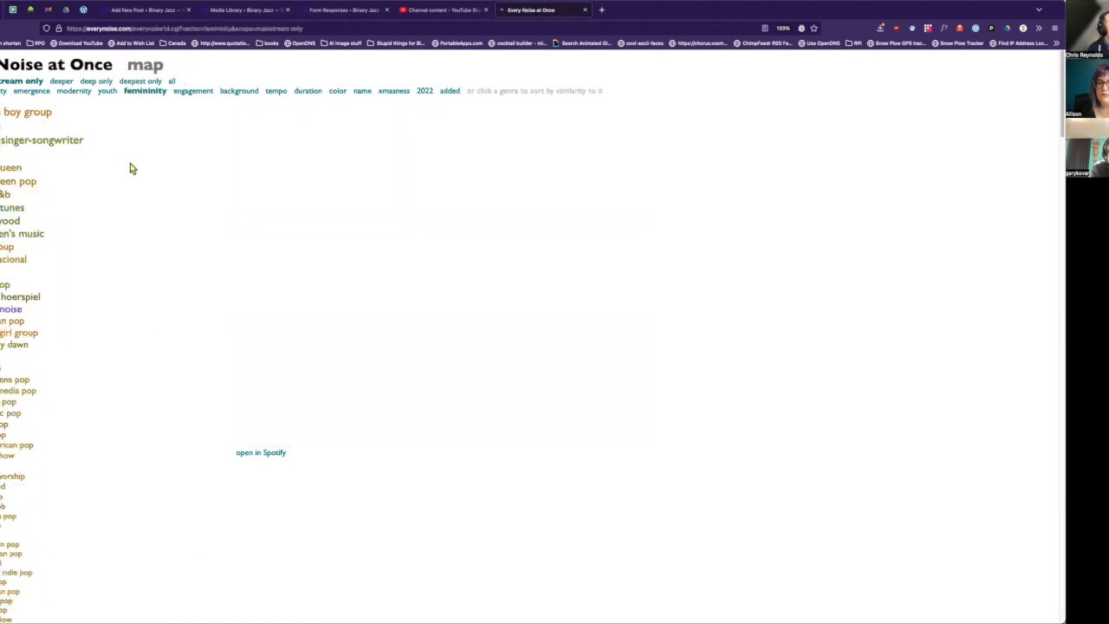
pyautogui.click(27, 111)
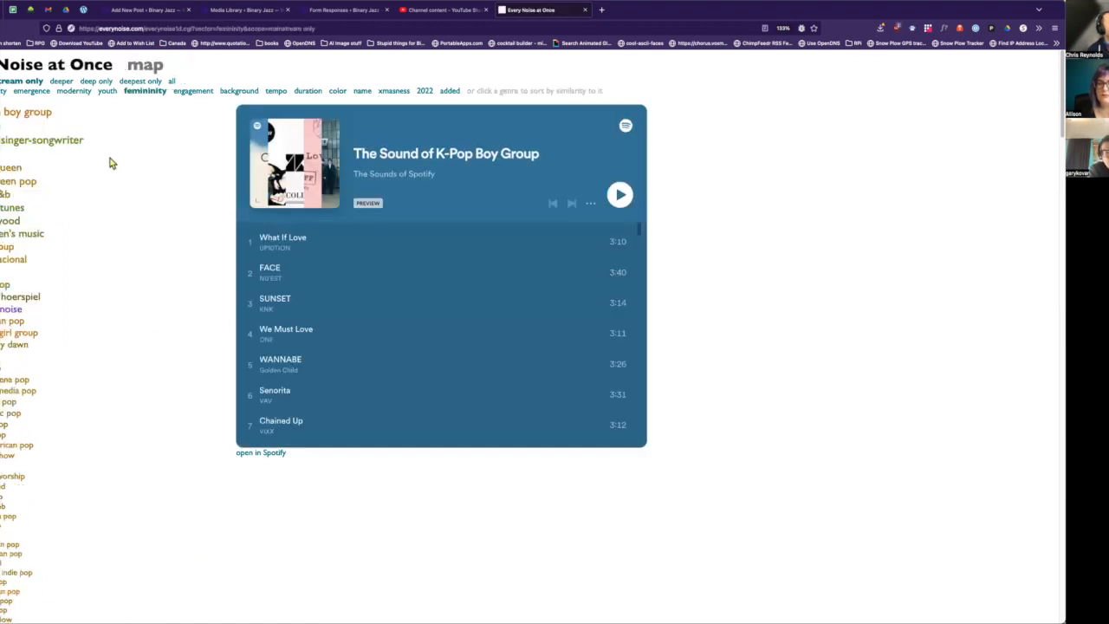
pyautogui.moveTo(26, 111)
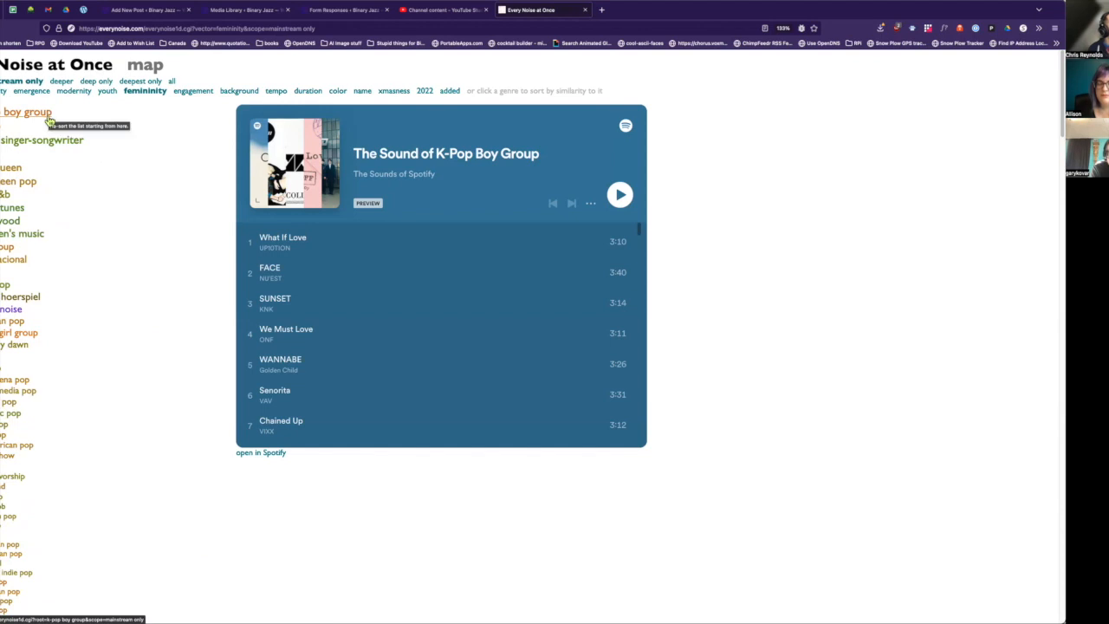
pyautogui.moveTo(5, 156)
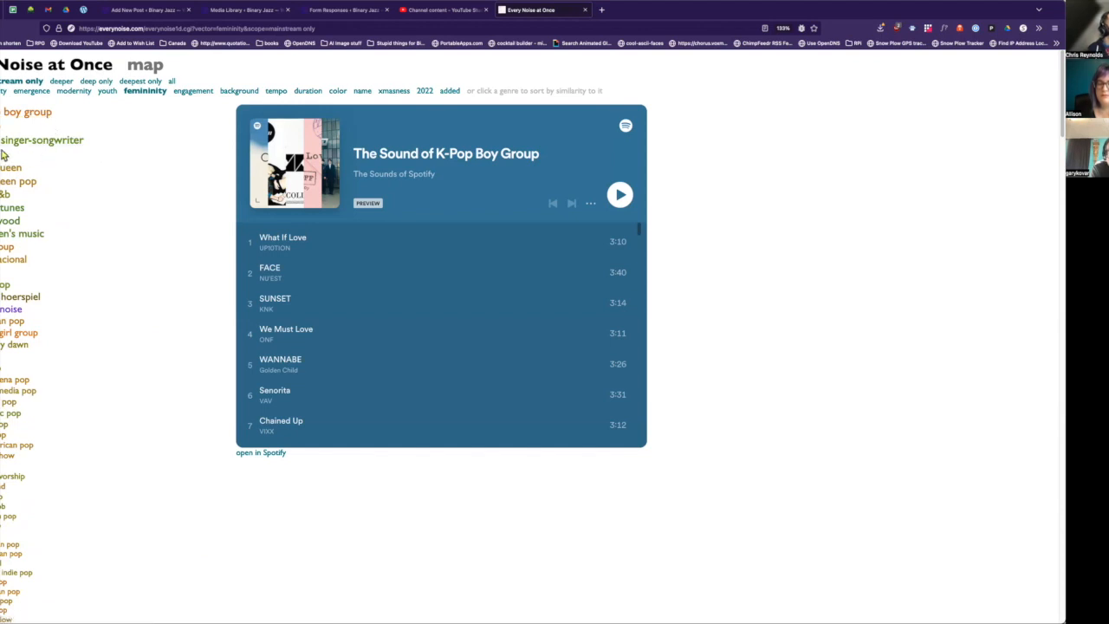
pyautogui.moveTo(113, 167)
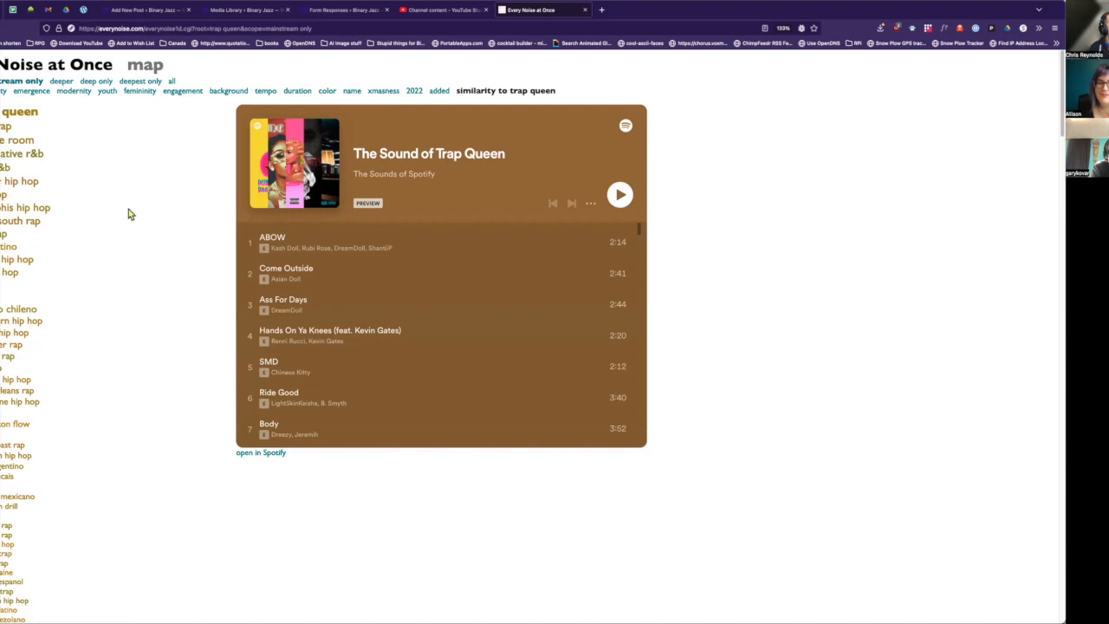
pyautogui.moveTo(159, 116)
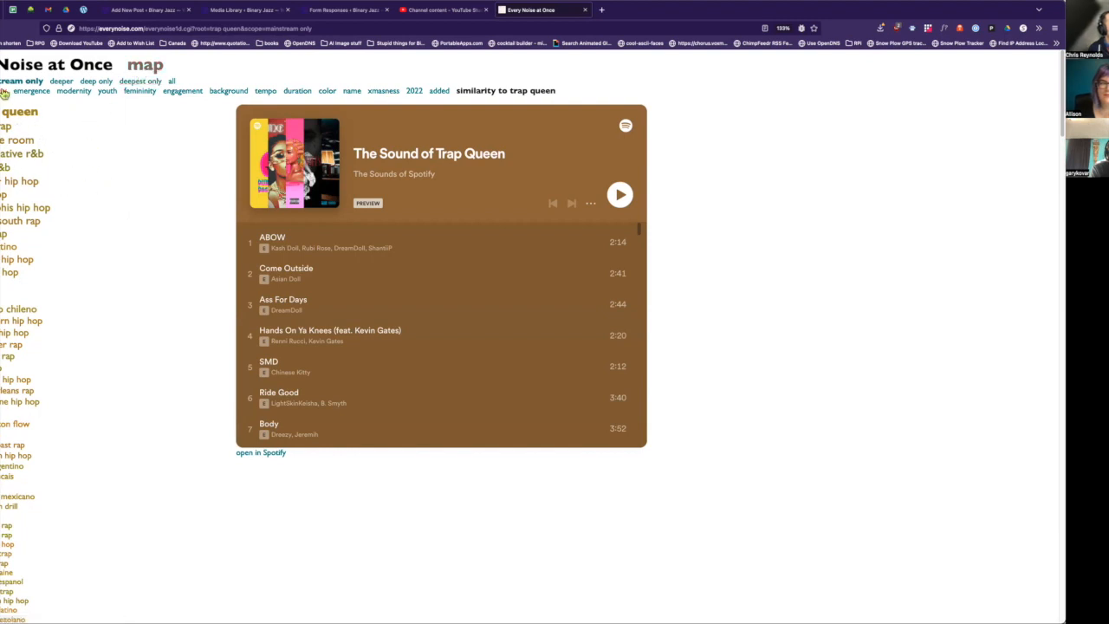
pyautogui.moveTo(119, 120)
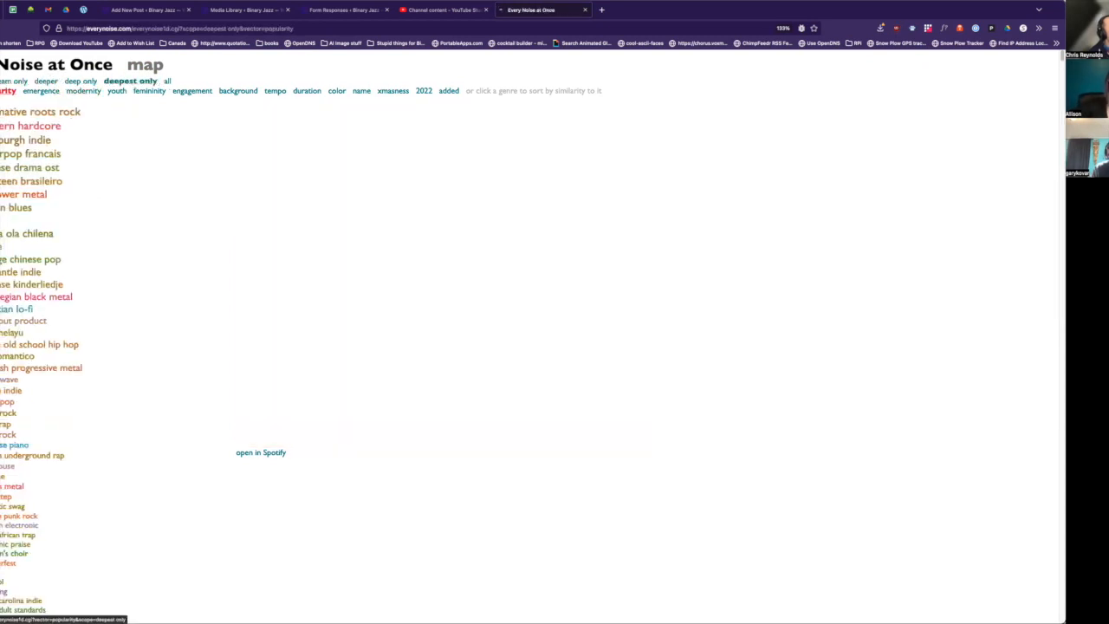
# Re-sort the mainstream list by femininity, then by similarity to trap queen
pyautogui.click(21, 81)
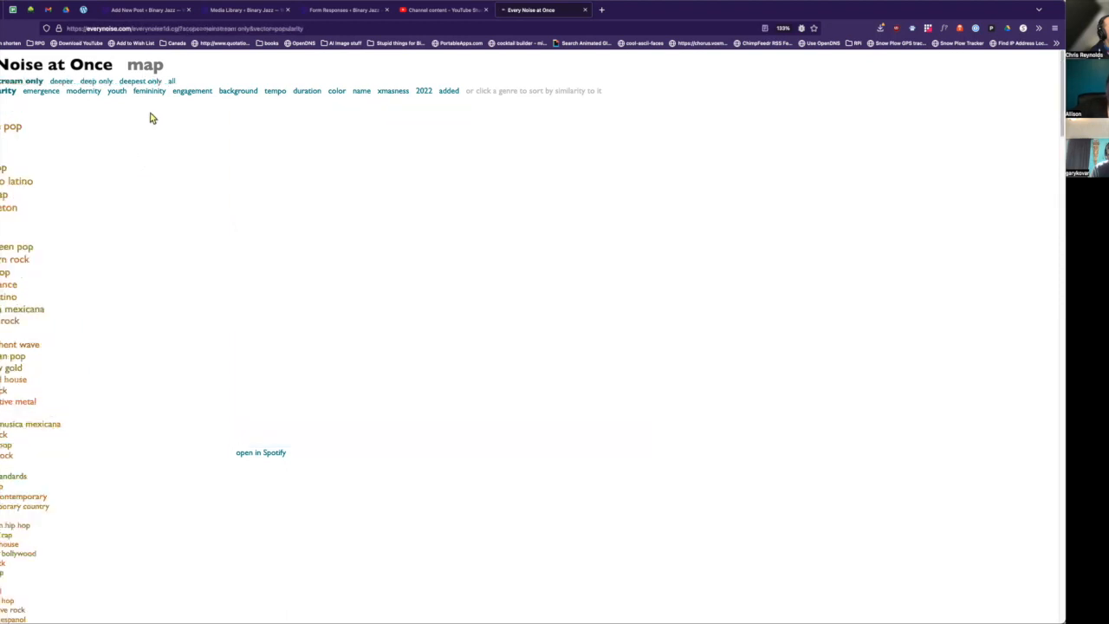
pyautogui.click(148, 90)
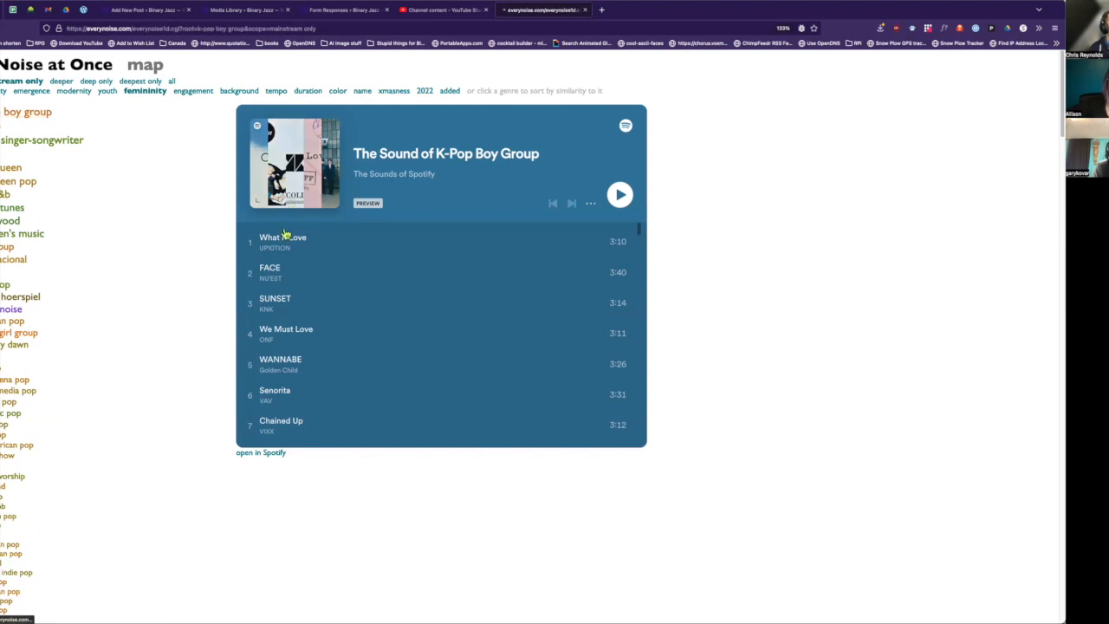
pyautogui.click(27, 110)
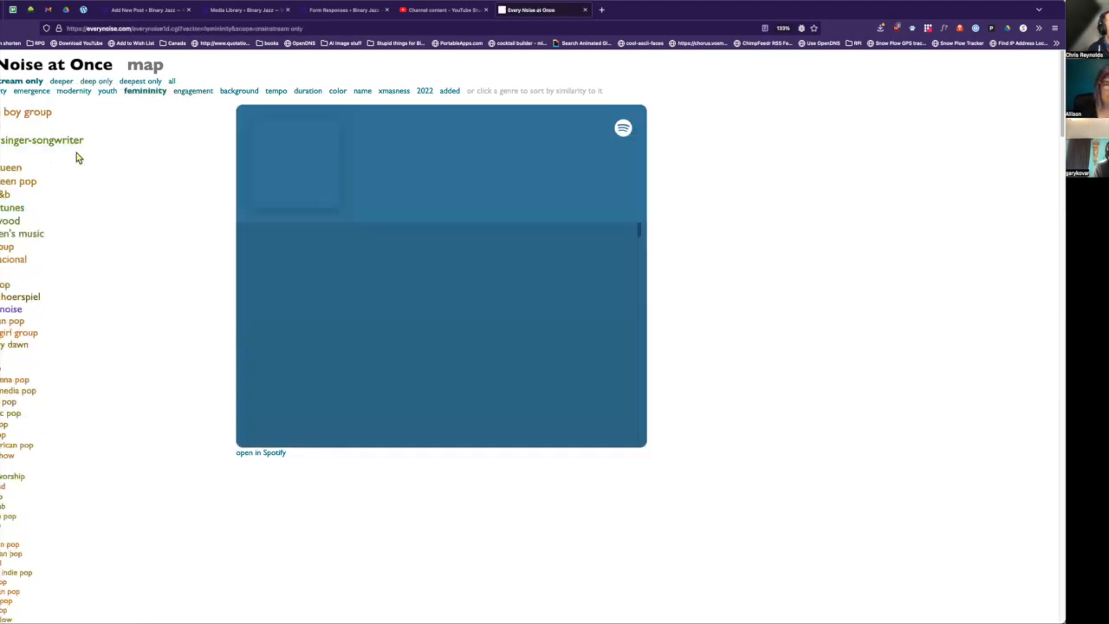
pyautogui.click(27, 111)
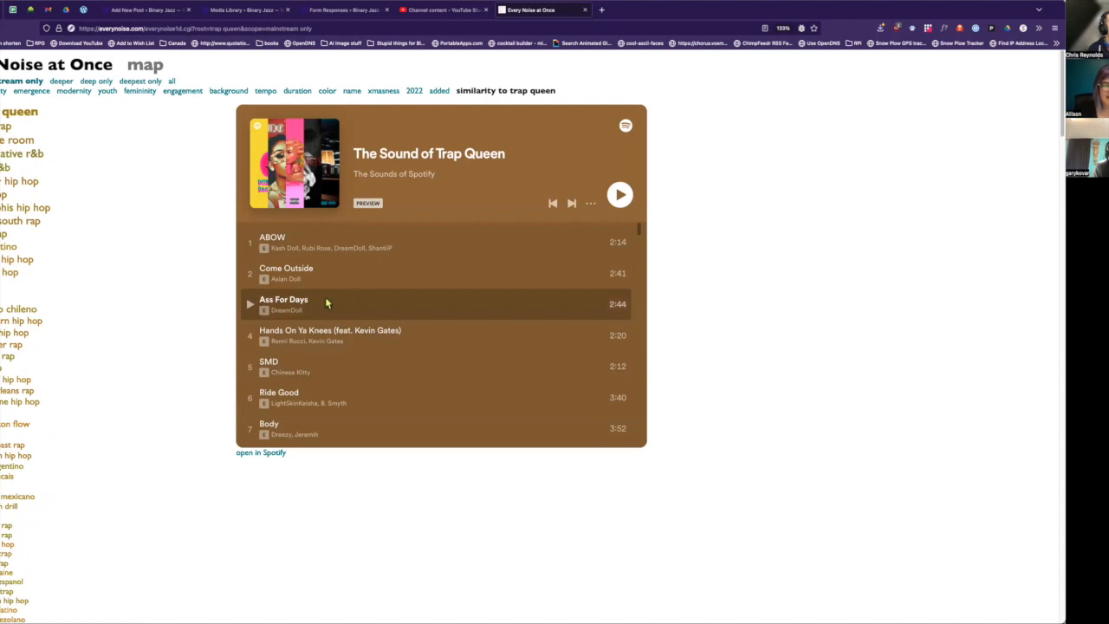
# Play the 'Ass For Days' preview track from the trap queen playlist
pyautogui.click(620, 194)
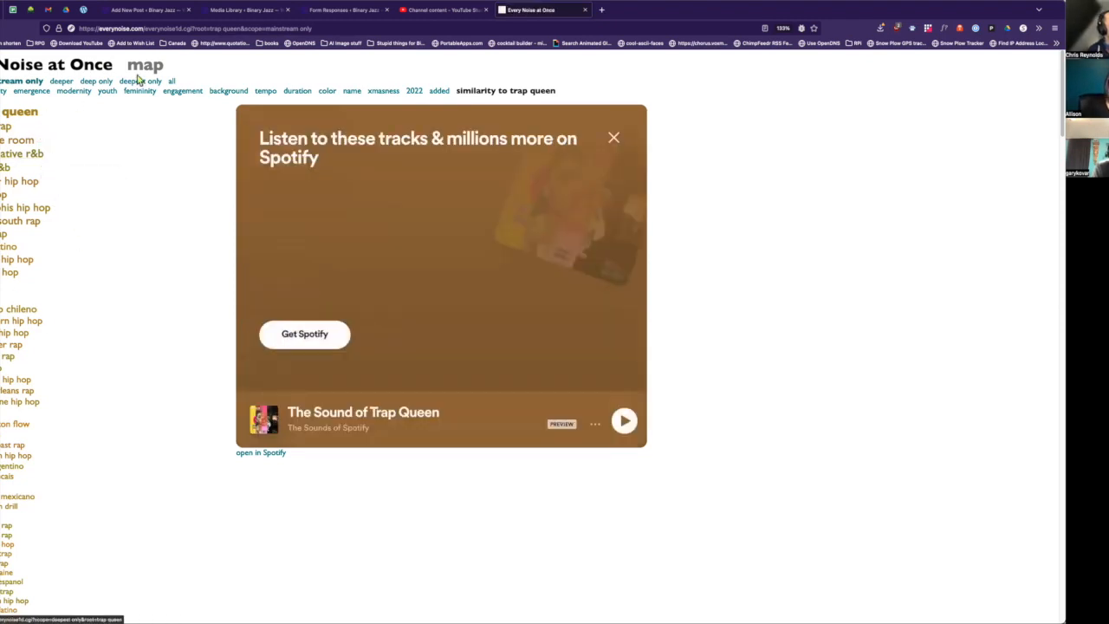
pyautogui.moveTo(165, 79)
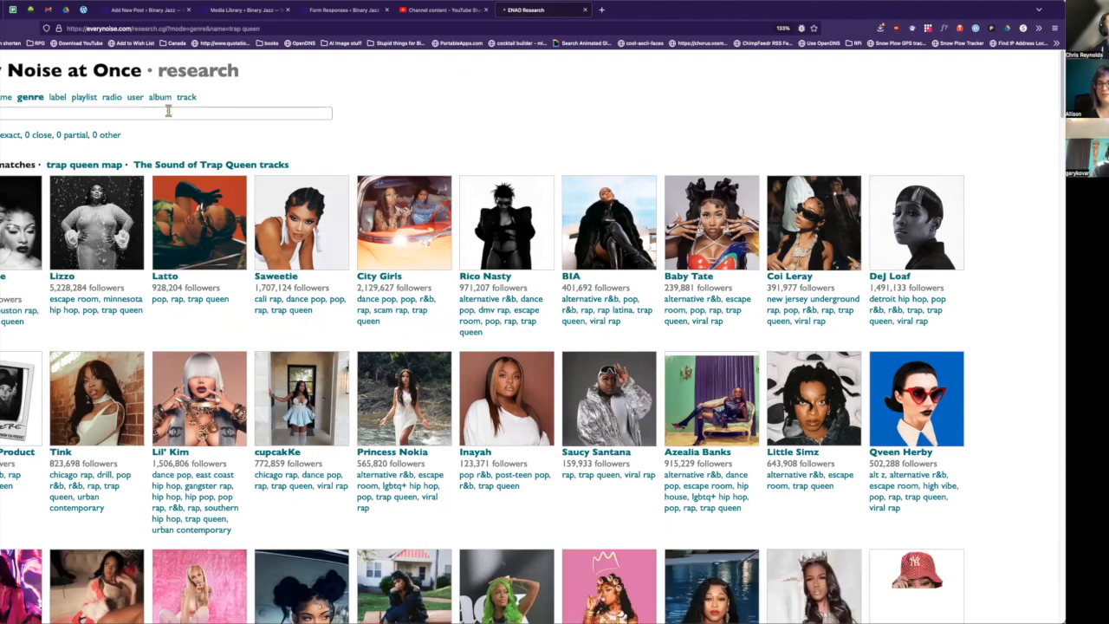
# Try several genre names in the search box, finally searching for bolero
pyautogui.click(165, 112)
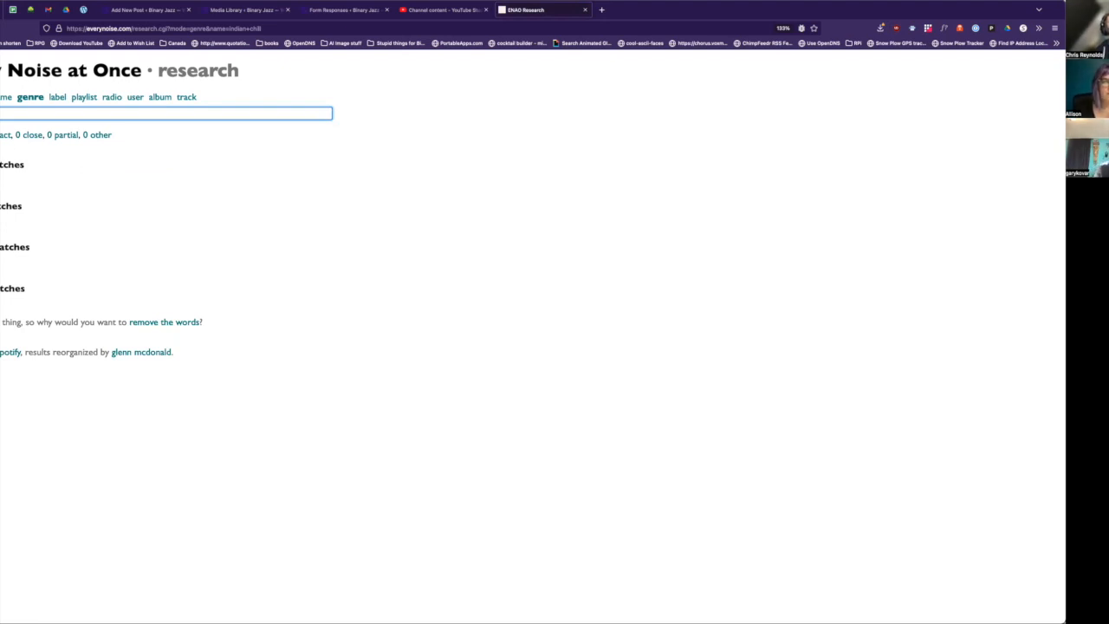
pyautogui.click(165, 113)
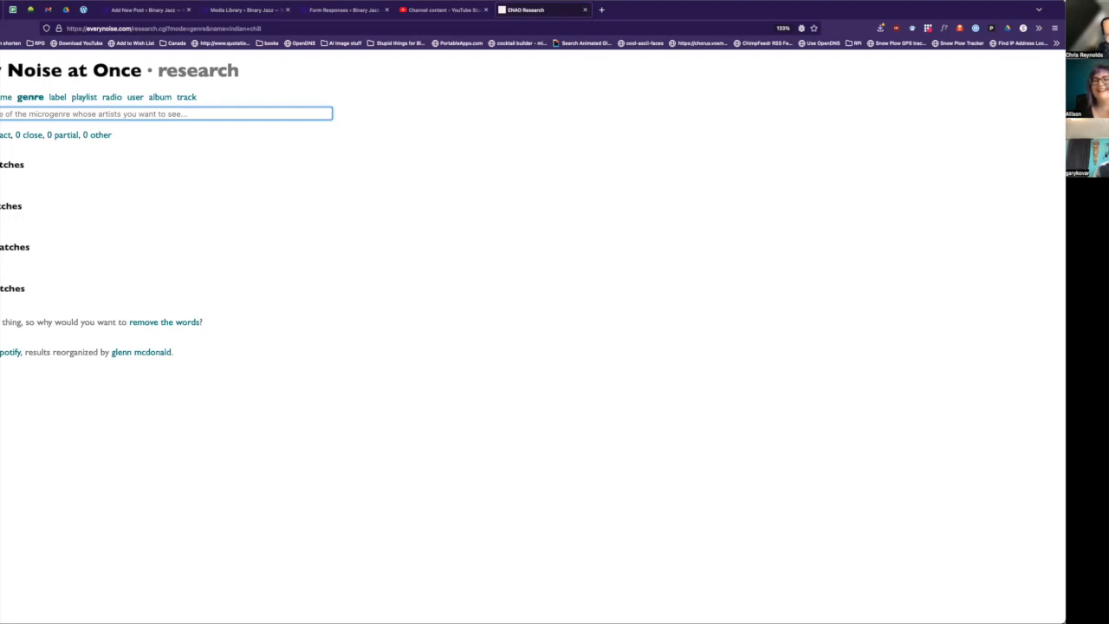
pyautogui.click(164, 114)
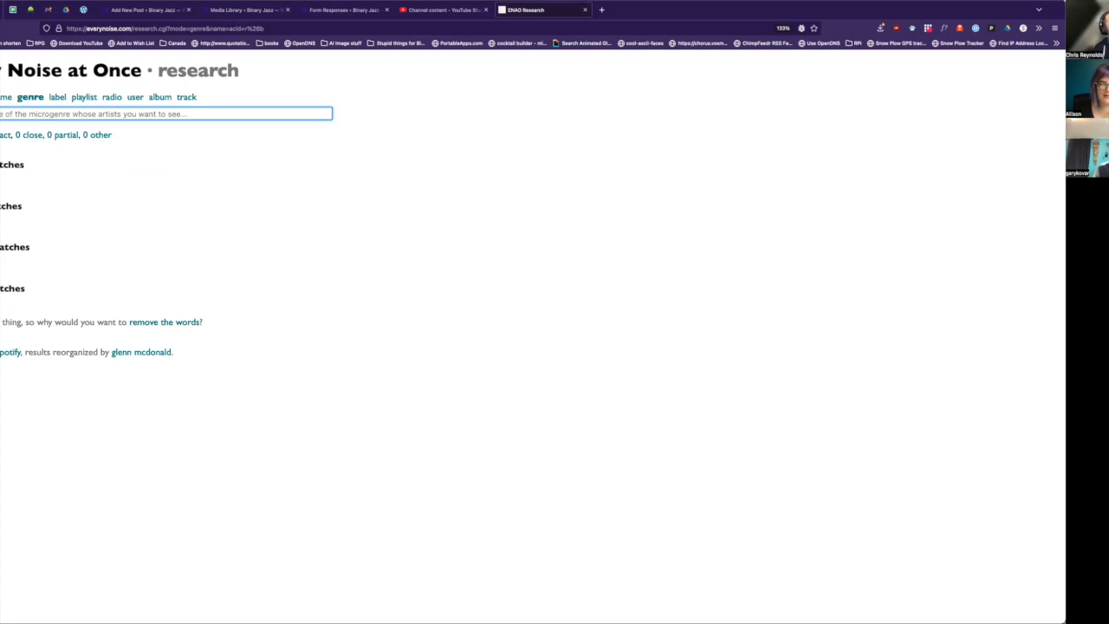
pyautogui.click(165, 114)
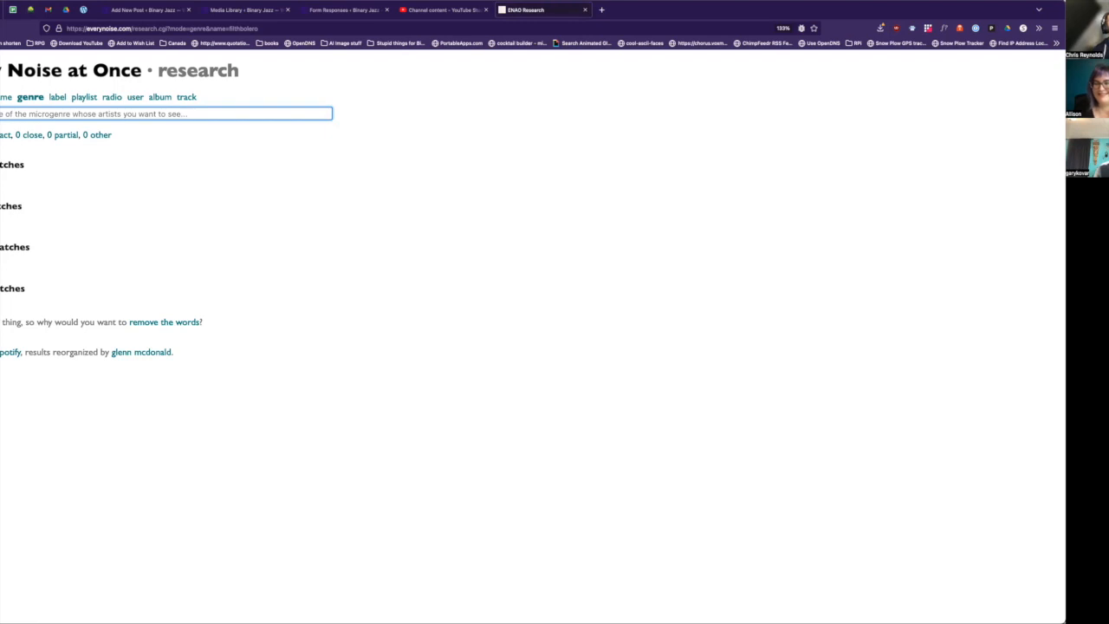
pyautogui.click(164, 113)
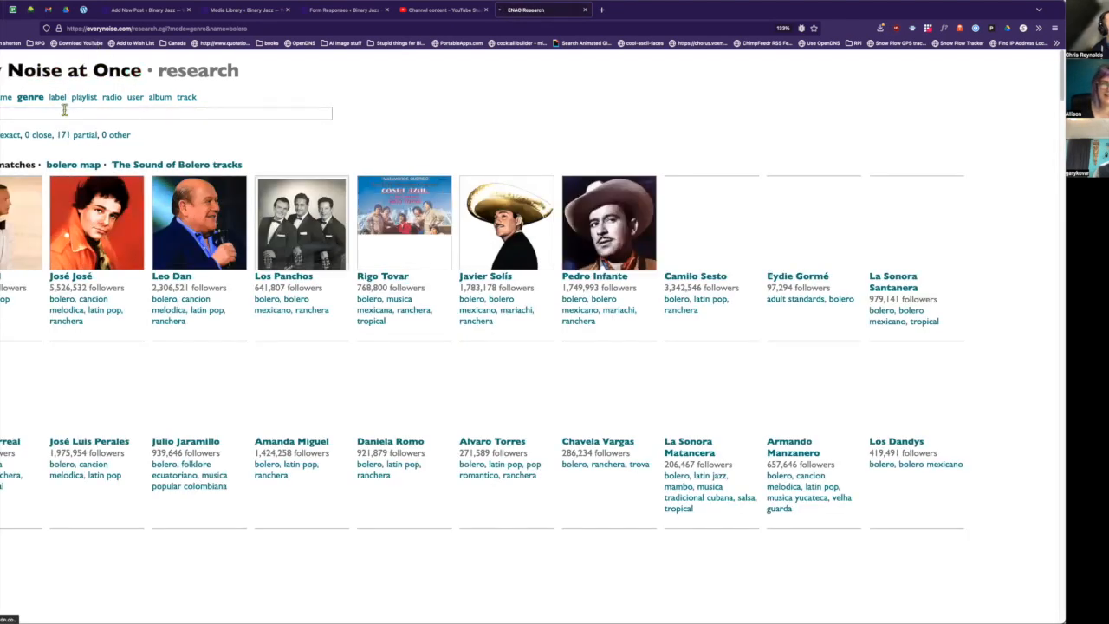
# Search genres 'hawaiian ambient' and 'deep technical', then artist names for 'melodic country'
pyautogui.click(165, 113)
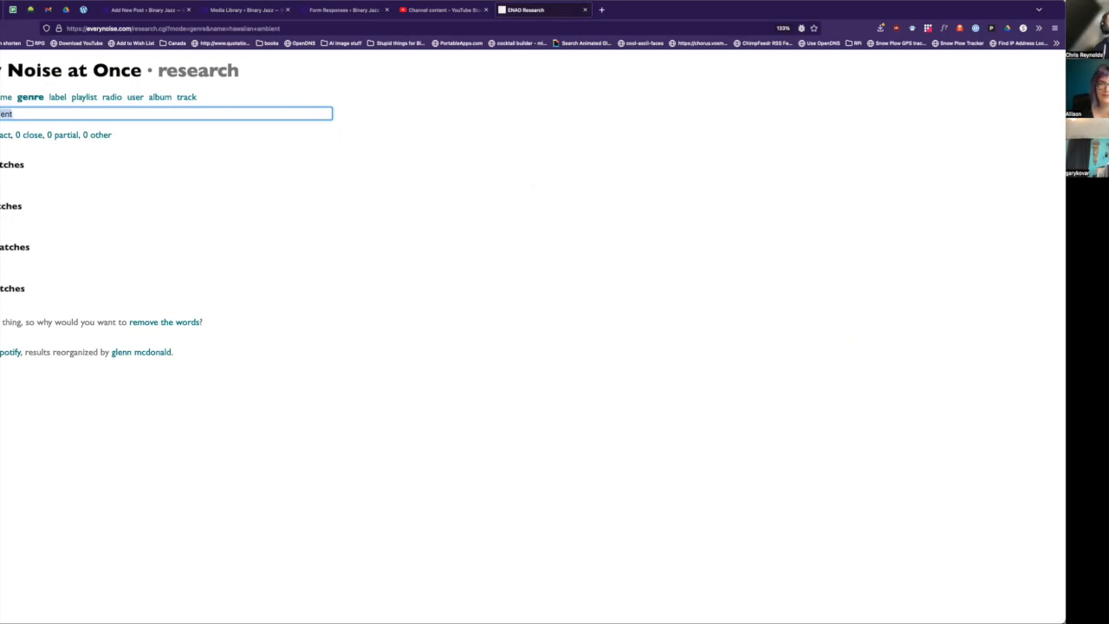
pyautogui.click(165, 114)
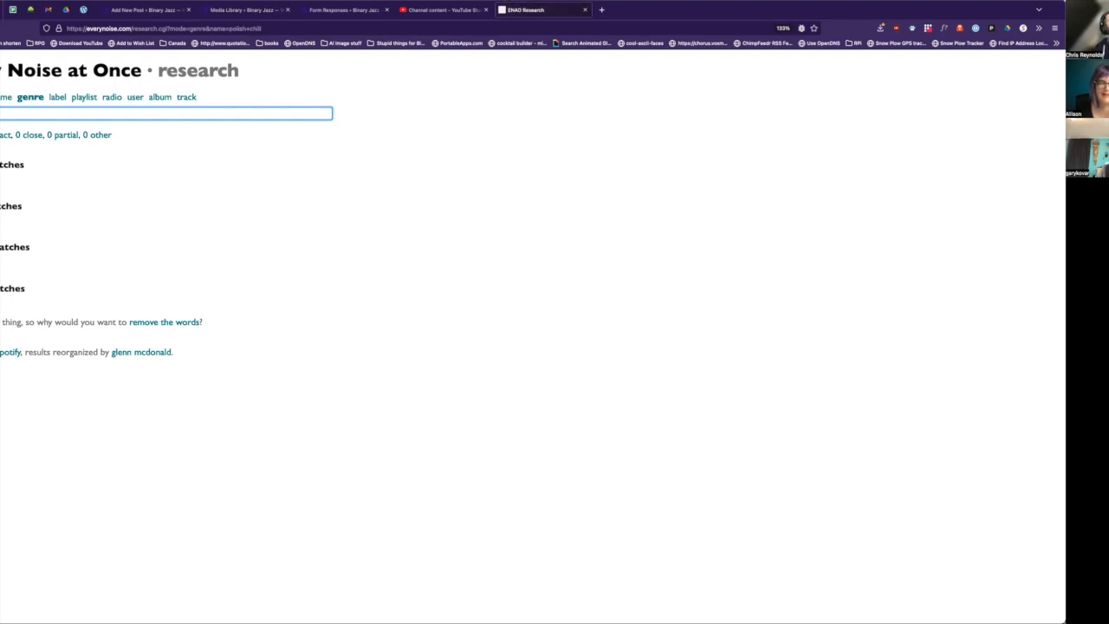
pyautogui.click(164, 113)
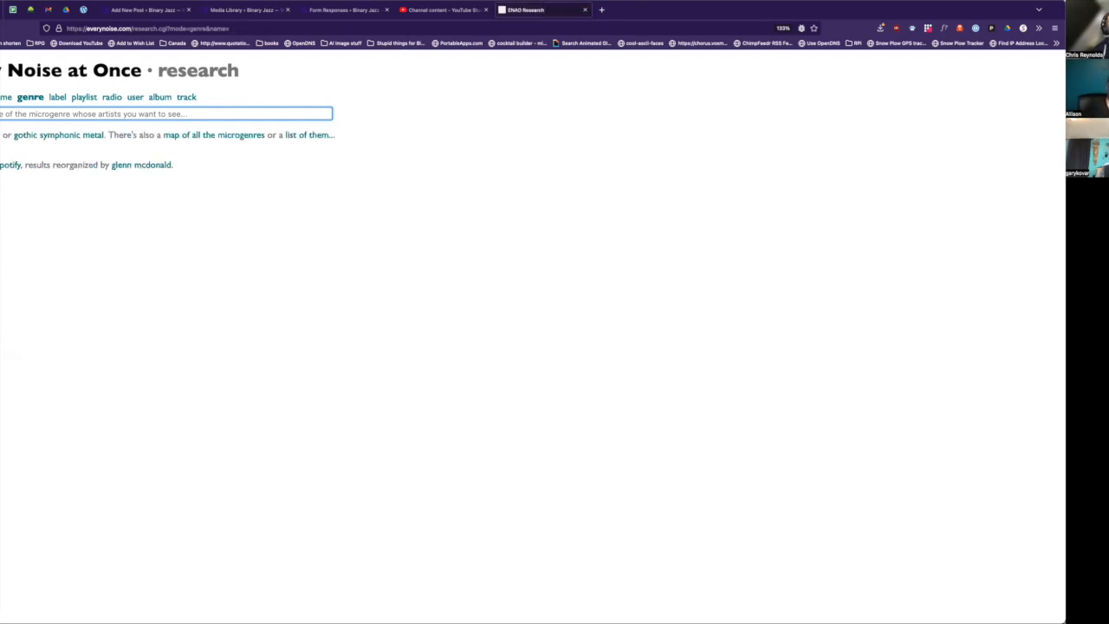
pyautogui.click(165, 113)
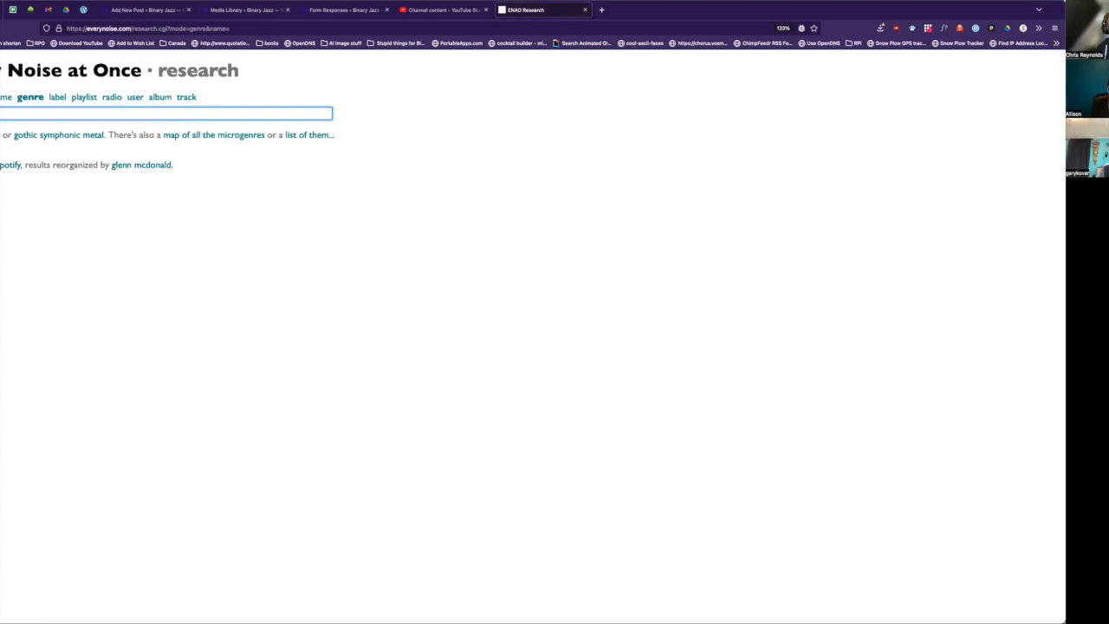
pyautogui.write('deep technical')
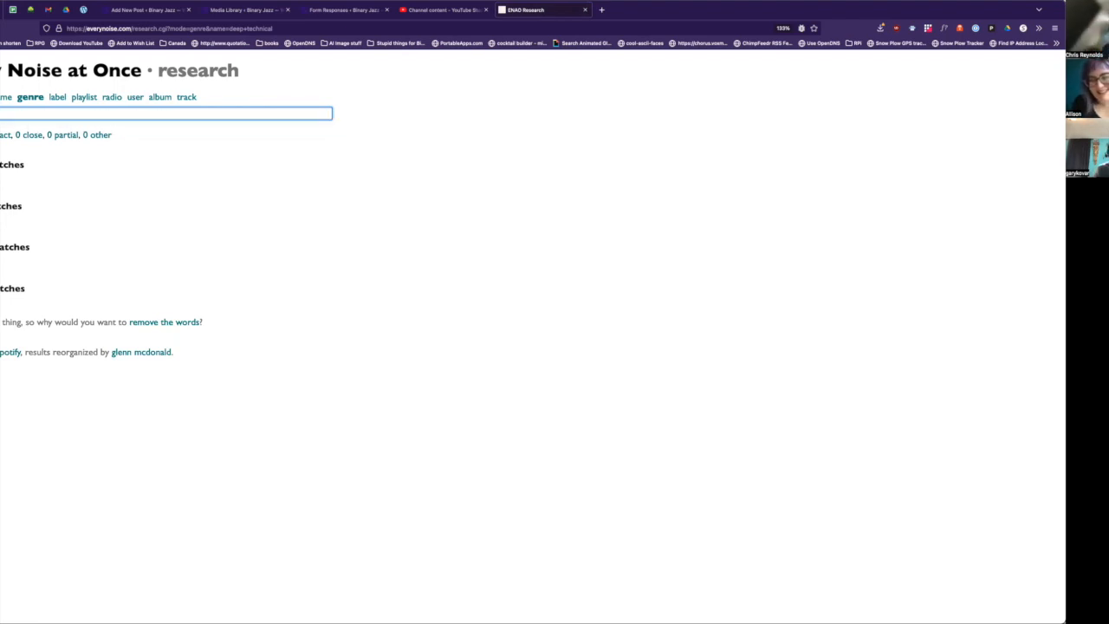
pyautogui.write('unes')
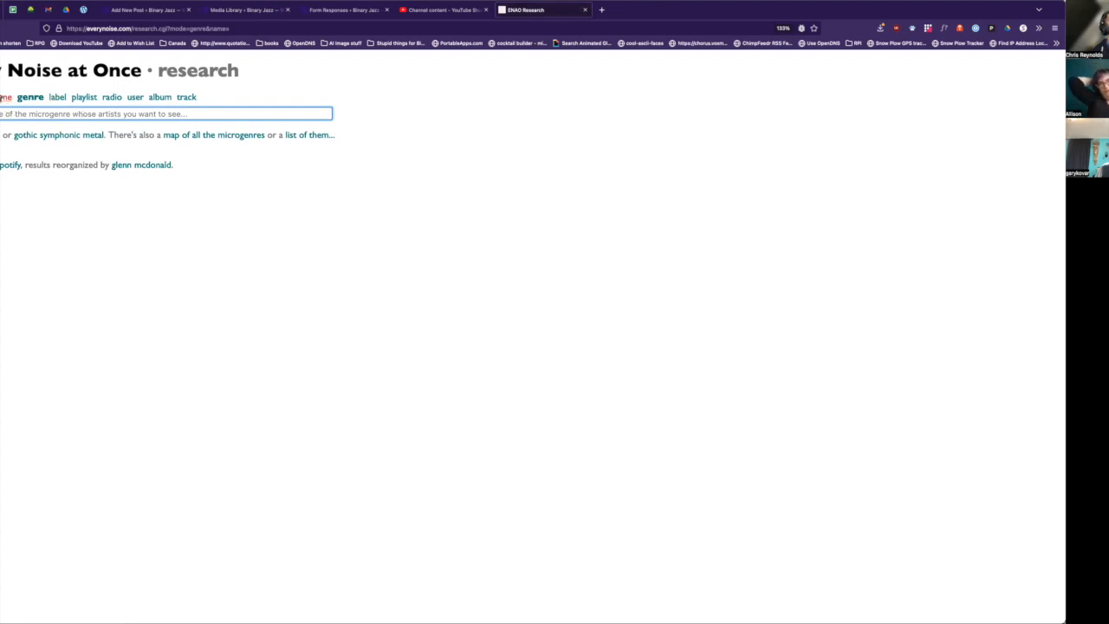
pyautogui.moveTo(213, 134)
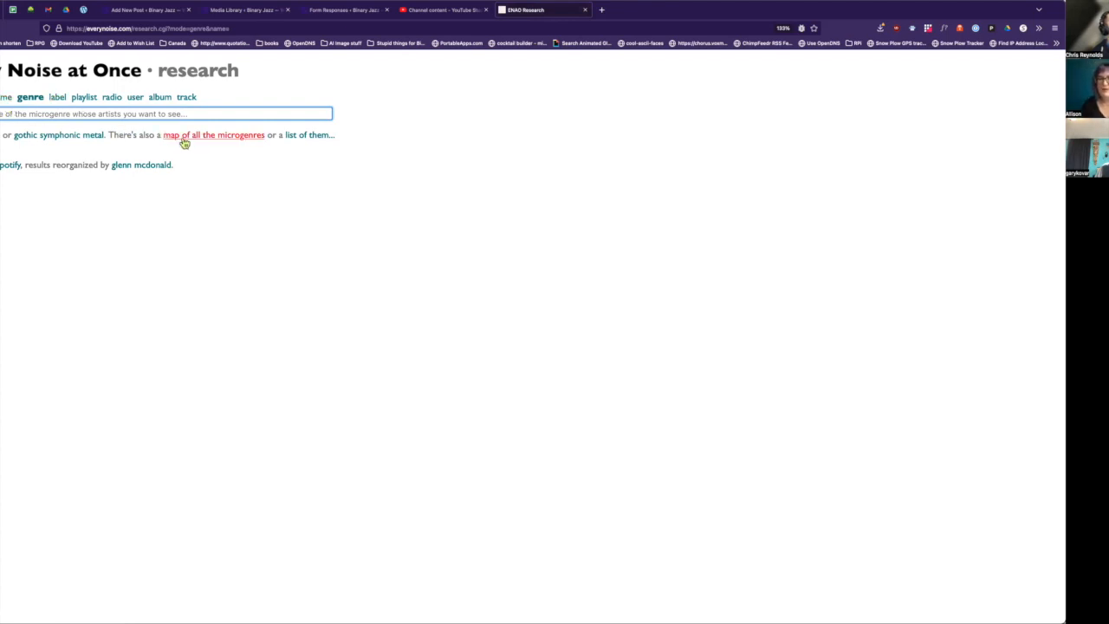
pyautogui.moveTo(145, 114)
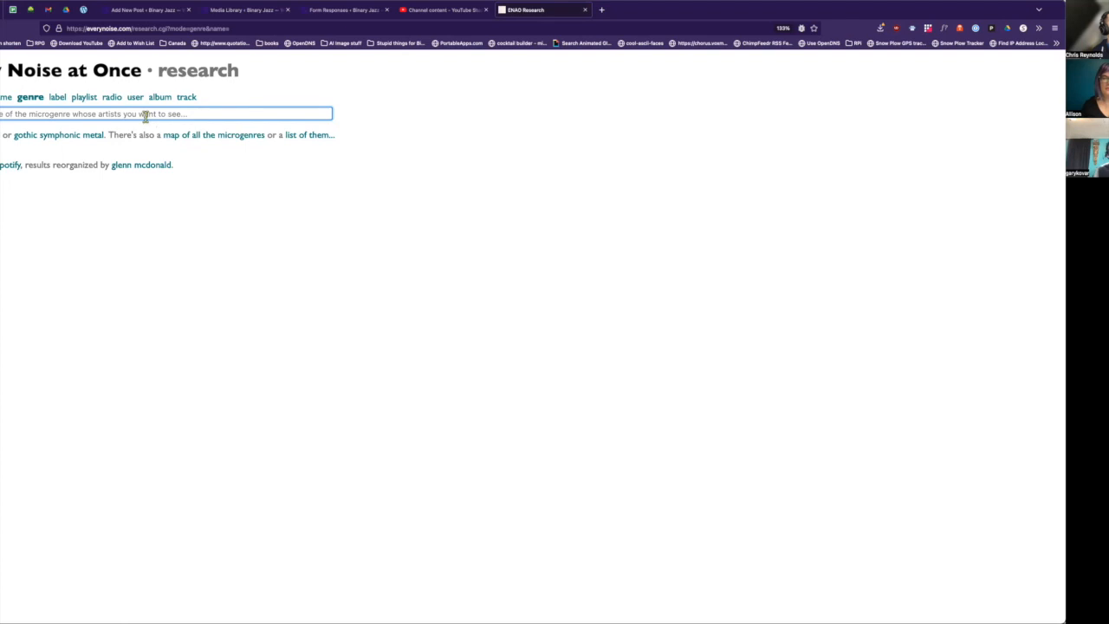
pyautogui.click(165, 113)
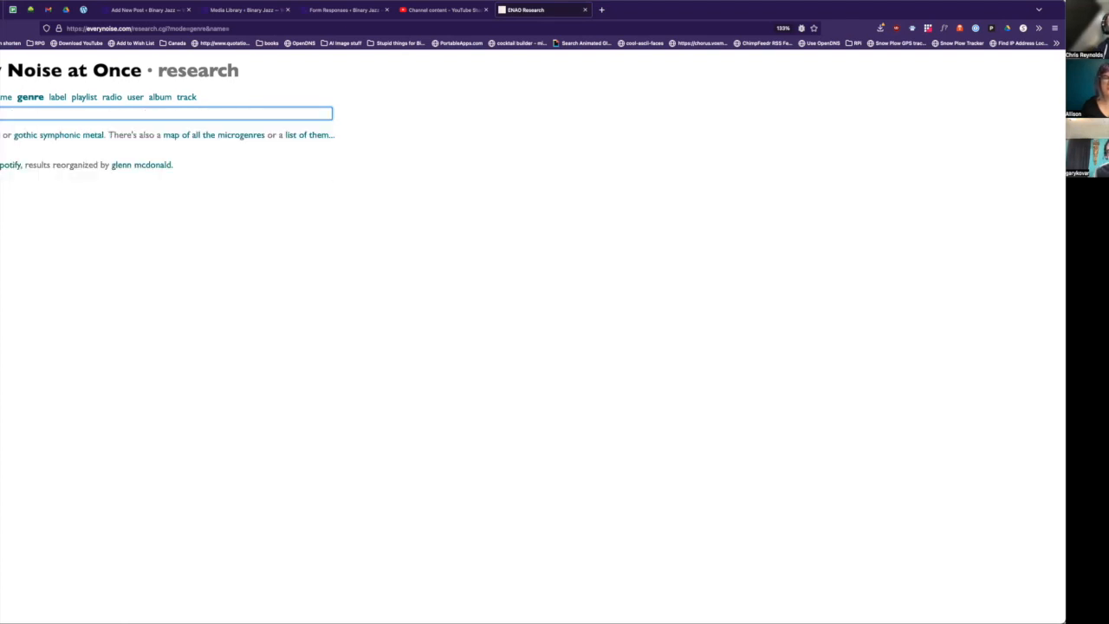
pyautogui.write('ry')
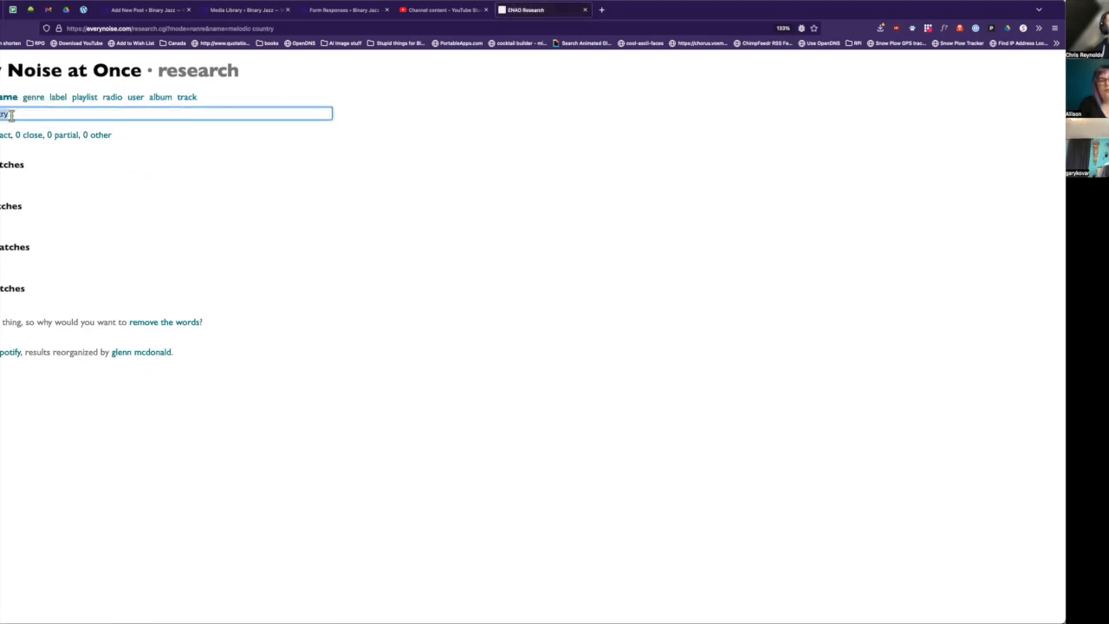
# Search track titles for 'melodic country', then for 'ass for days'
pyautogui.click(164, 114)
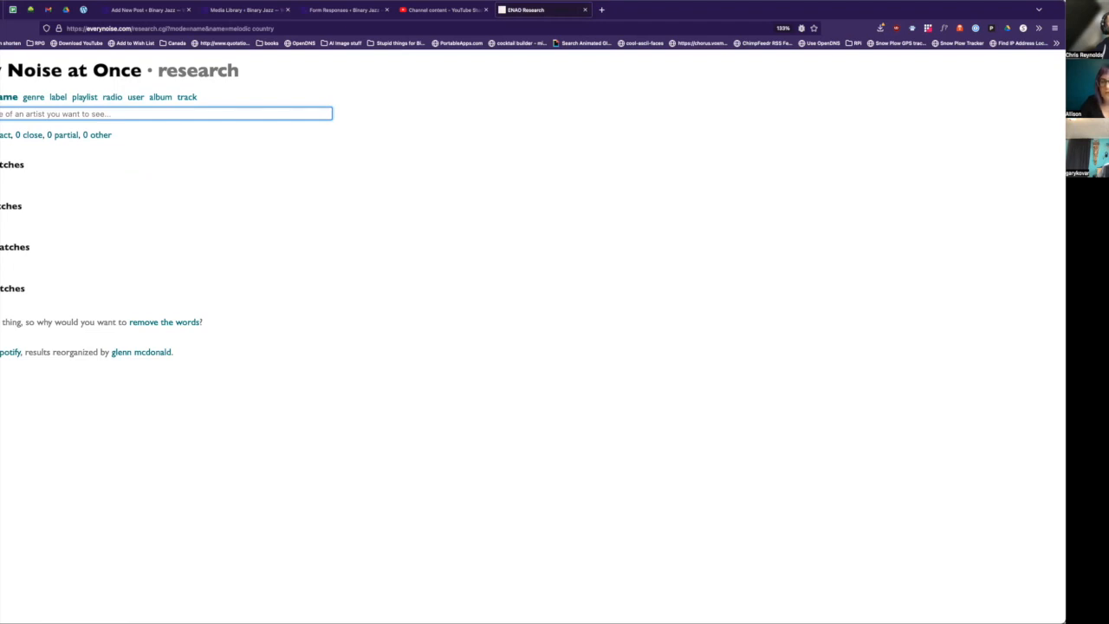
pyautogui.moveTo(143, 113)
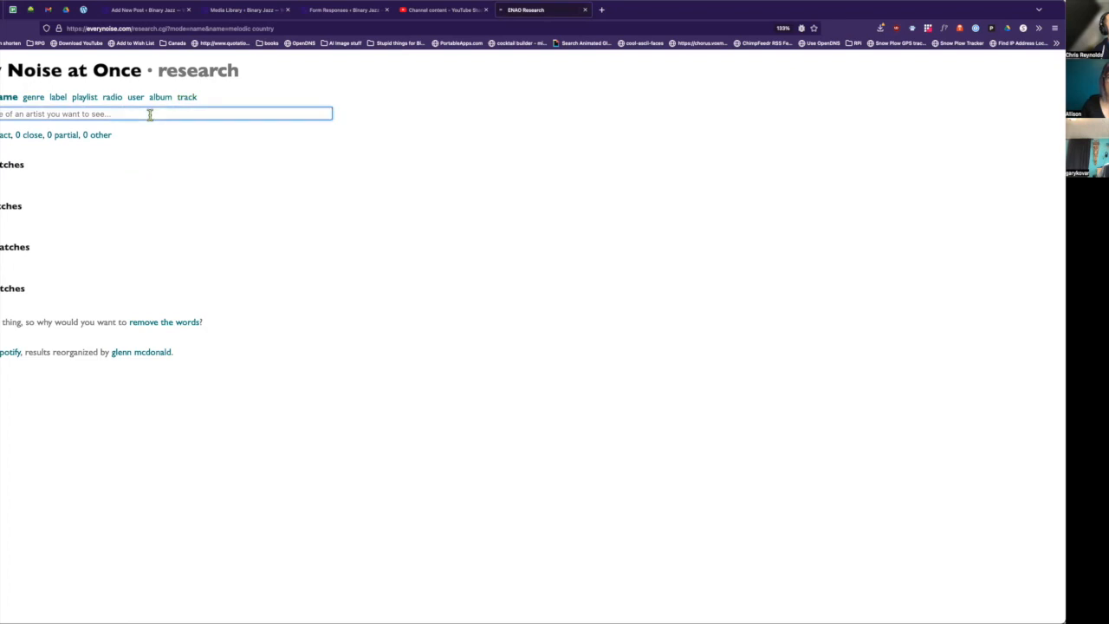
pyautogui.click(182, 97)
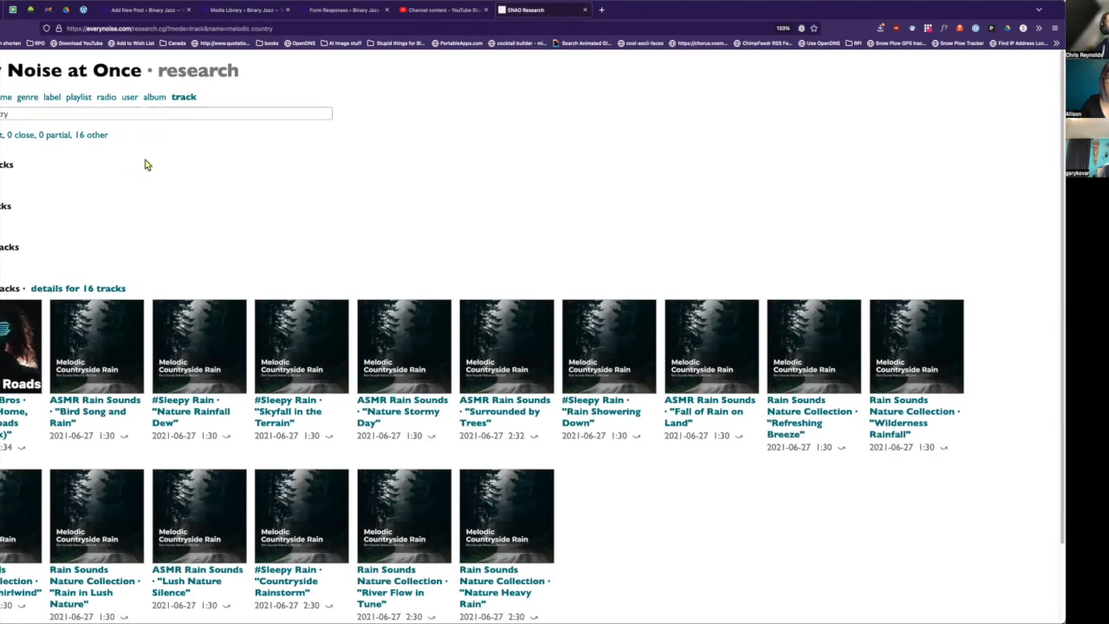
pyautogui.click(165, 113)
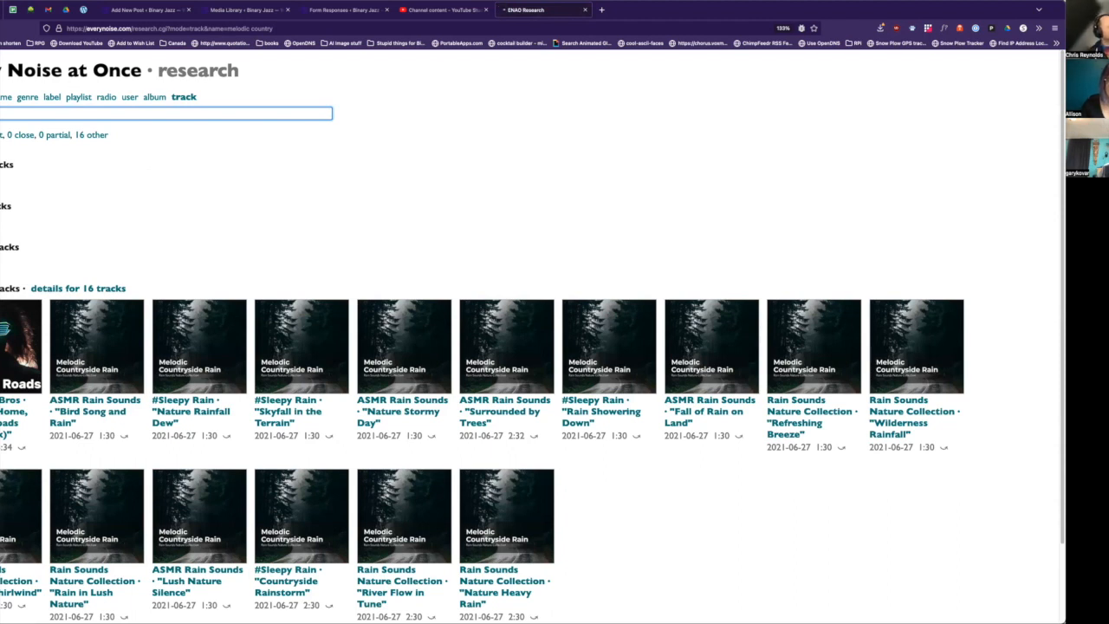
pyautogui.write('ass for days')
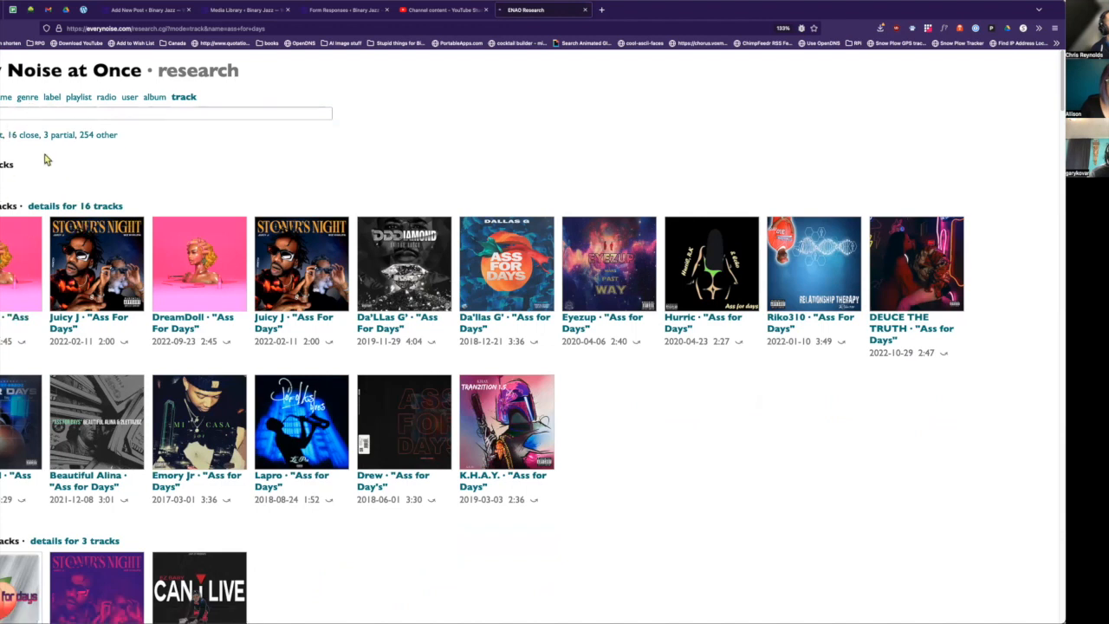
pyautogui.moveTo(328, 87)
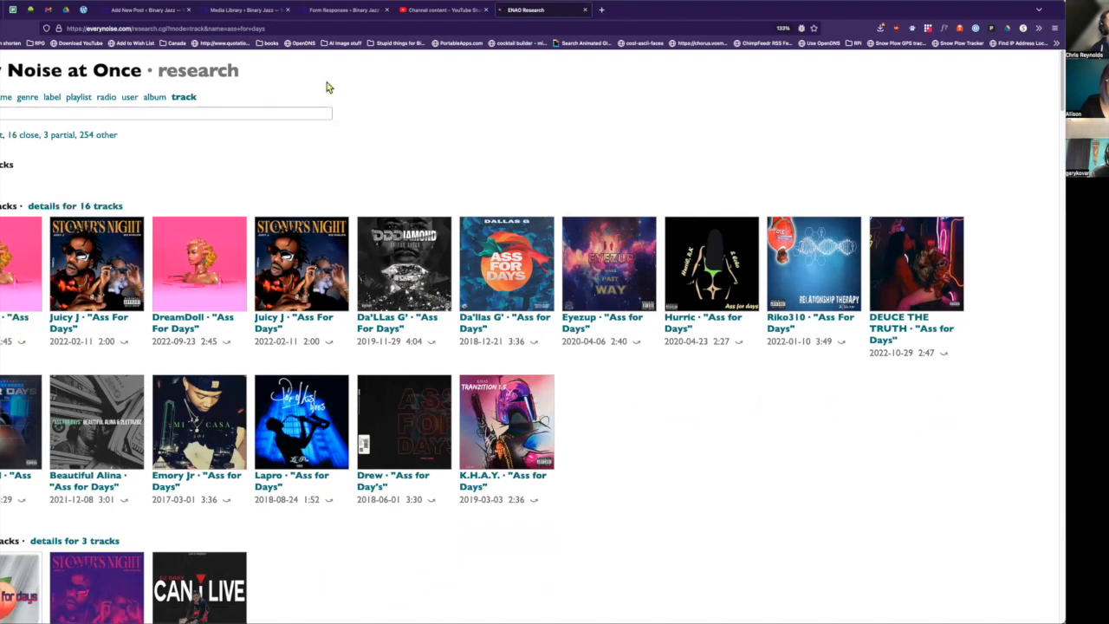
pyautogui.moveTo(176, 204)
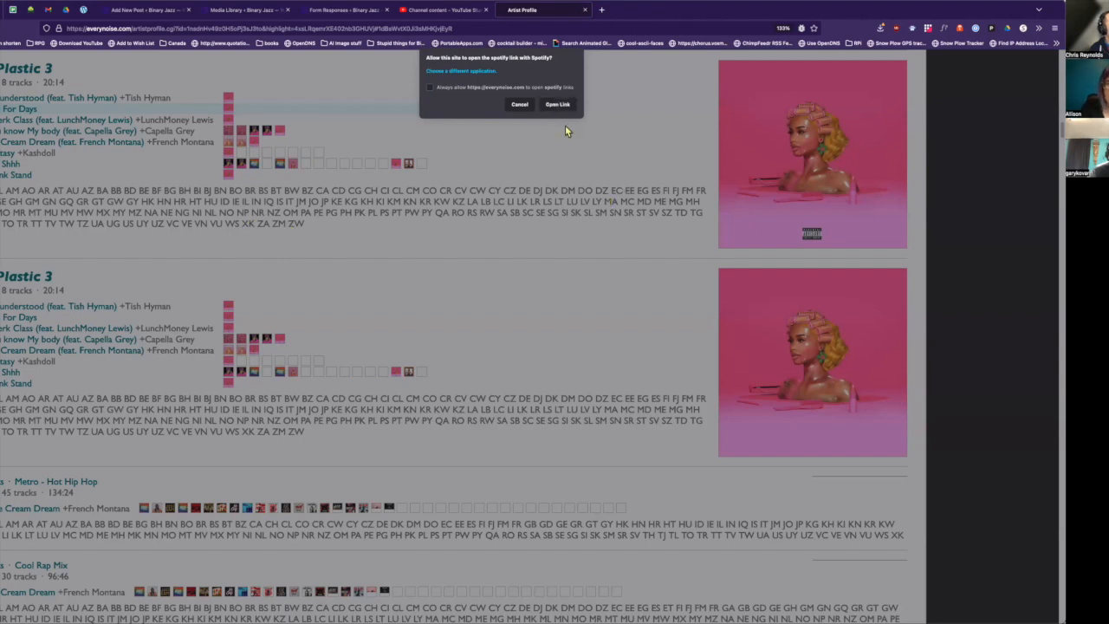
# Dismiss the Spotify link prompt to get back to the Every Noise genre map
pyautogui.click(519, 103)
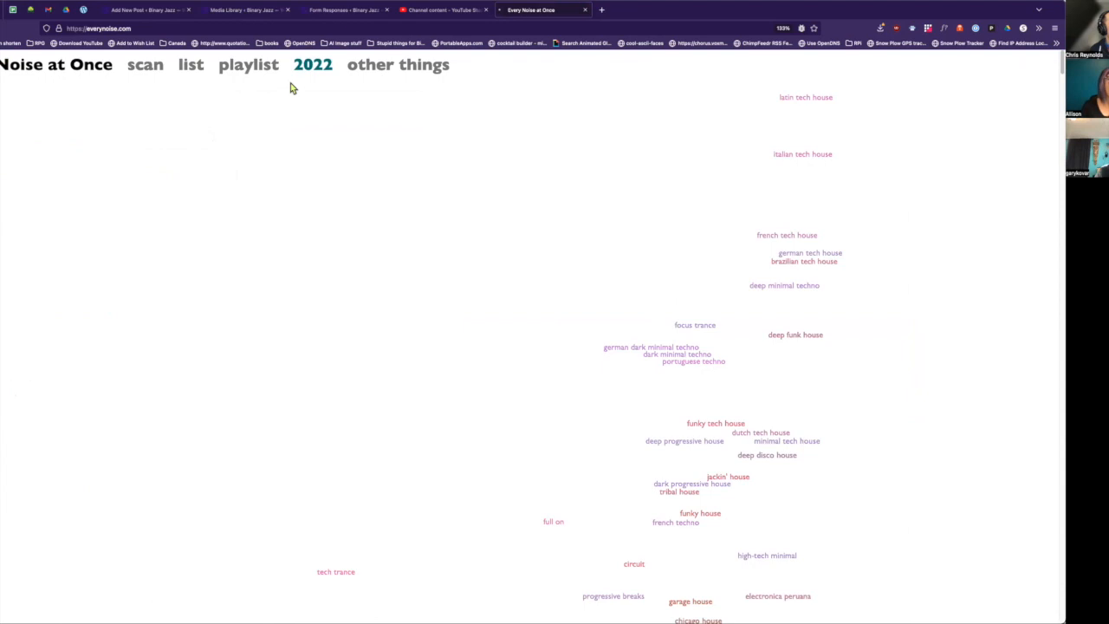
# View the 2022 page, then follow the header playlist link to The Sound of Everything
pyautogui.click(312, 64)
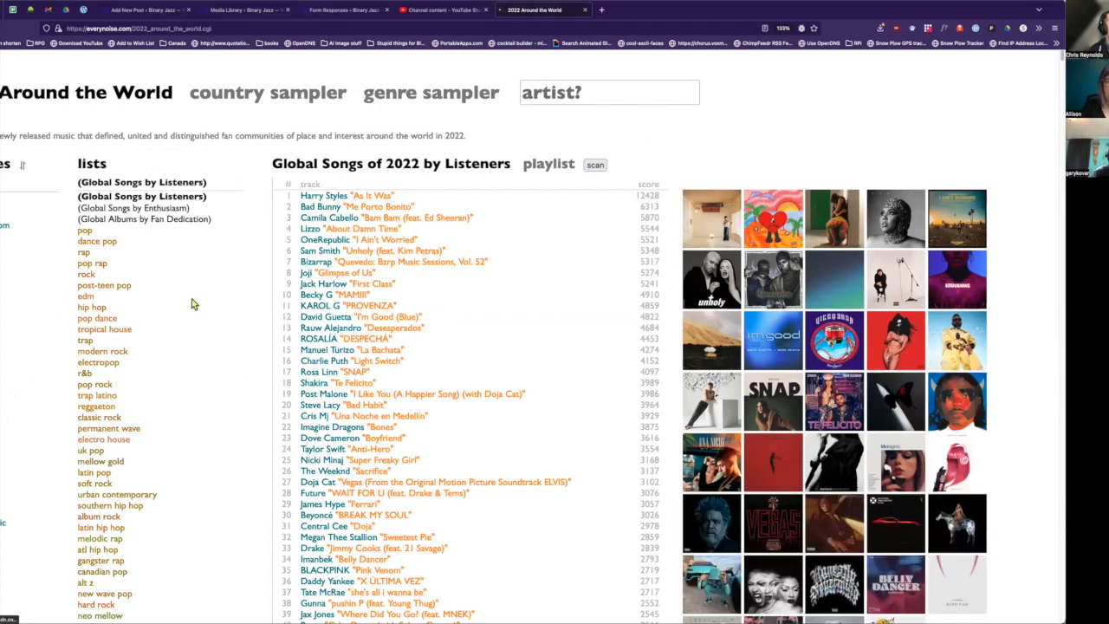
pyautogui.moveTo(182, 269)
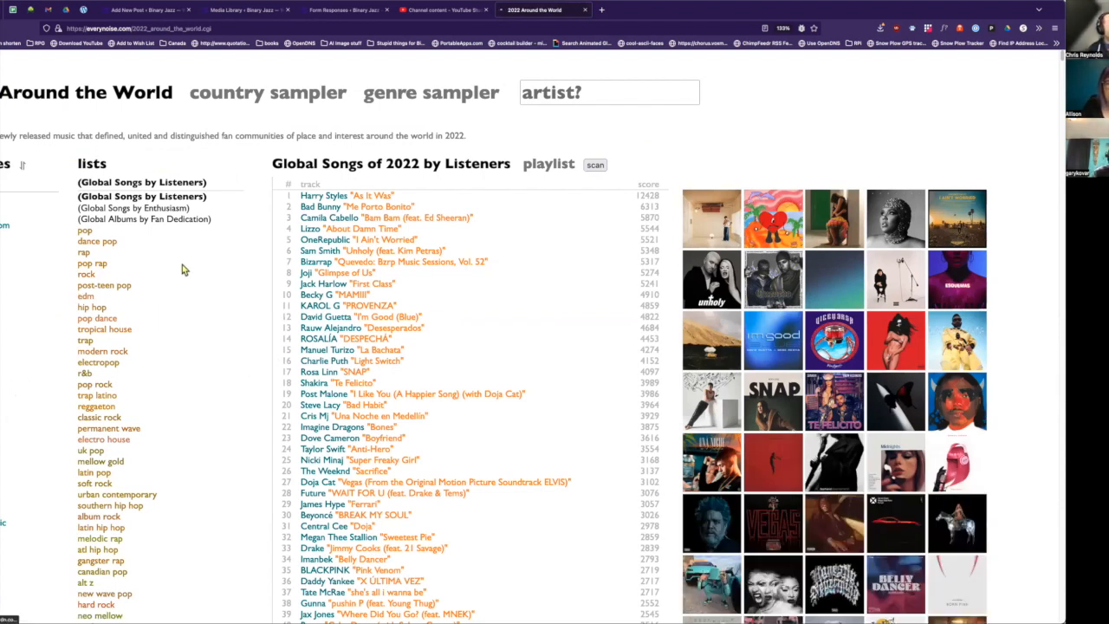
pyautogui.moveTo(316, 130)
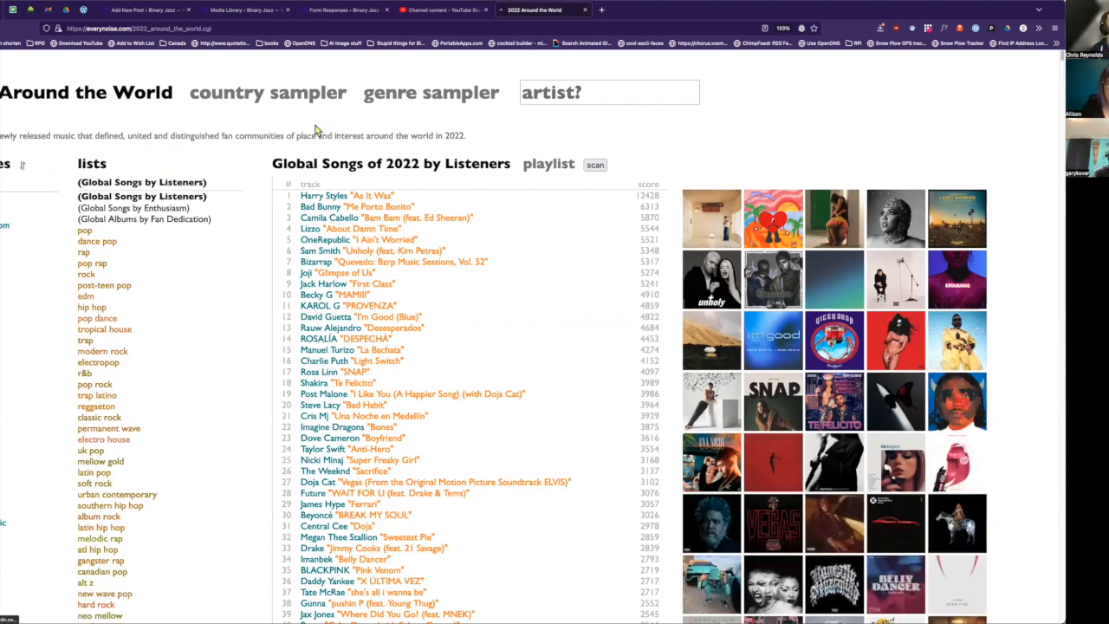
pyautogui.moveTo(158, 111)
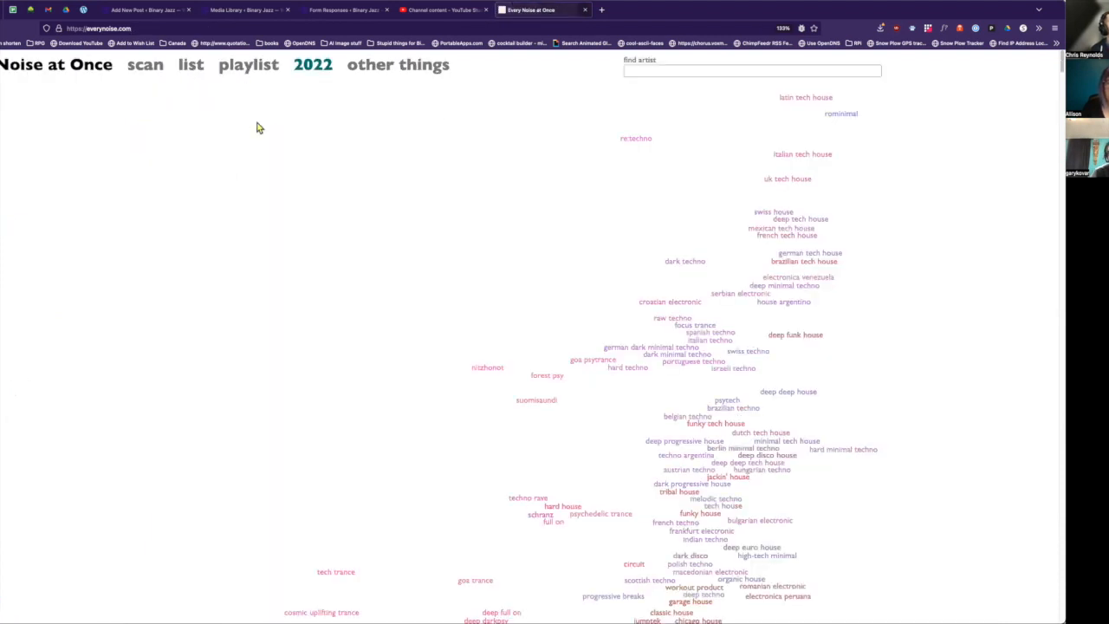
pyautogui.click(248, 64)
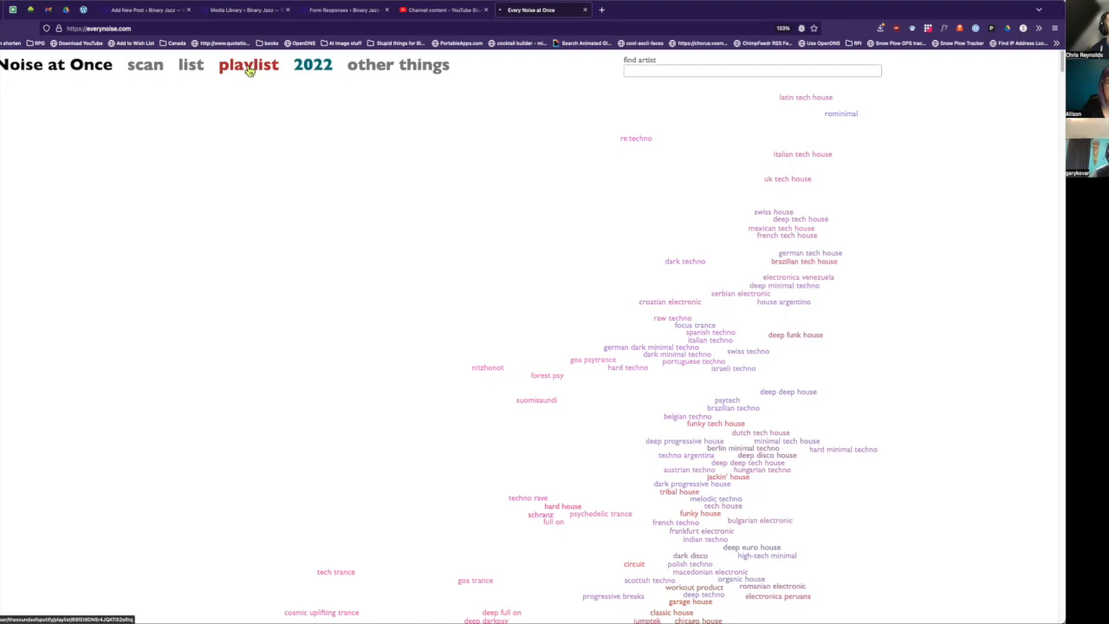
pyautogui.click(248, 64)
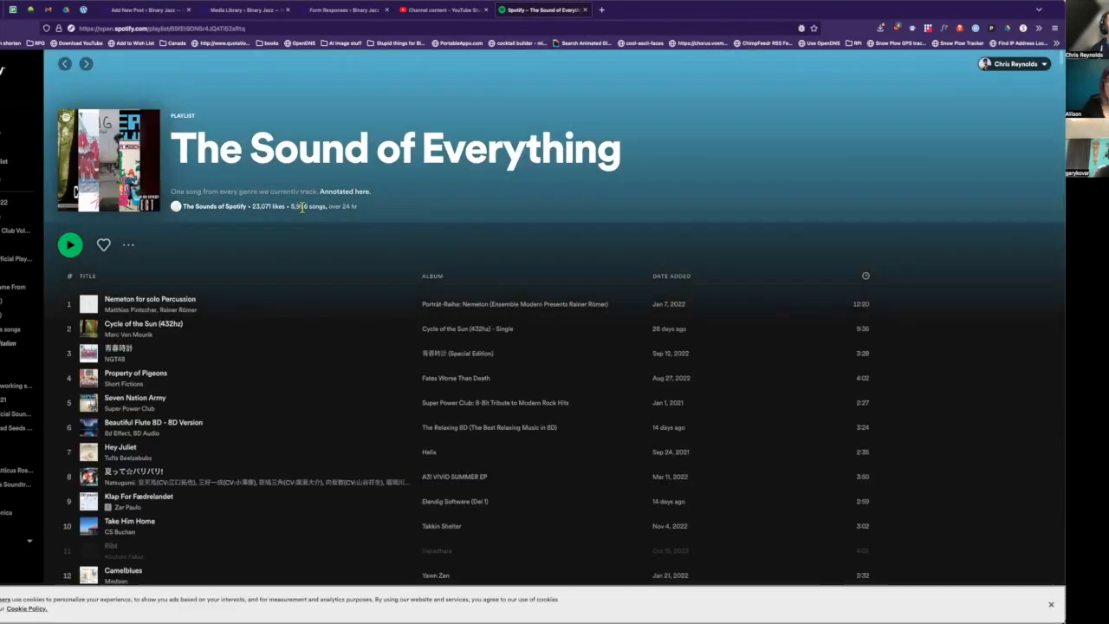
pyautogui.moveTo(300, 218)
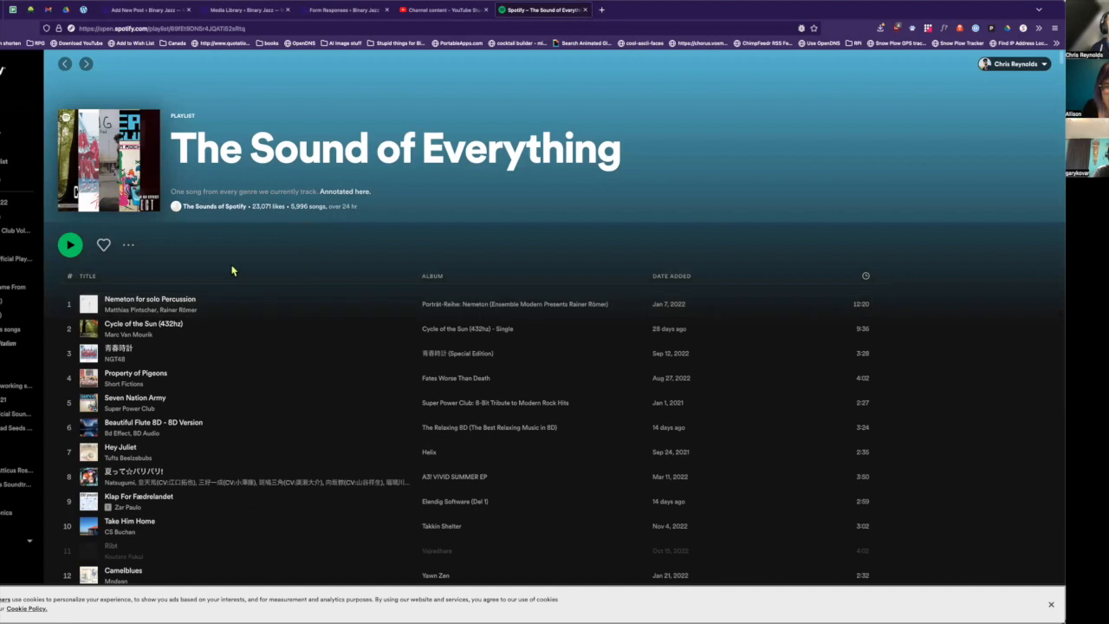
pyautogui.moveTo(234, 299)
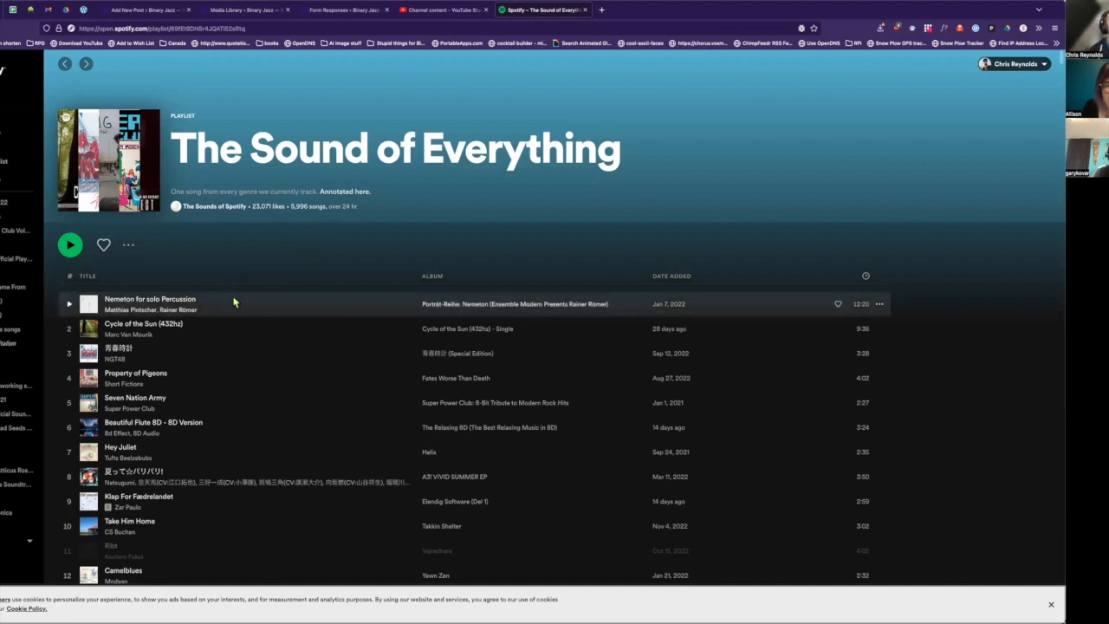
# Scroll through The Sound of Everything playlist of 5,996 songs on Spotify
pyautogui.scroll(-3)
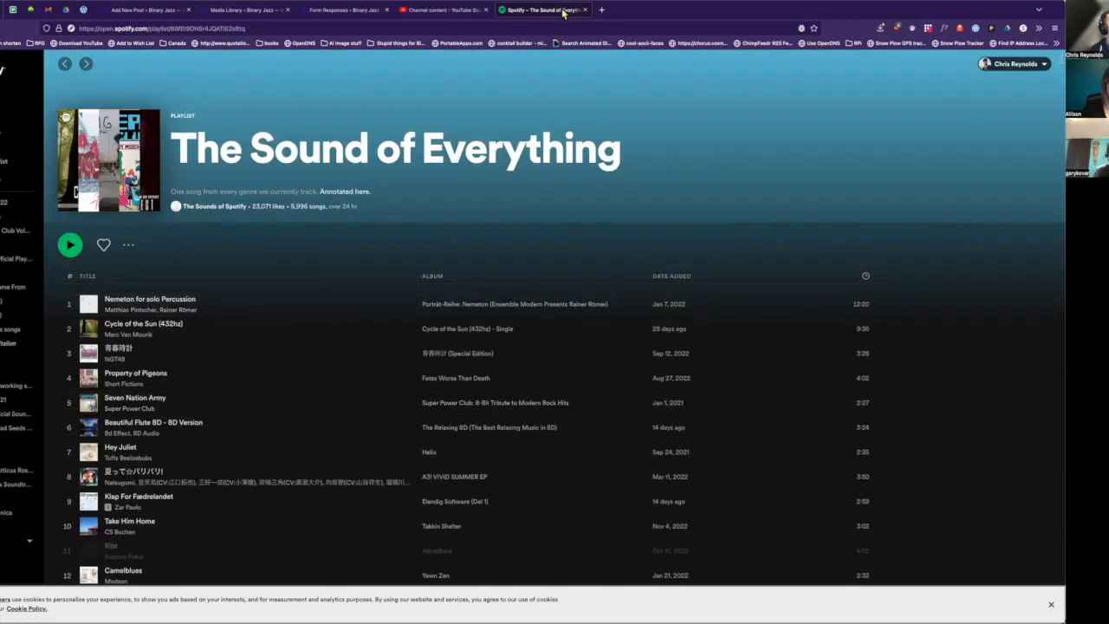
pyautogui.moveTo(507, 107)
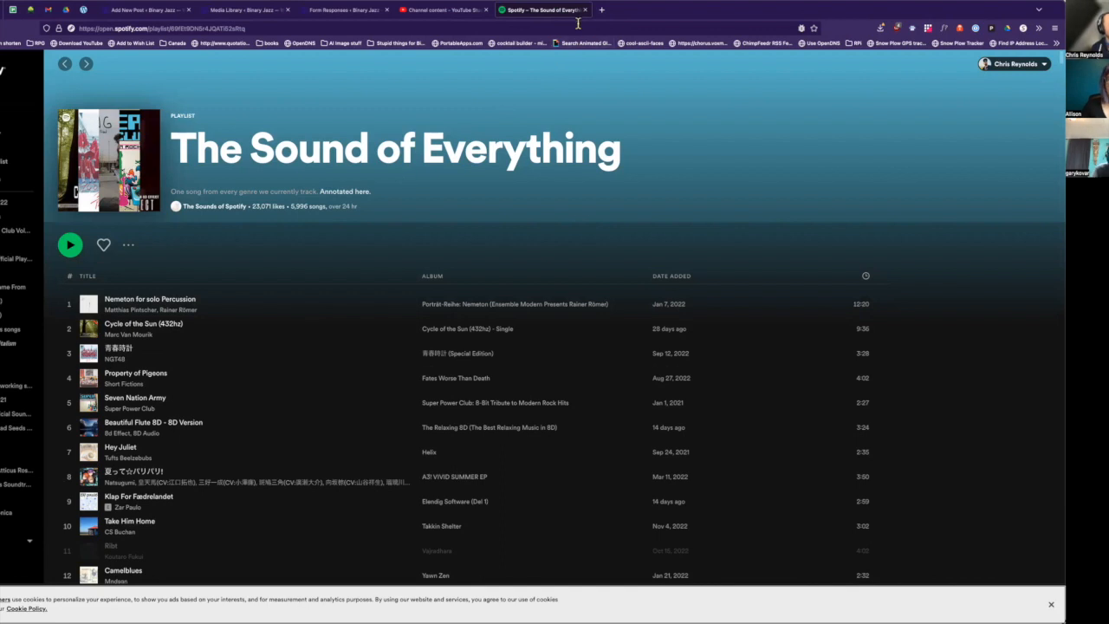
pyautogui.moveTo(343, 203)
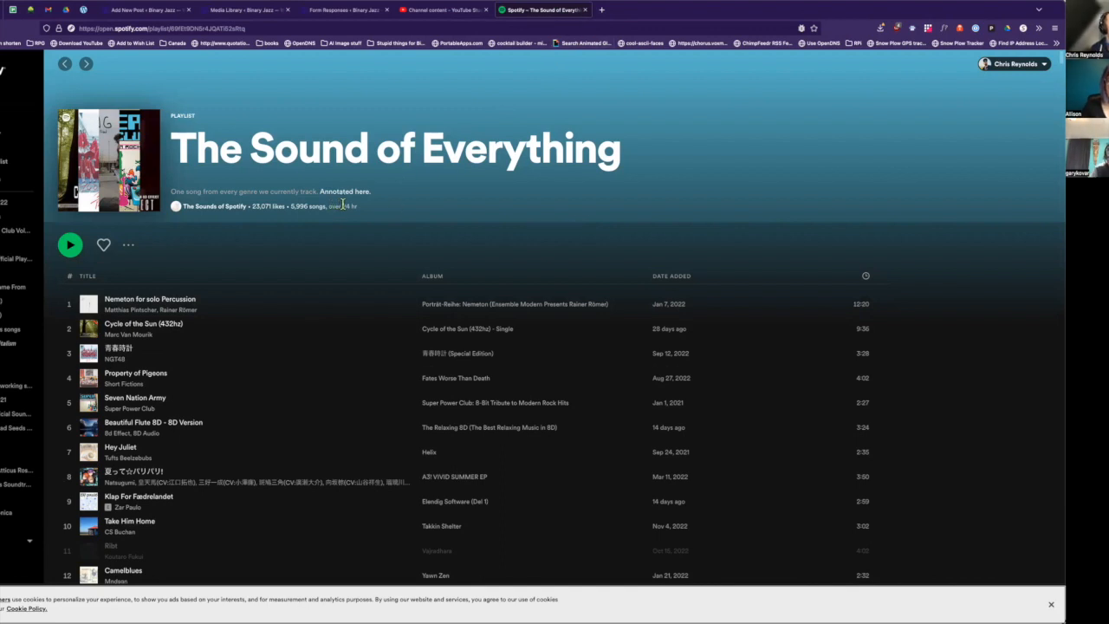
pyautogui.moveTo(444, 205)
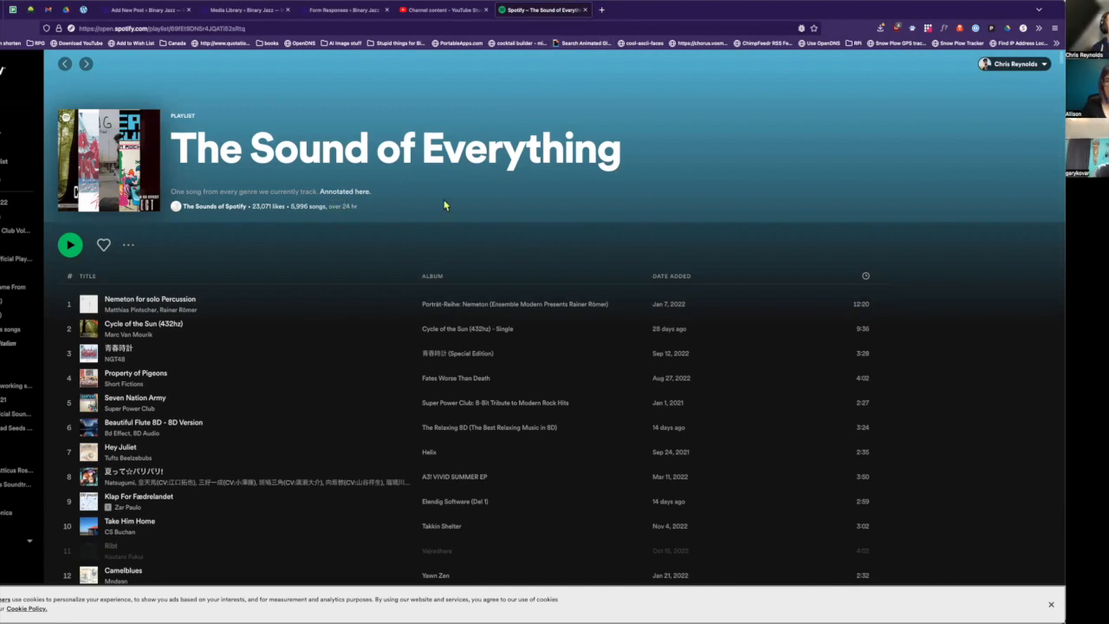
pyautogui.moveTo(339, 218)
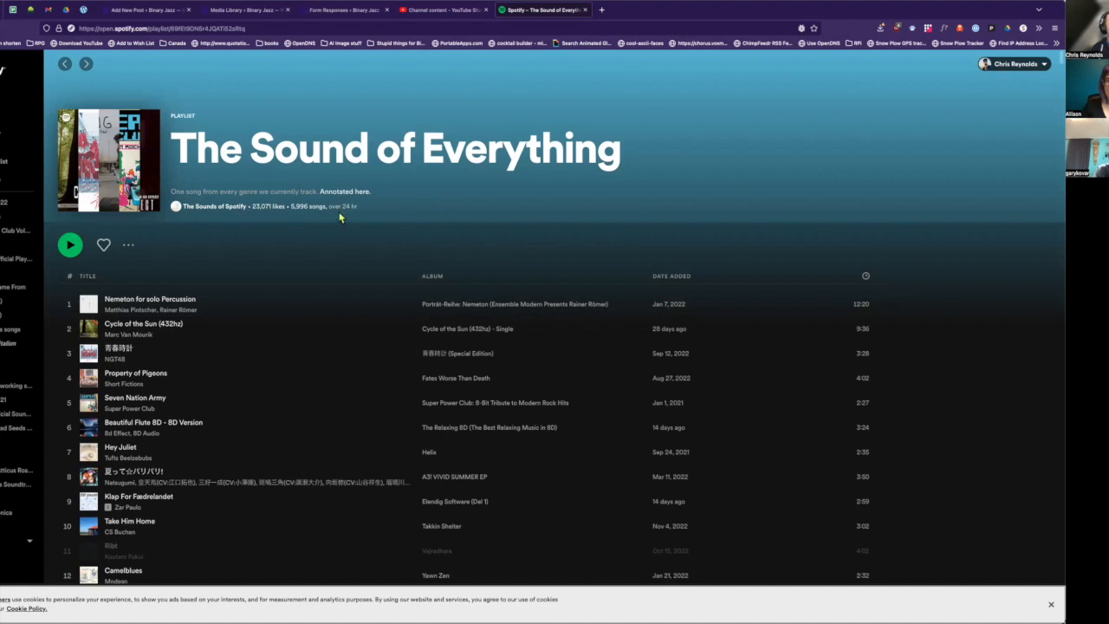
pyautogui.moveTo(304, 277)
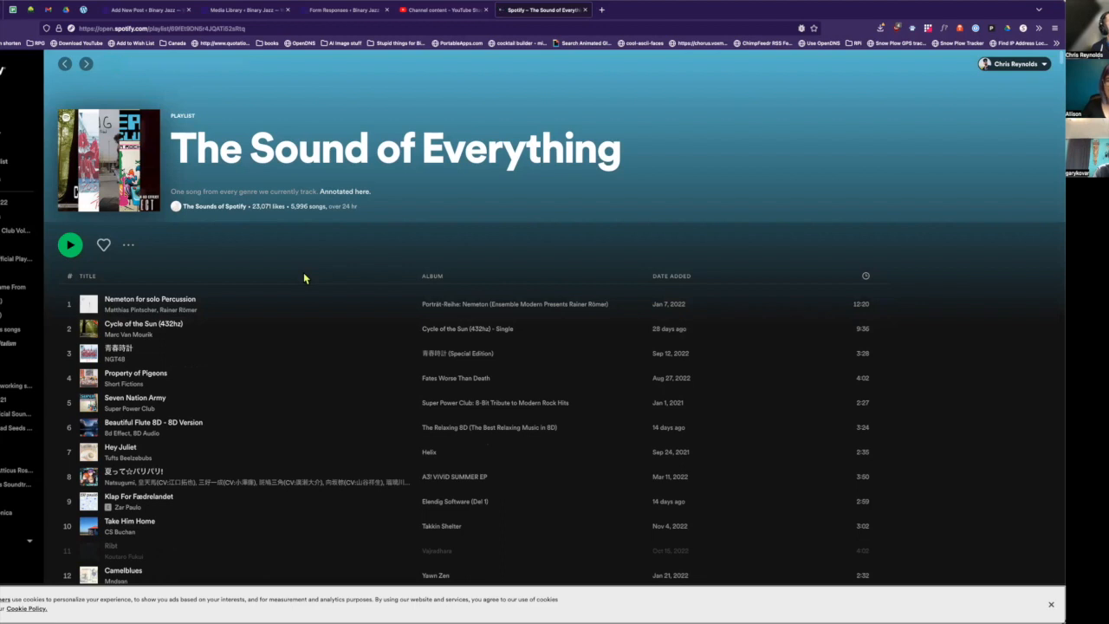
# Open the 2022 Global Songs by Enthusiasm chart and scroll through its tracks
pyautogui.click(541, 9)
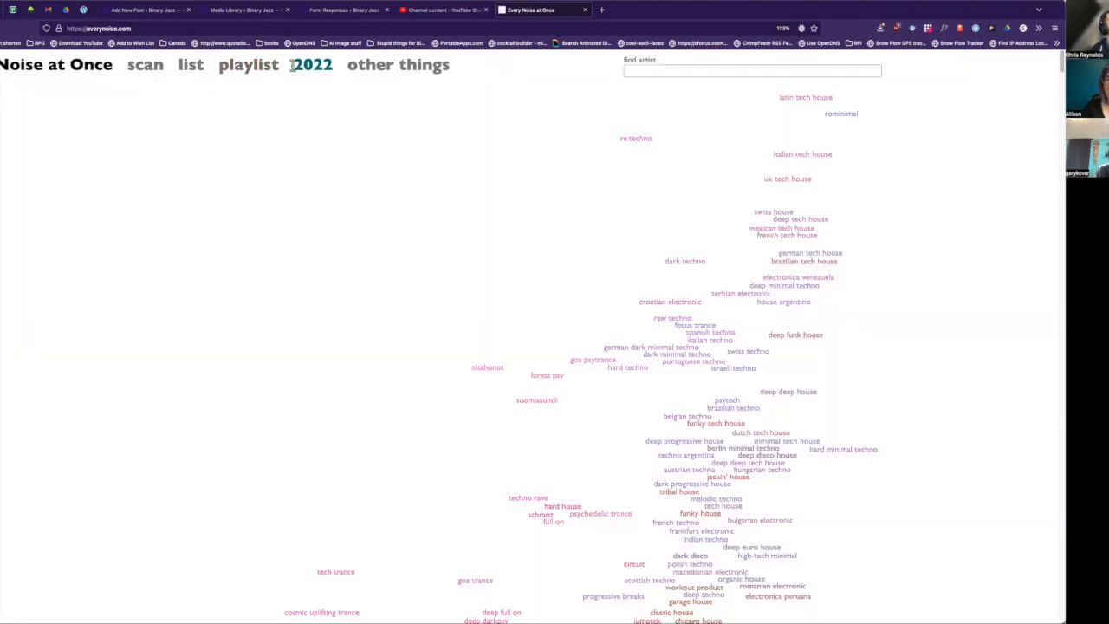
pyautogui.click(310, 64)
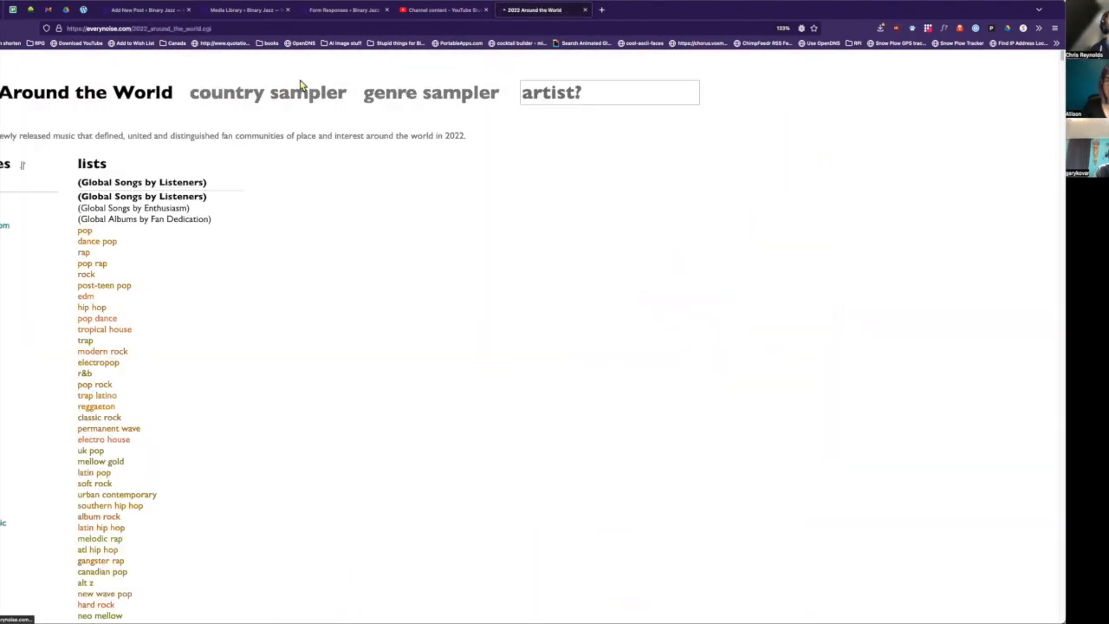
pyautogui.click(141, 196)
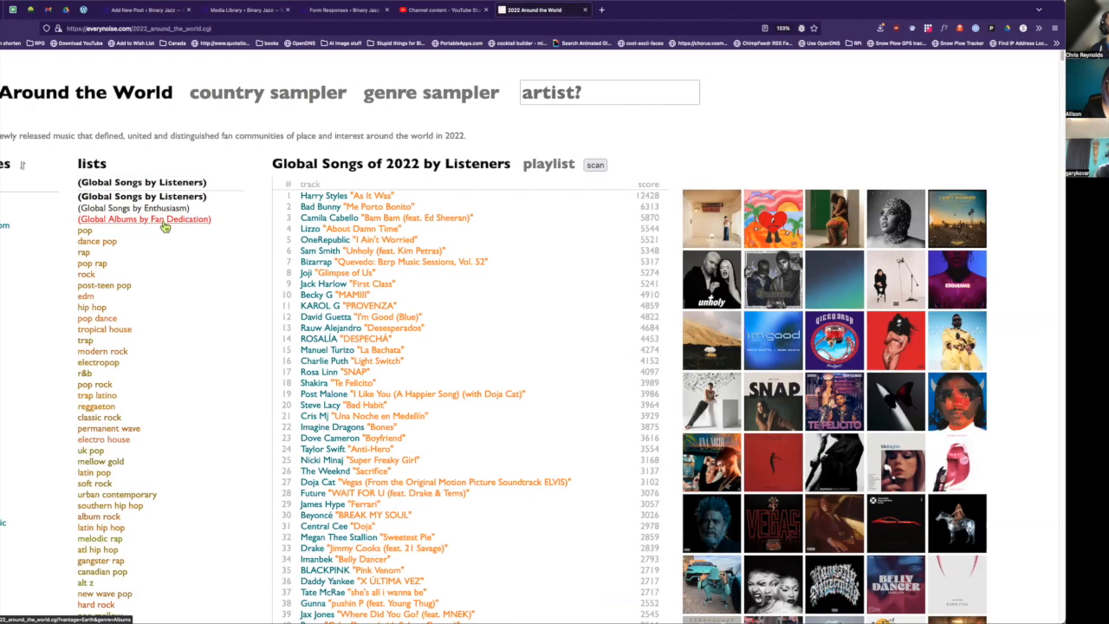
pyautogui.moveTo(164, 228)
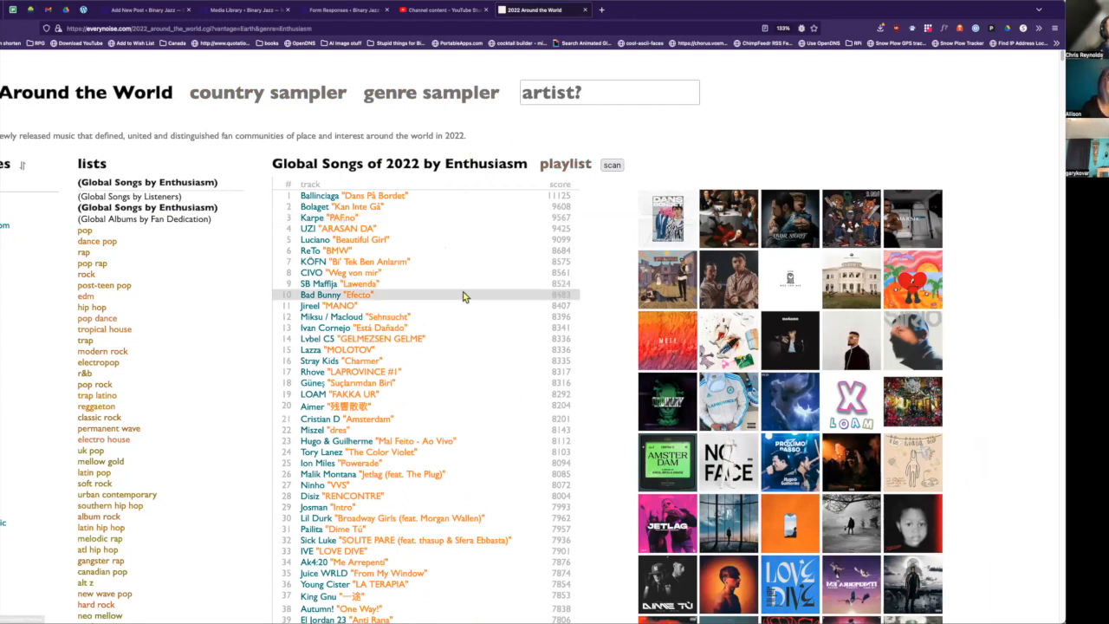
pyautogui.scroll(-3)
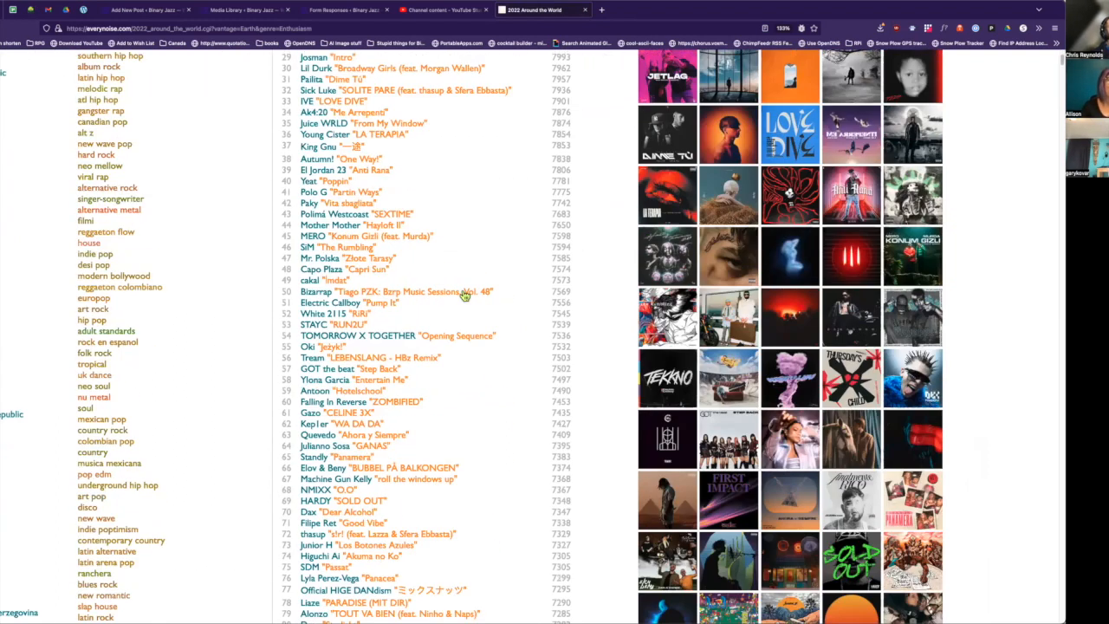
pyautogui.scroll(-3)
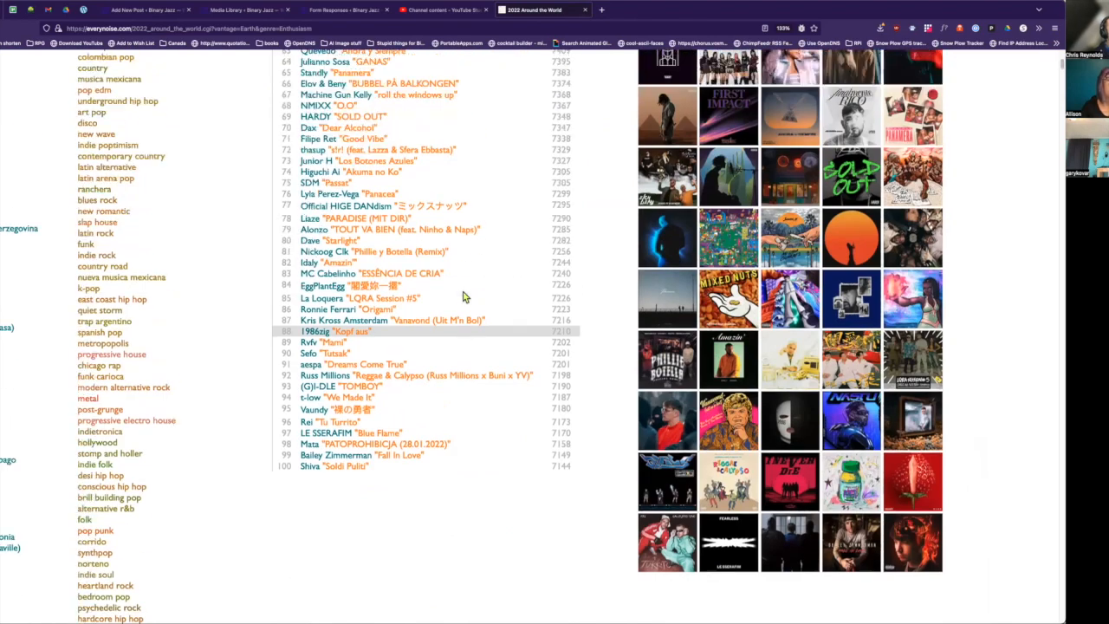
pyautogui.scroll(-3)
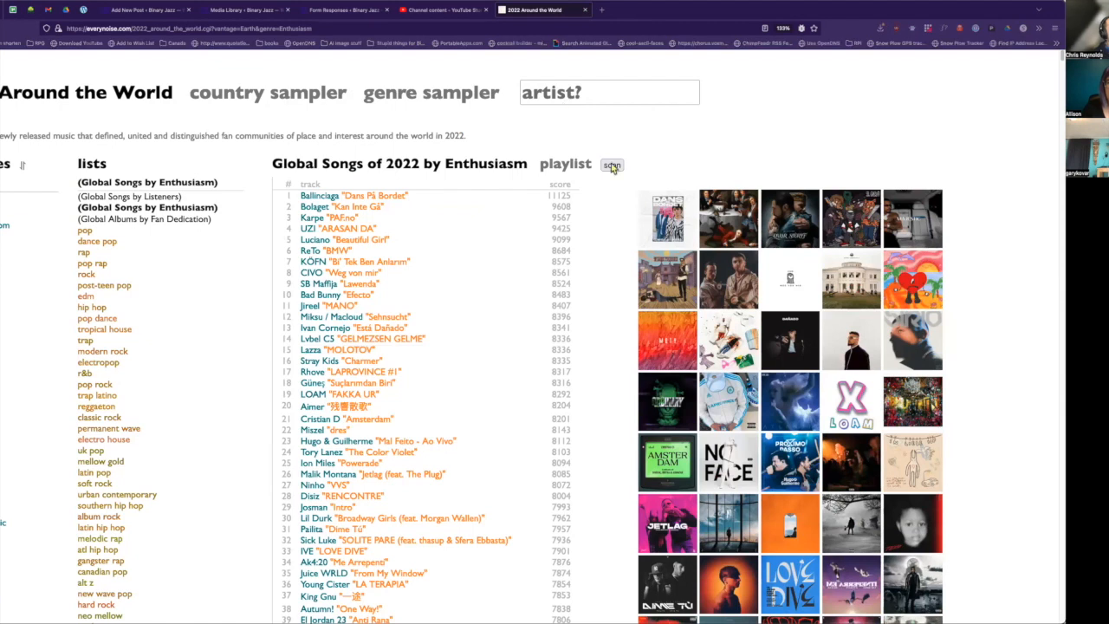
pyautogui.moveTo(755, 275)
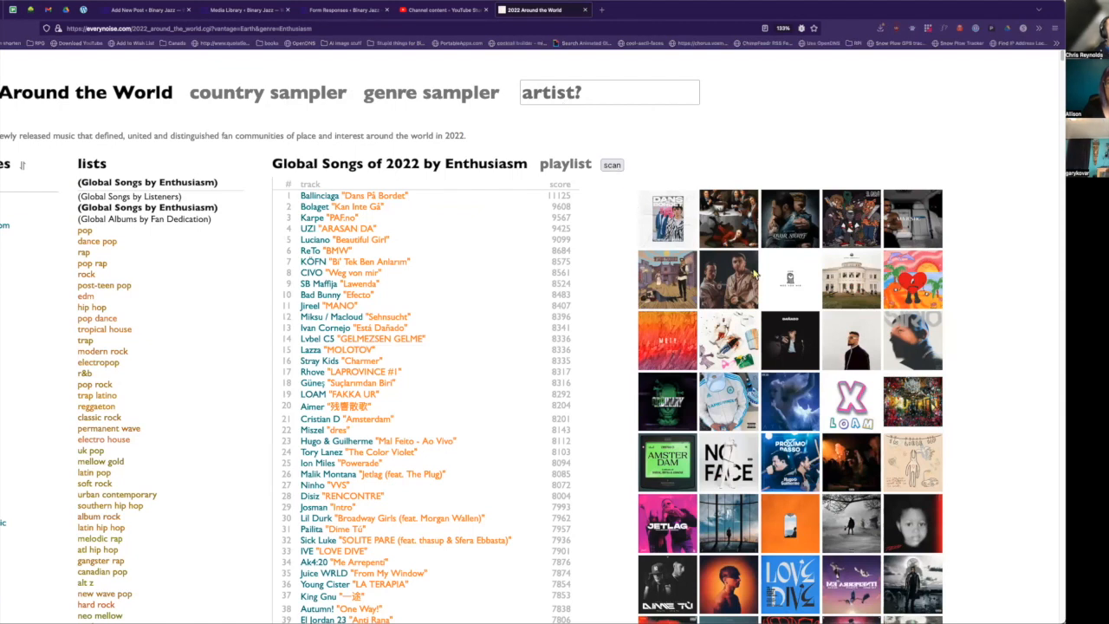
pyautogui.moveTo(569, 73)
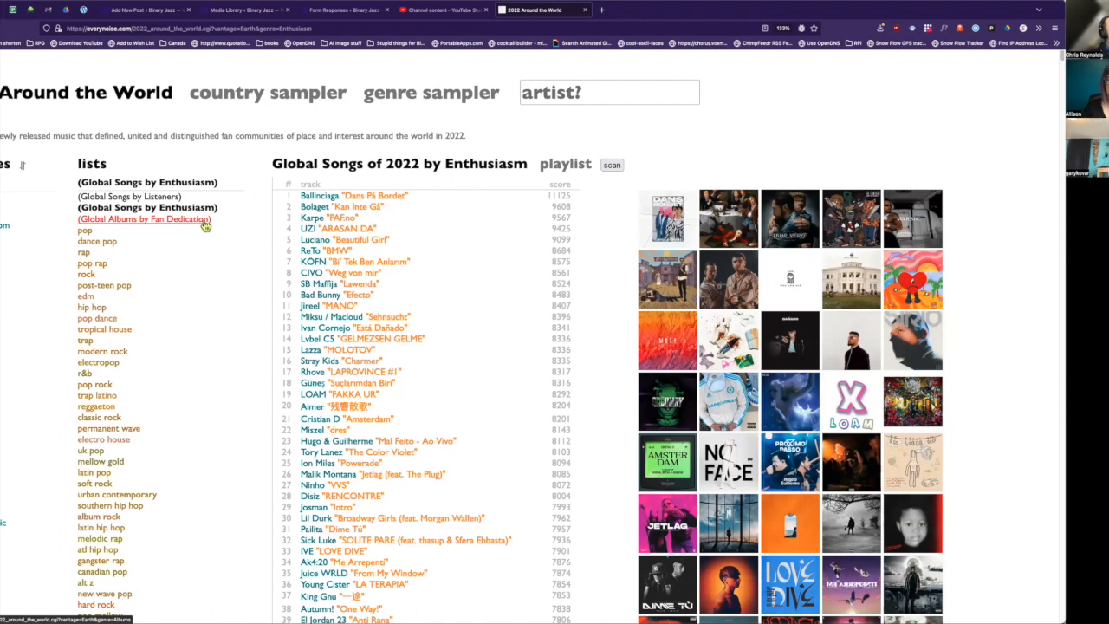
# Switch between the Songs by Enthusiasm and Albums by Fan Dedication charts, ending on Harry's House
pyautogui.click(144, 219)
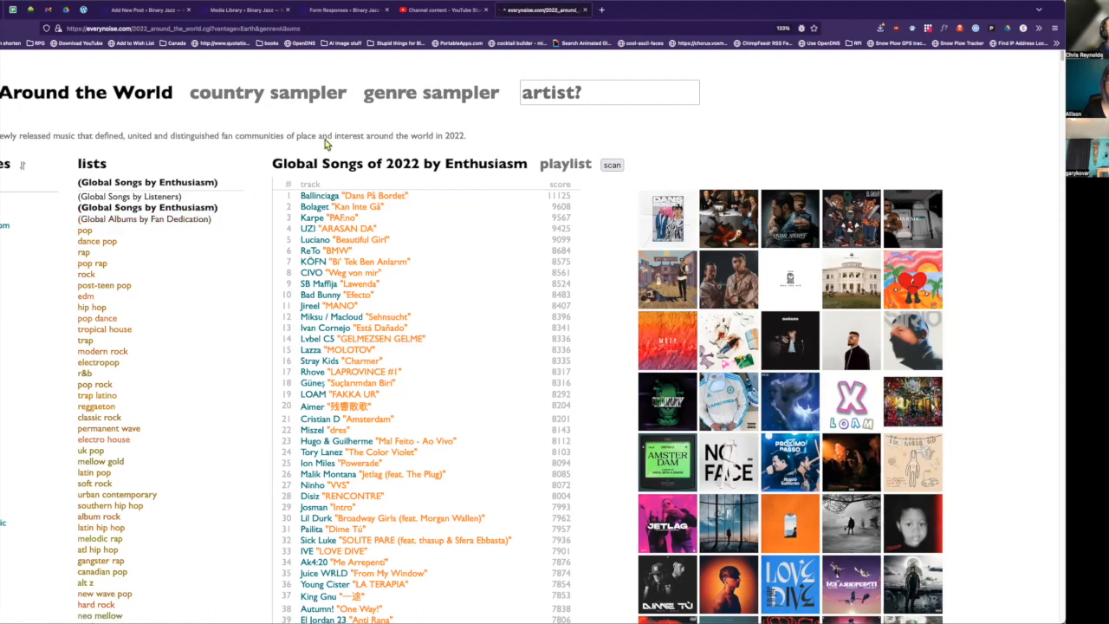
pyautogui.click(145, 218)
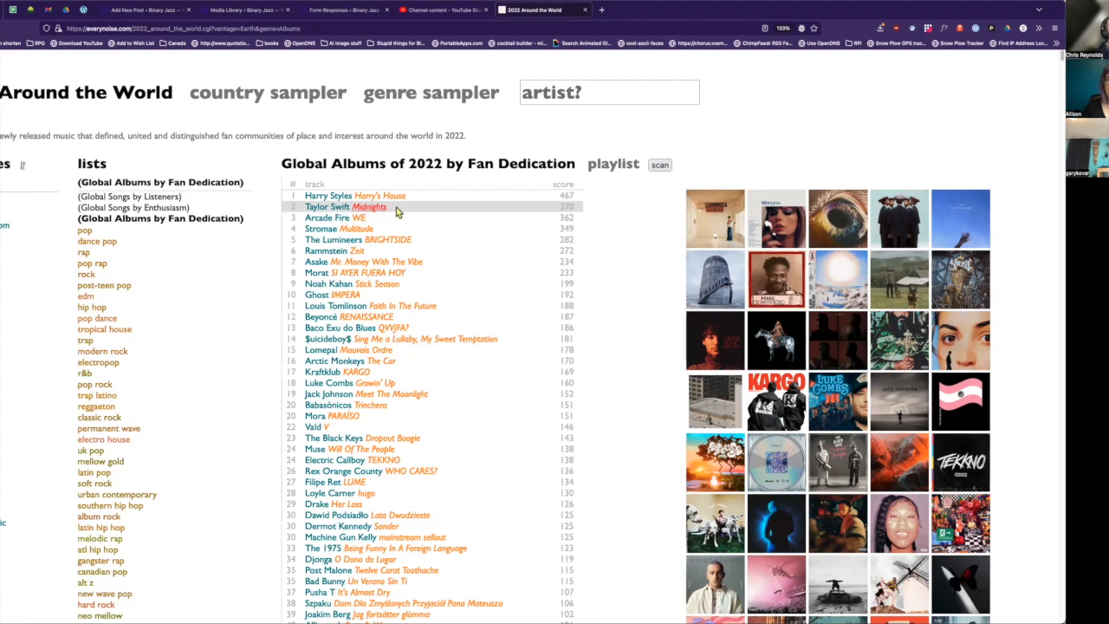
pyautogui.moveTo(423, 211)
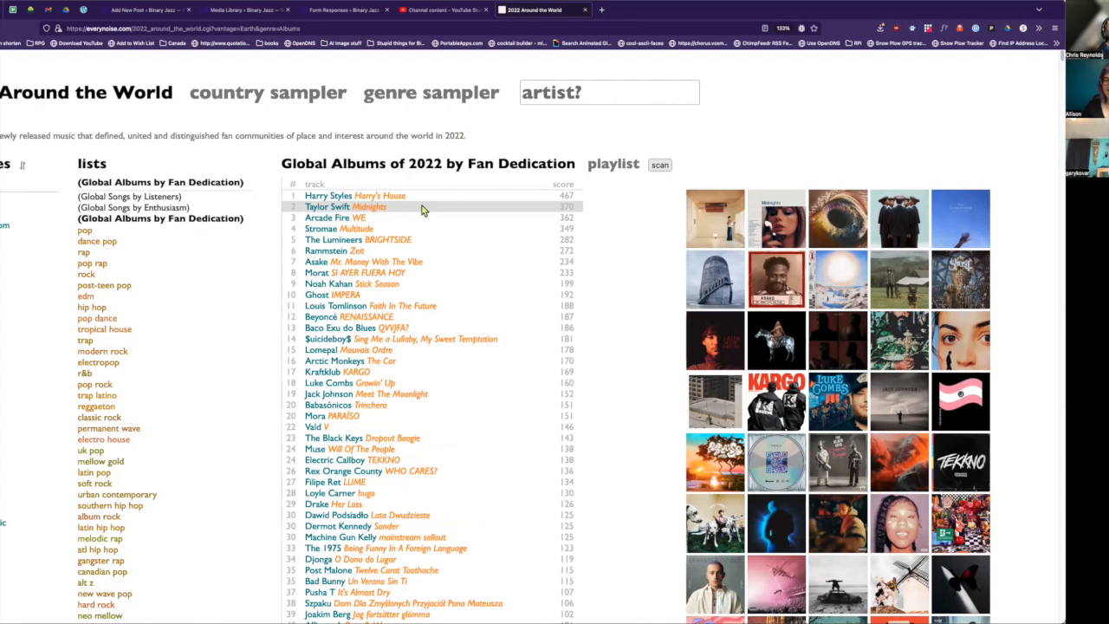
pyautogui.moveTo(148, 264)
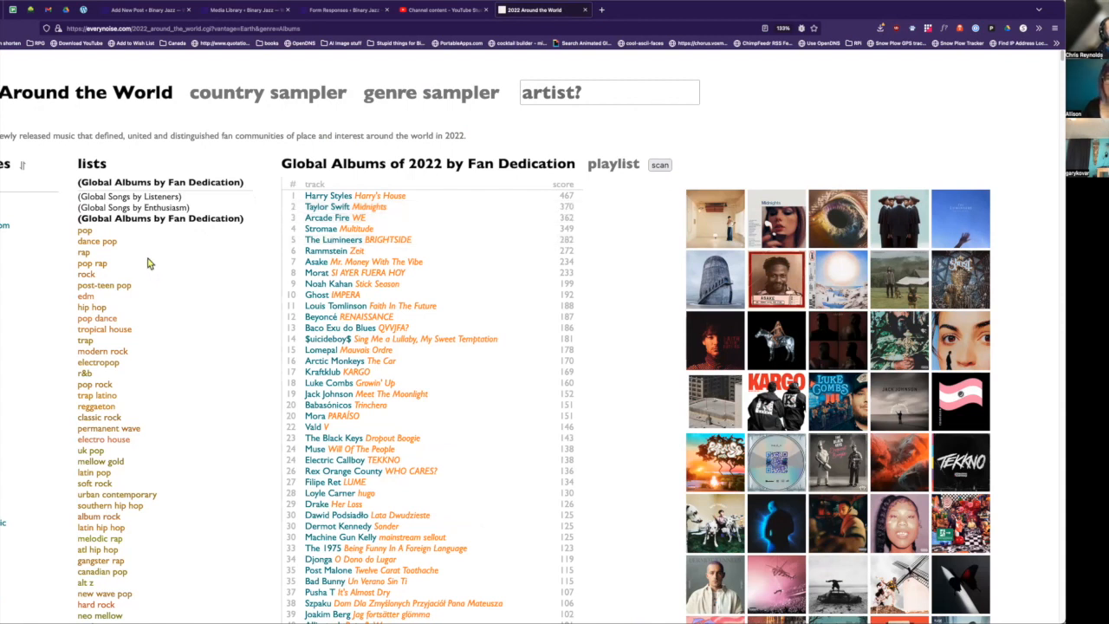
pyautogui.moveTo(173, 297)
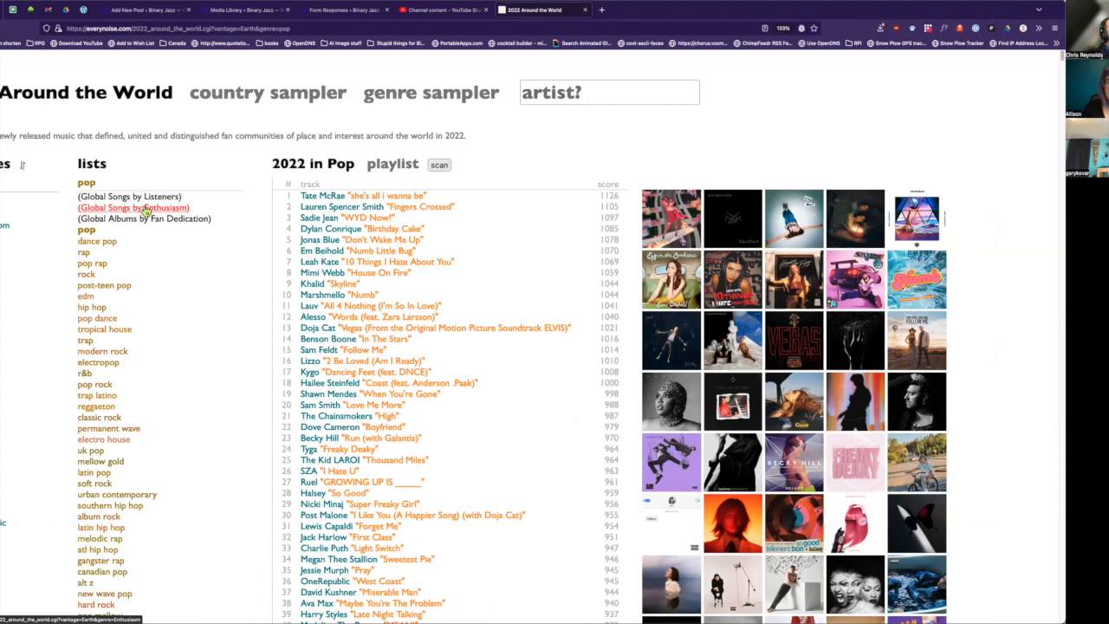
pyautogui.click(147, 196)
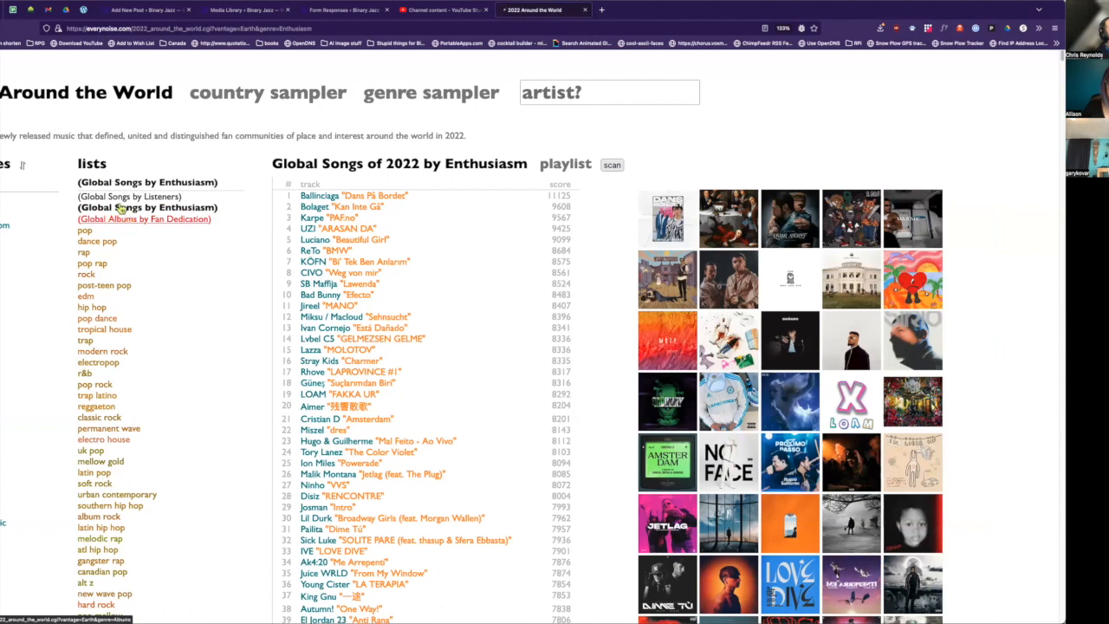
pyautogui.click(144, 219)
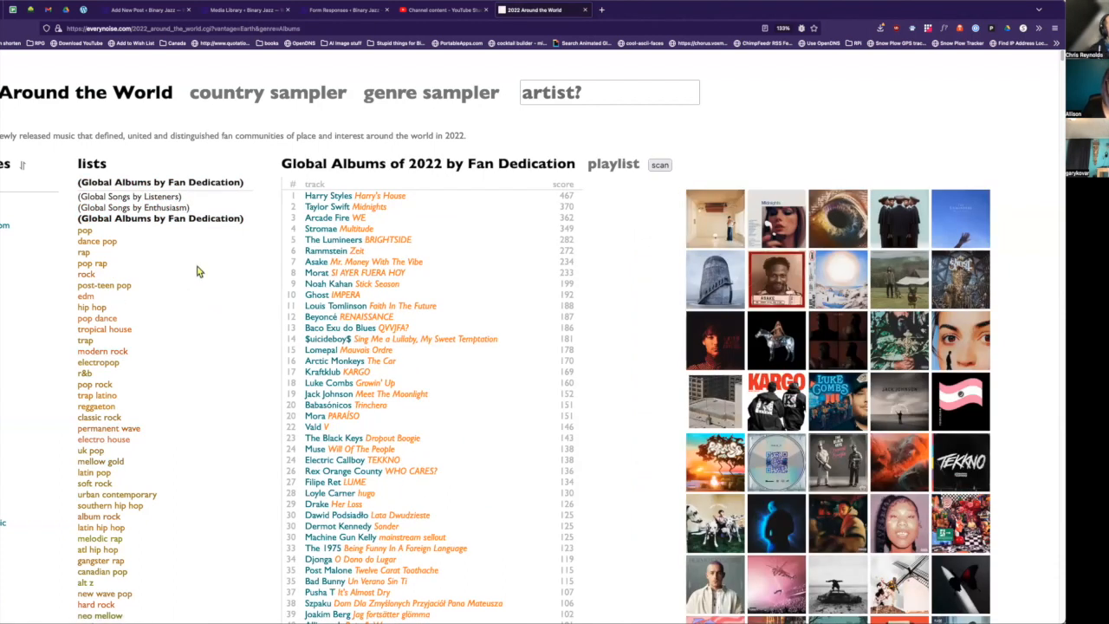
pyautogui.moveTo(66, 250)
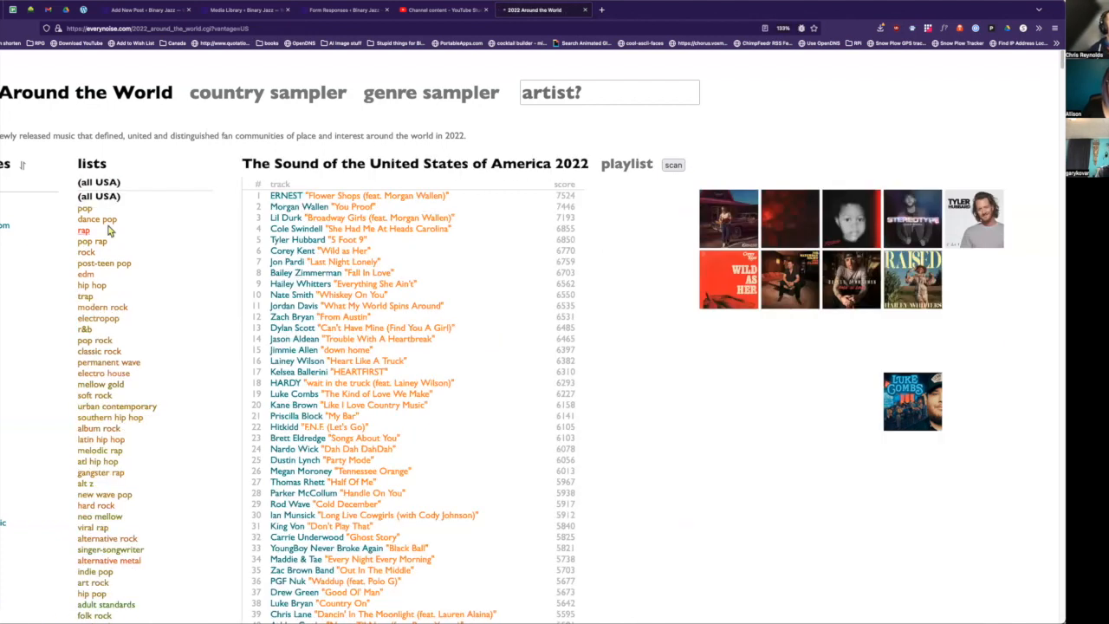
# View the US 2022 pop chart, then the dance pop chart topped by Alesso's 'Words'
pyautogui.click(84, 208)
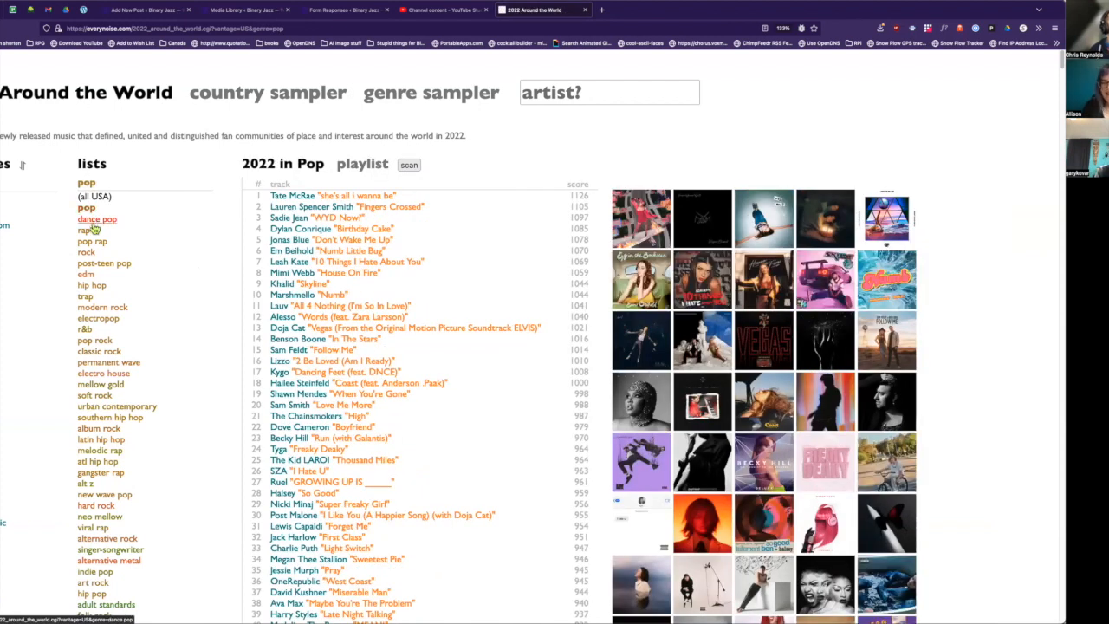
pyautogui.click(97, 218)
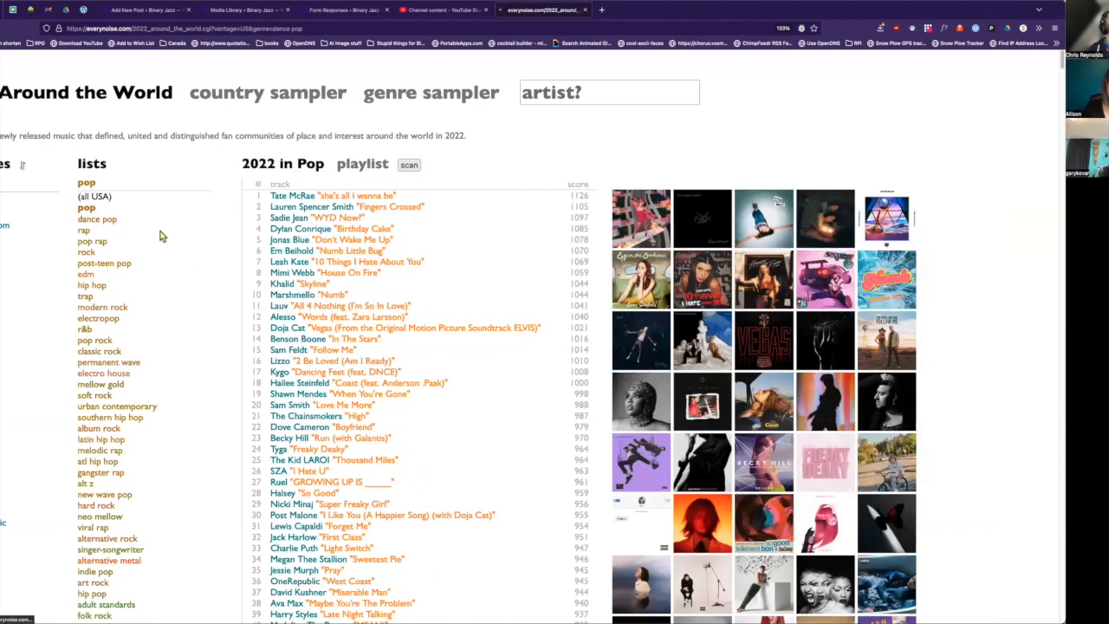
pyautogui.click(97, 218)
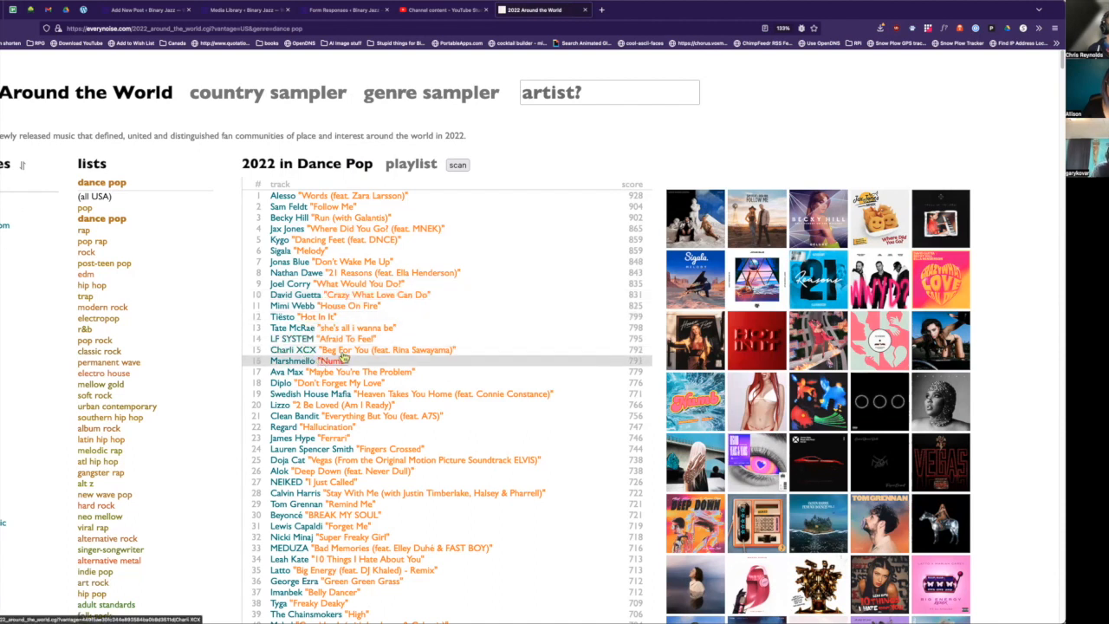
pyautogui.moveTo(536, 407)
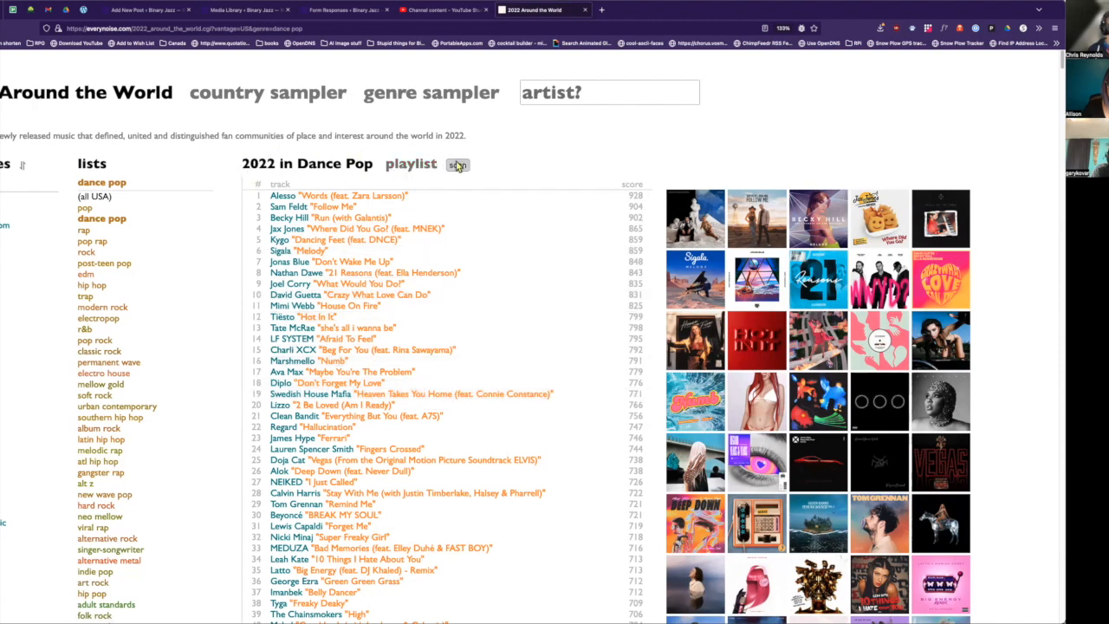
pyautogui.moveTo(503, 162)
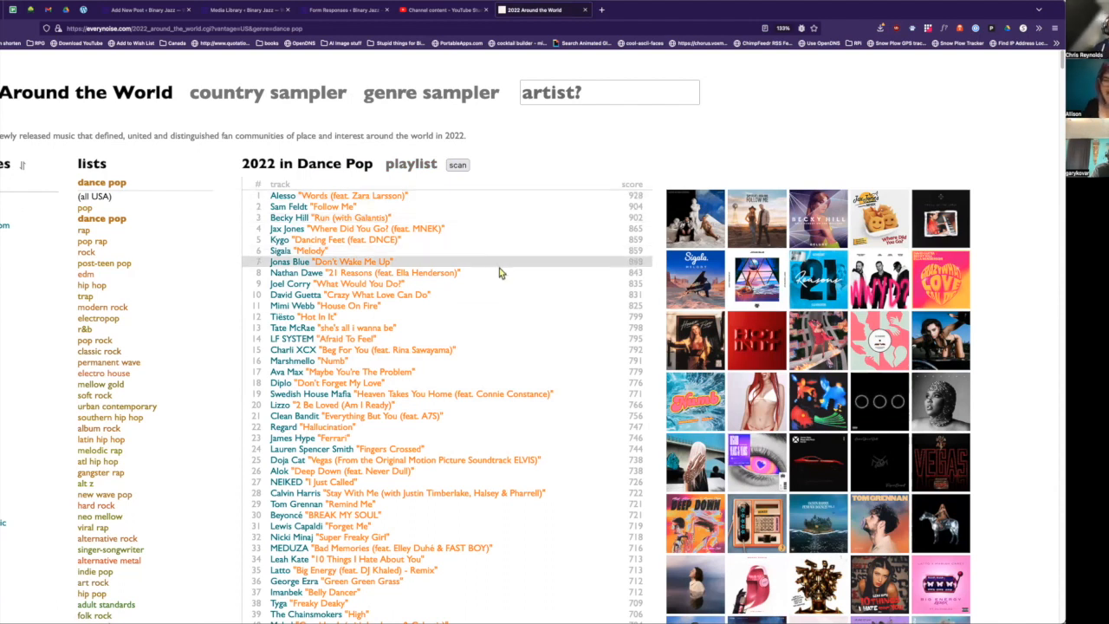
pyautogui.moveTo(494, 405)
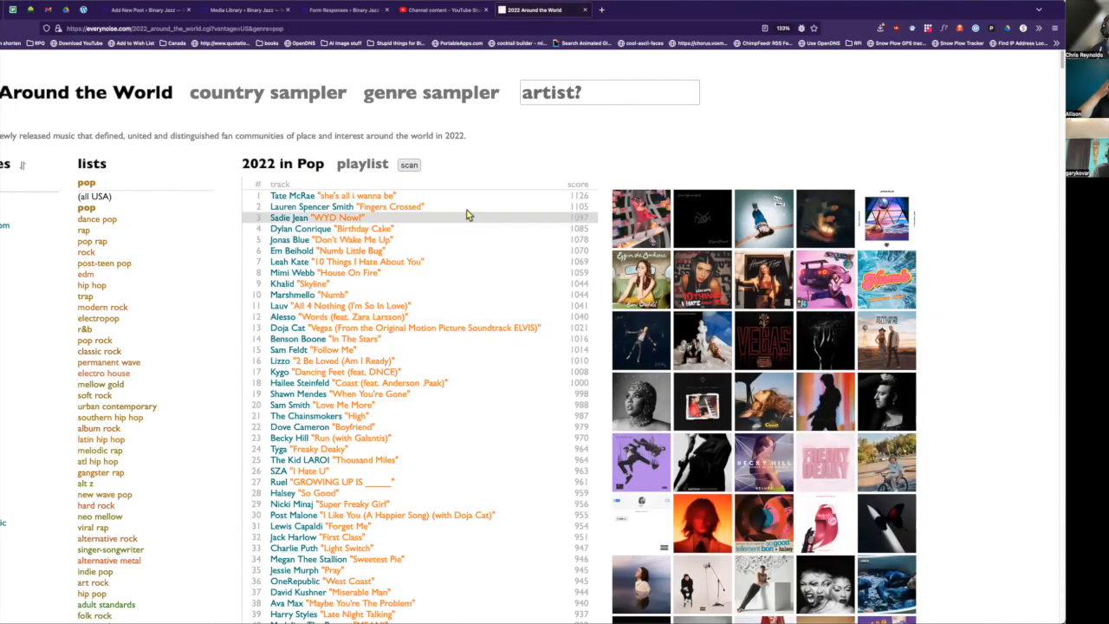
pyautogui.moveTo(468, 169)
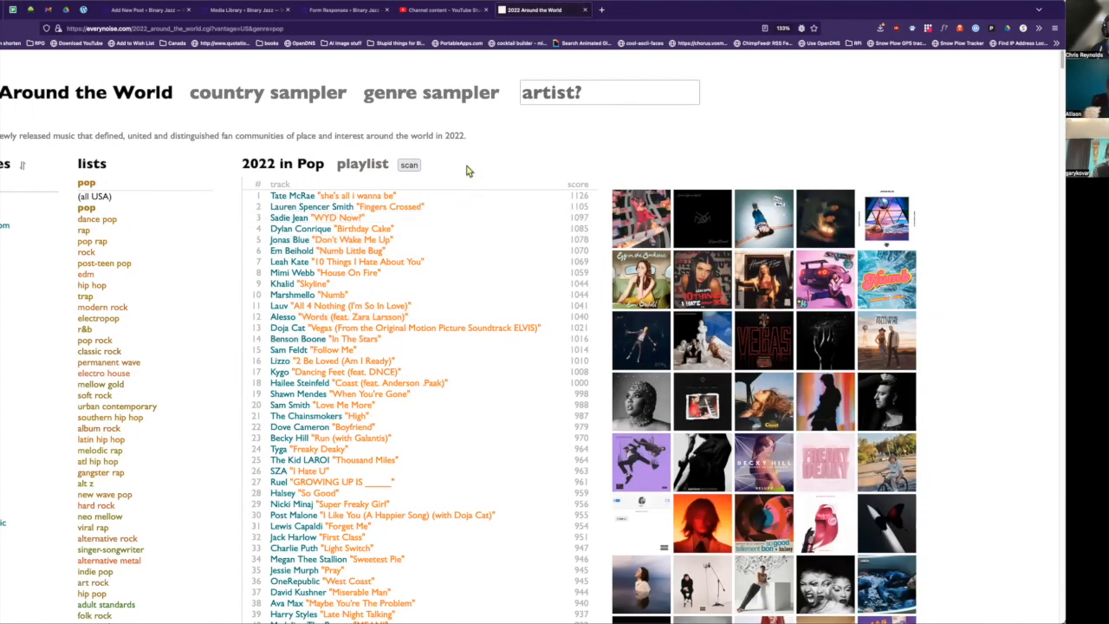
pyautogui.moveTo(483, 229)
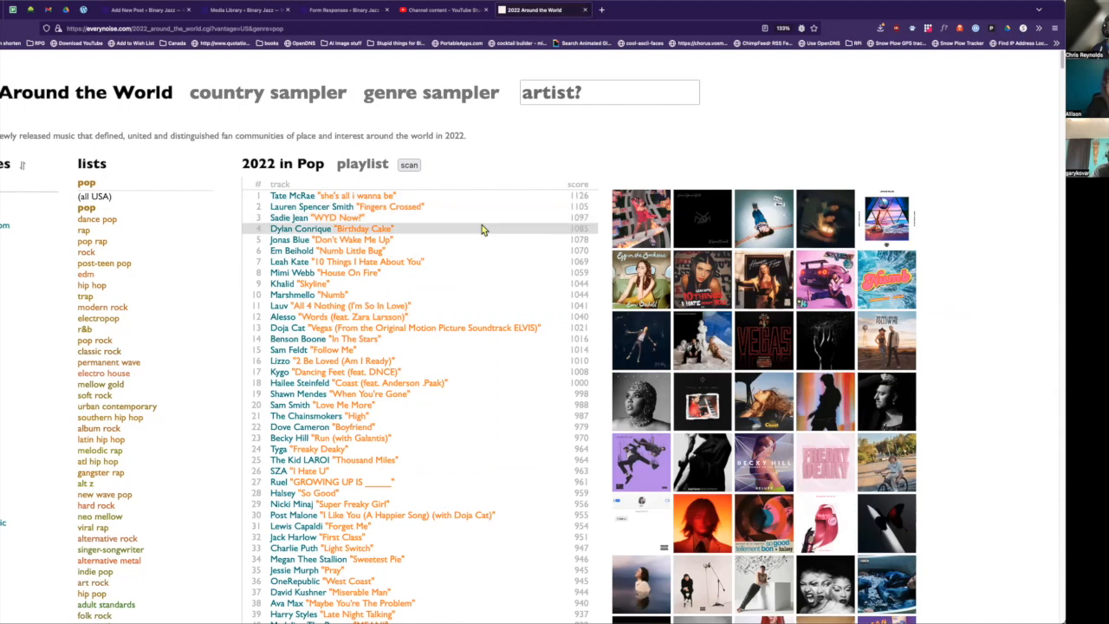
pyautogui.moveTo(487, 272)
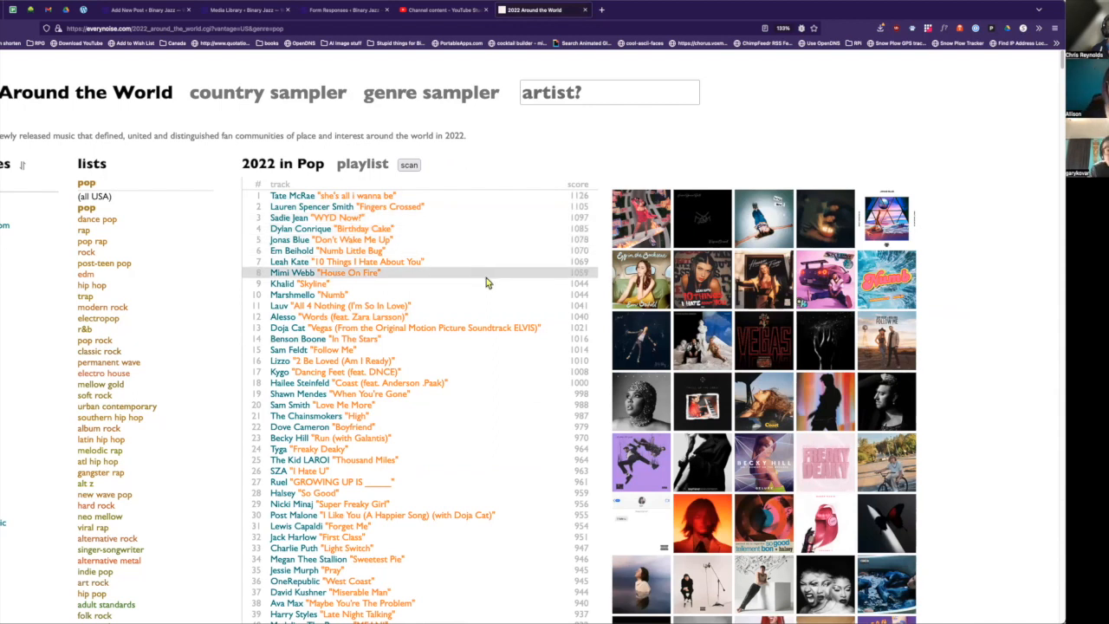
pyautogui.moveTo(488, 286)
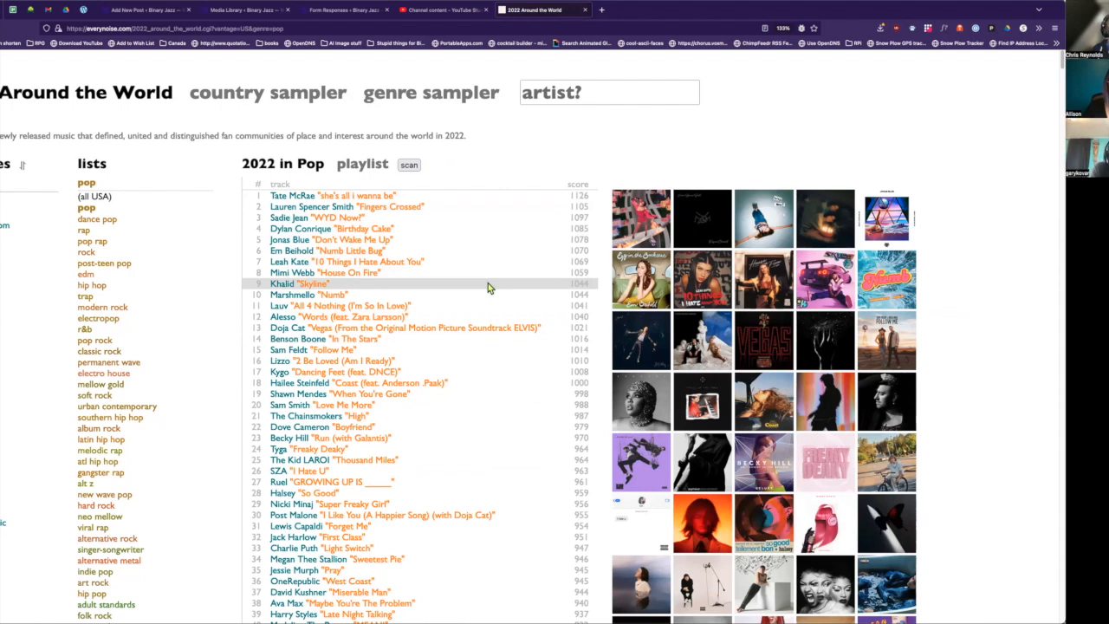
pyautogui.moveTo(505, 305)
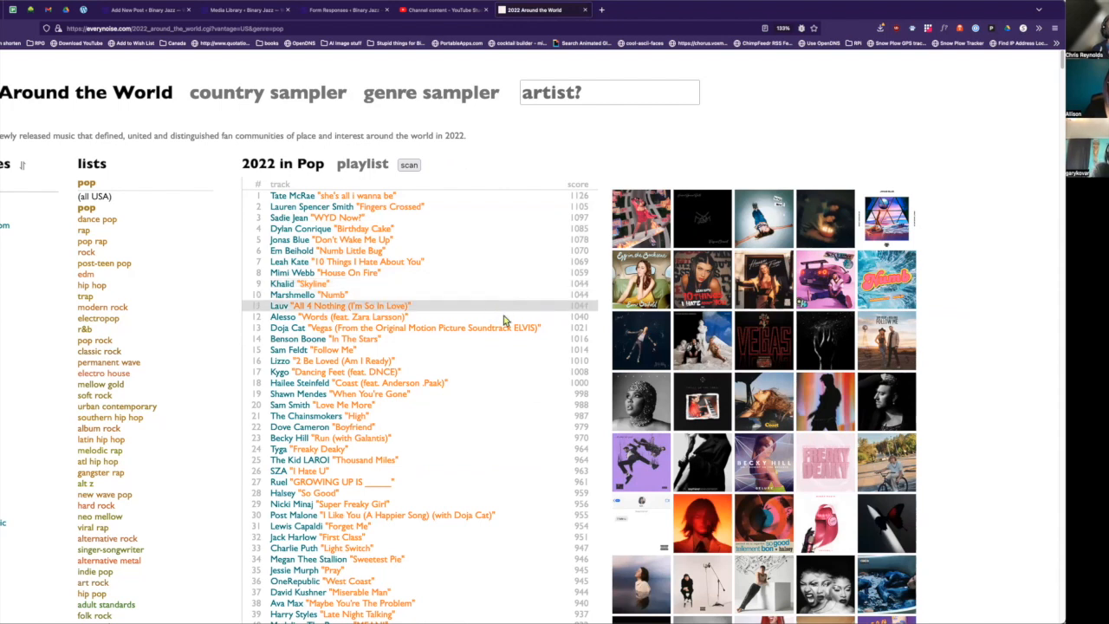
pyautogui.moveTo(473, 284)
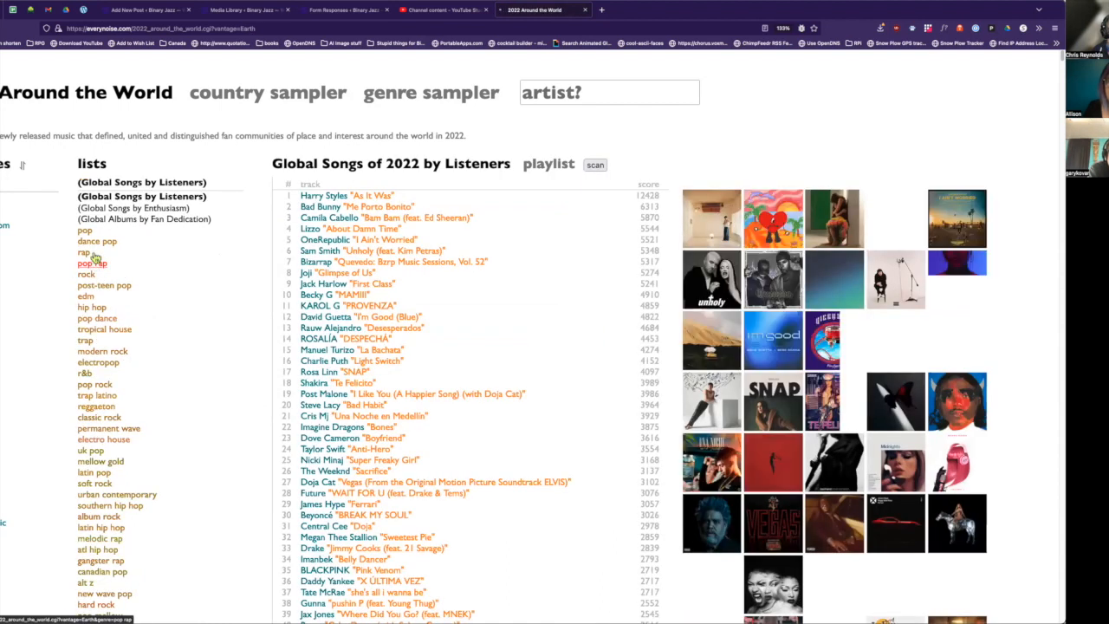
# Browse The Sound of Canada 2022 chart, led by Alicia Moffet's 'Lullaby'
pyautogui.click(85, 229)
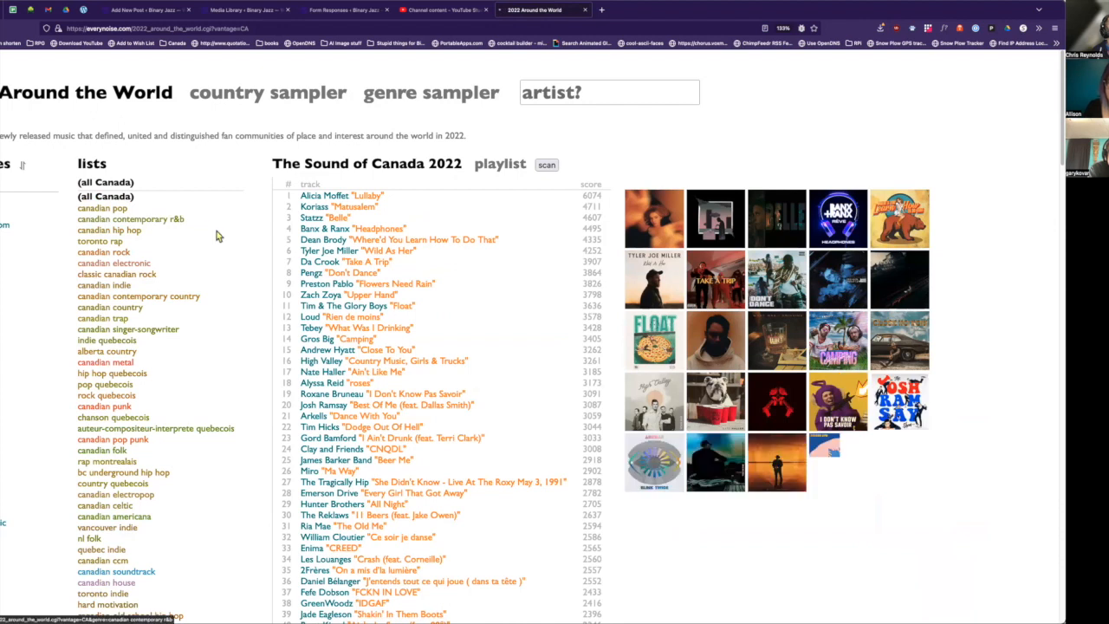
pyautogui.scroll(-3)
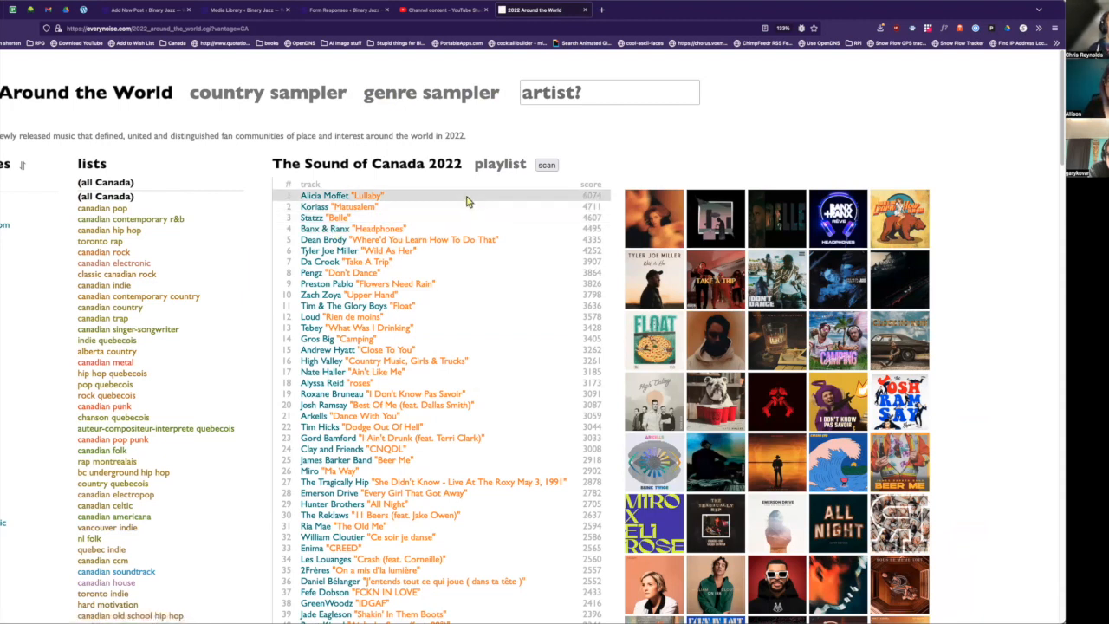
pyautogui.moveTo(514, 349)
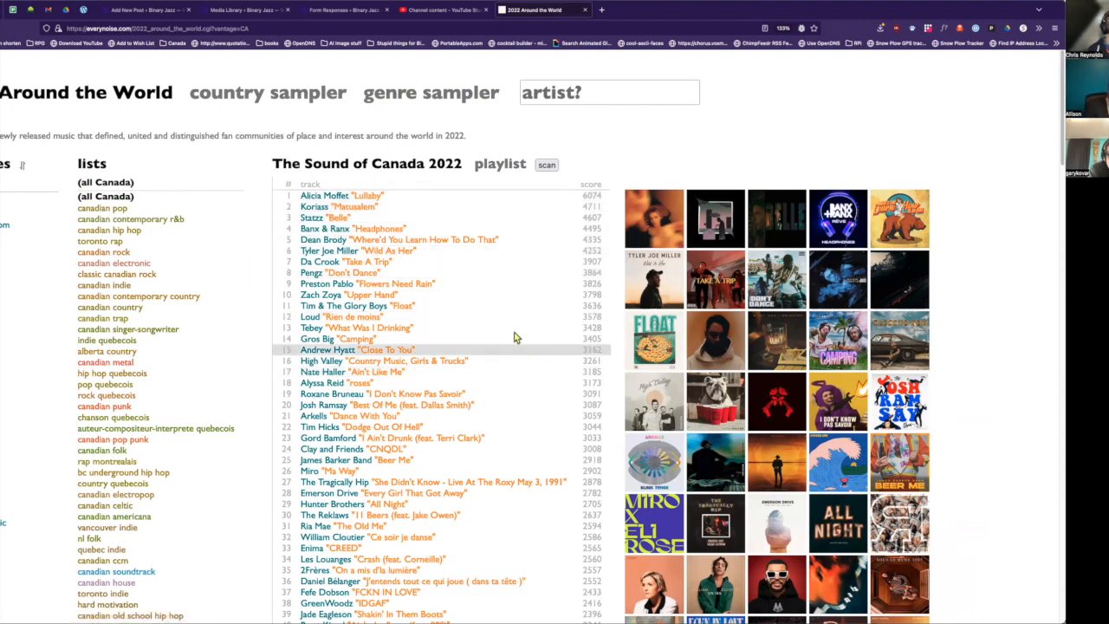
pyautogui.moveTo(476, 309)
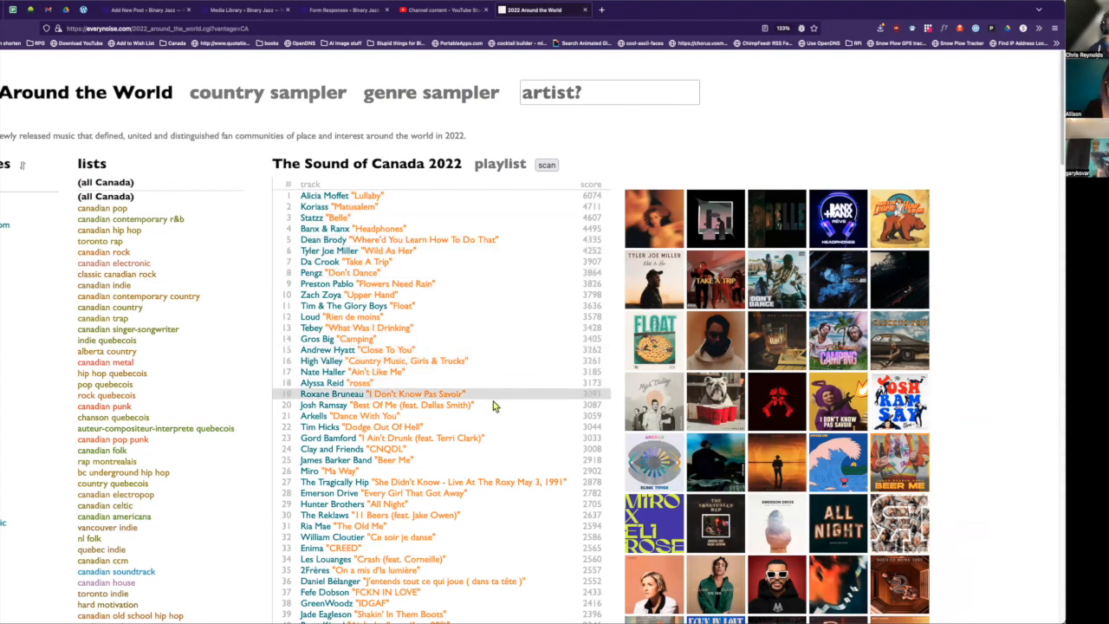
pyautogui.scroll(-3)
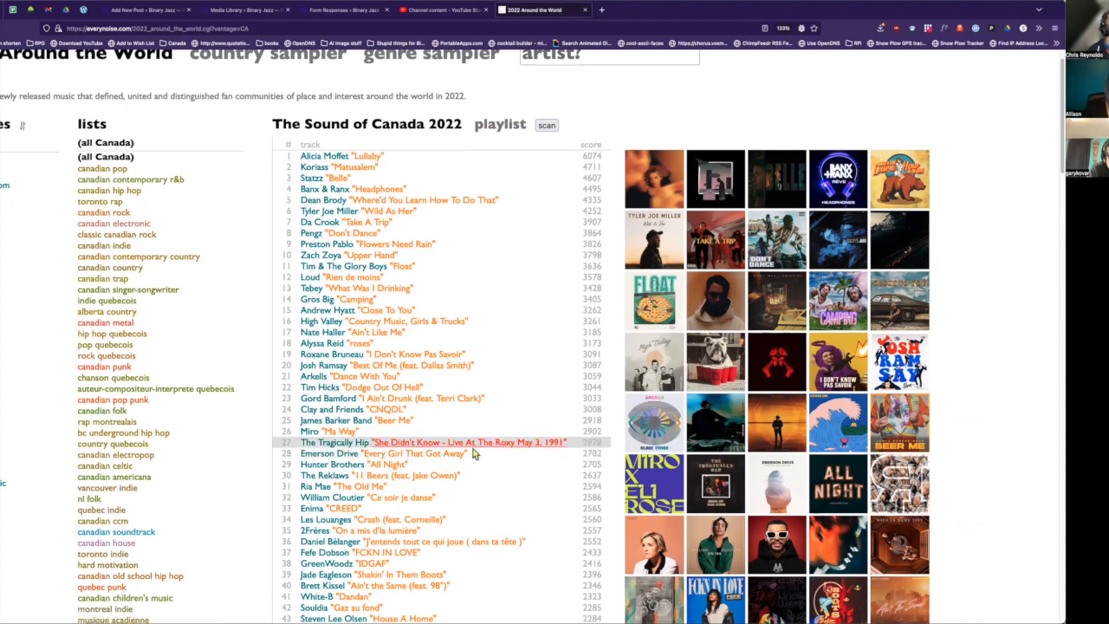
pyautogui.moveTo(570, 446)
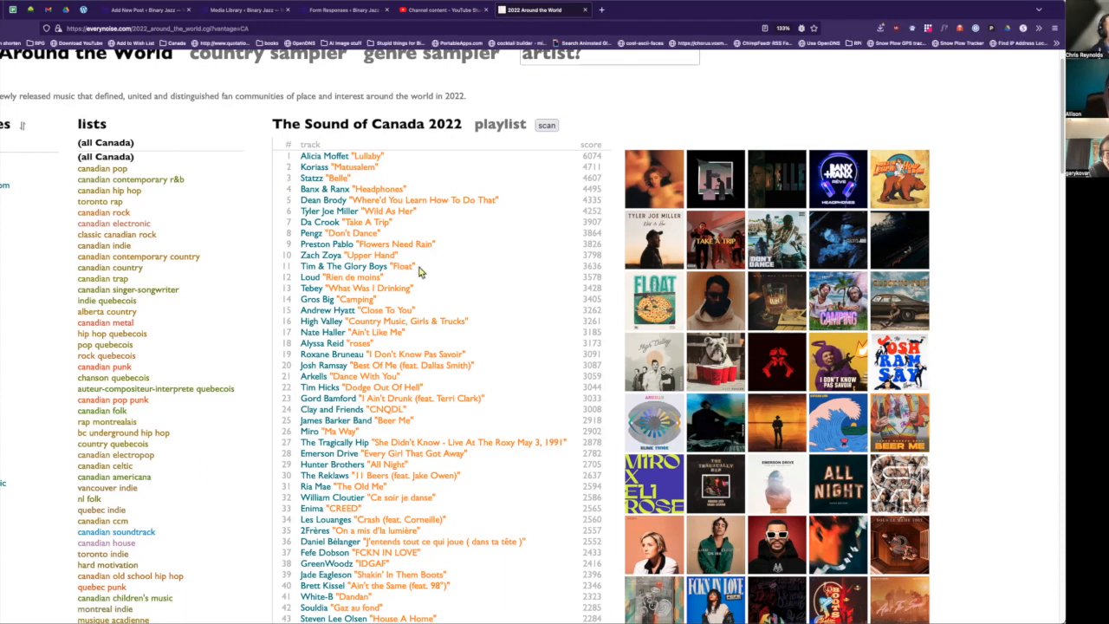
pyautogui.scroll(-3)
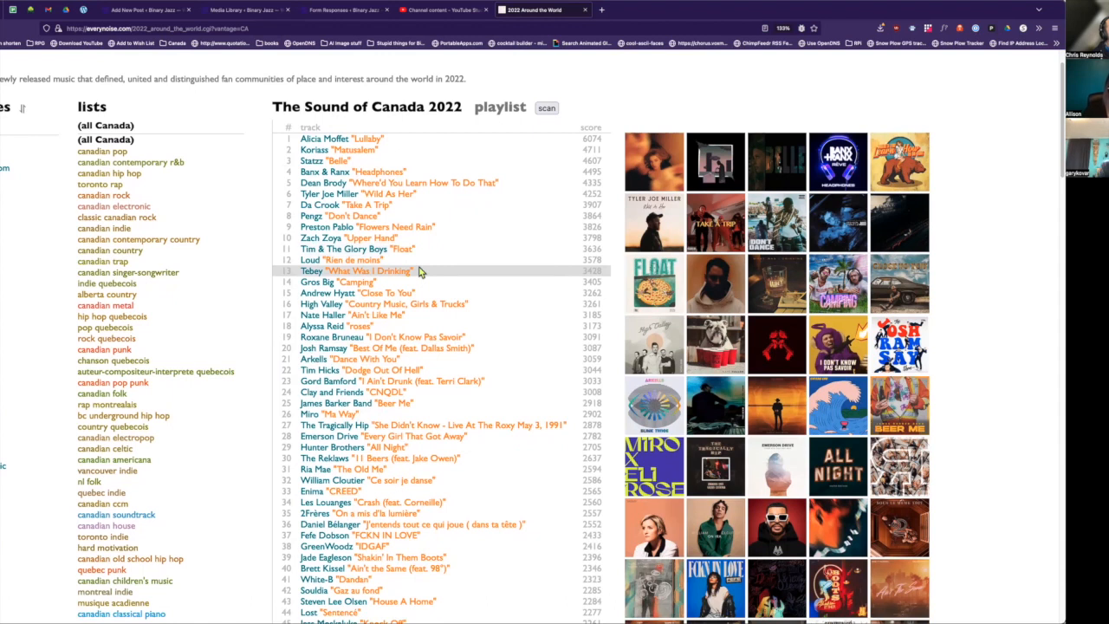
pyautogui.scroll(-3)
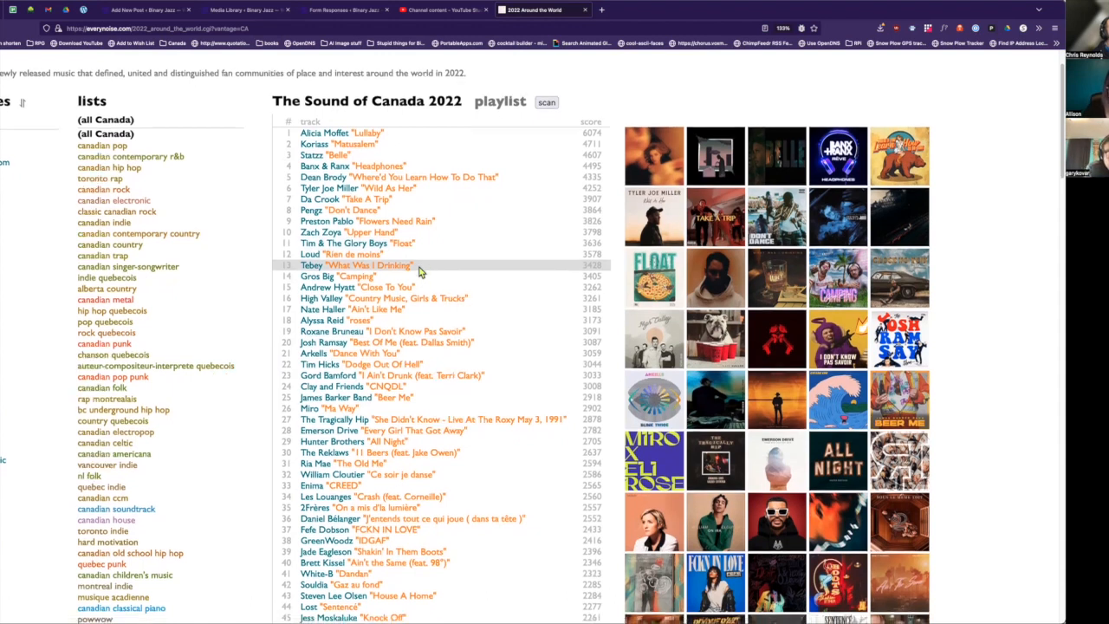
pyautogui.scroll(3)
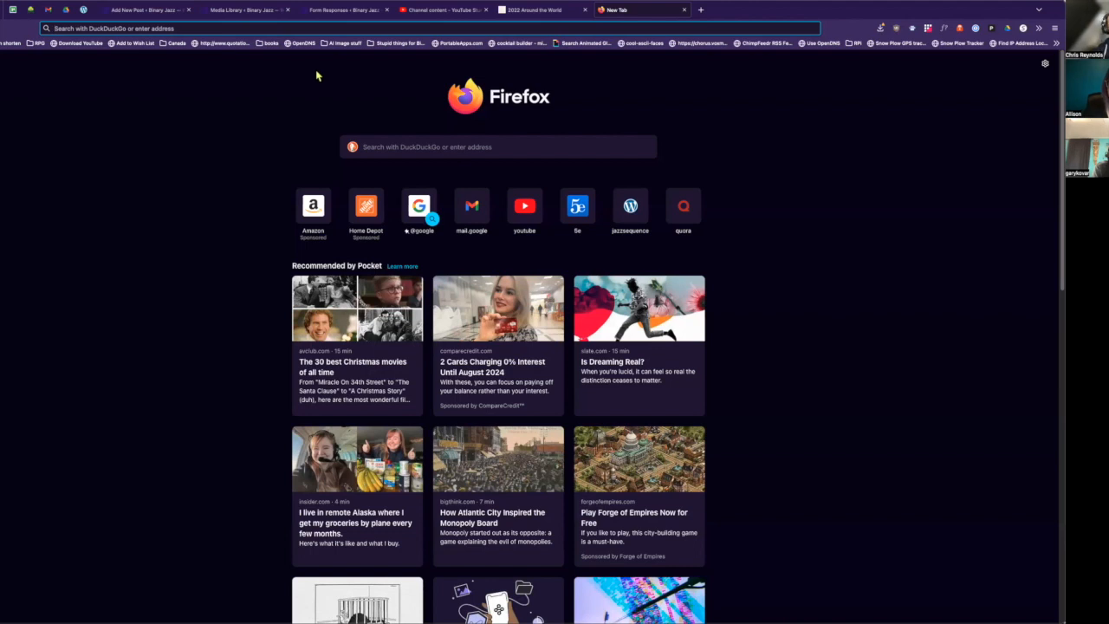
# Go to chat.openai.com and request a 2022 new-artists playlist for Ali in British Columbia
pyautogui.write('https://chat.openai.com/chat')
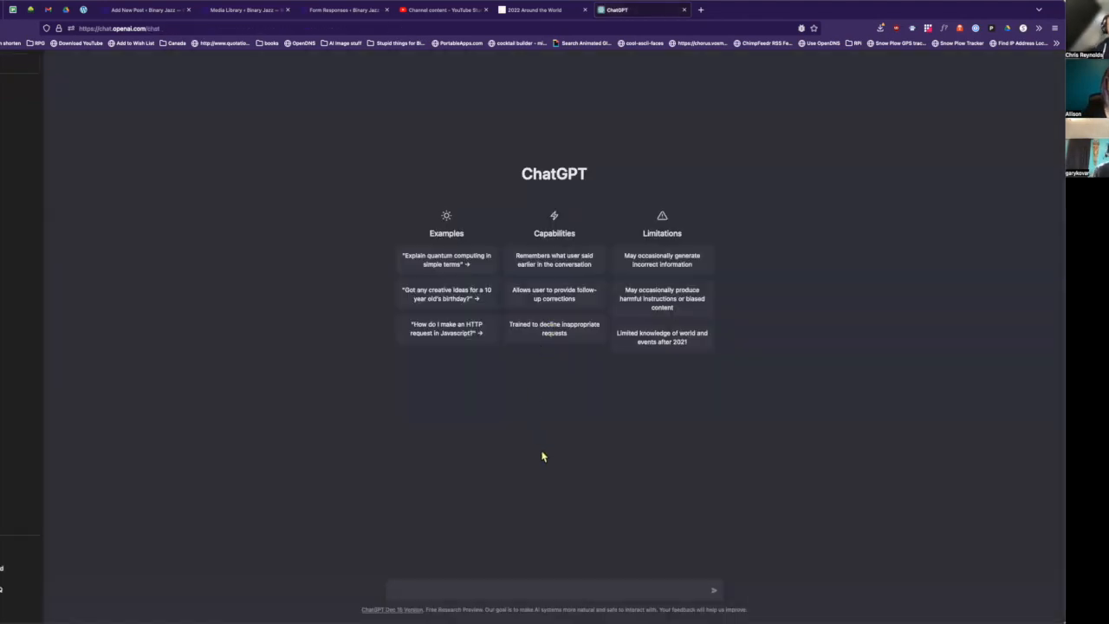
pyautogui.write('What is a playlist')
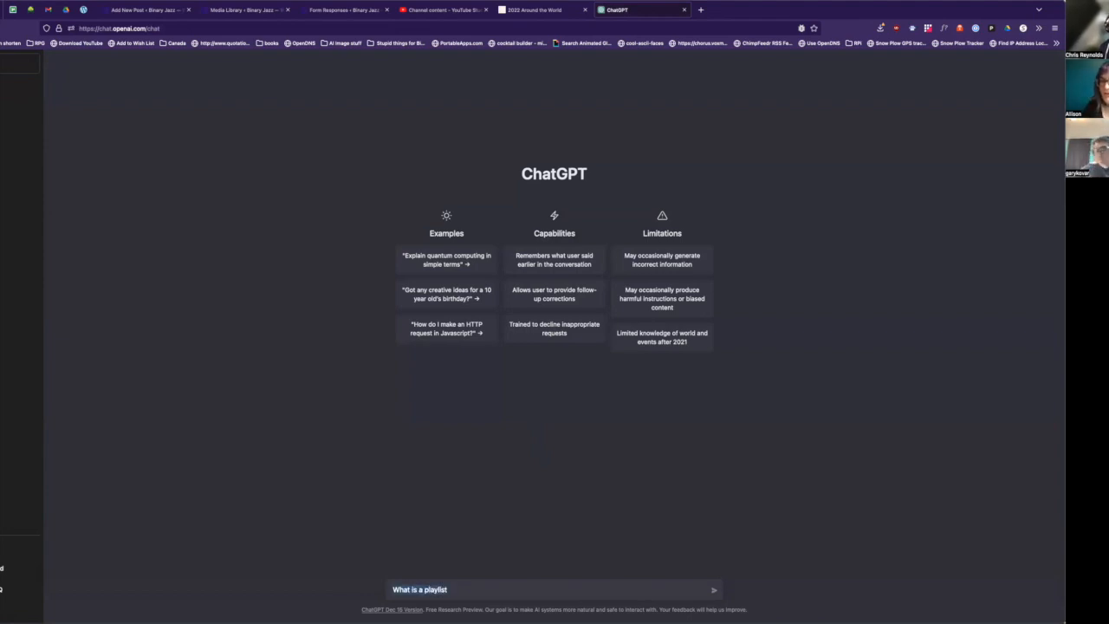
pyautogui.write('Give me a pl')
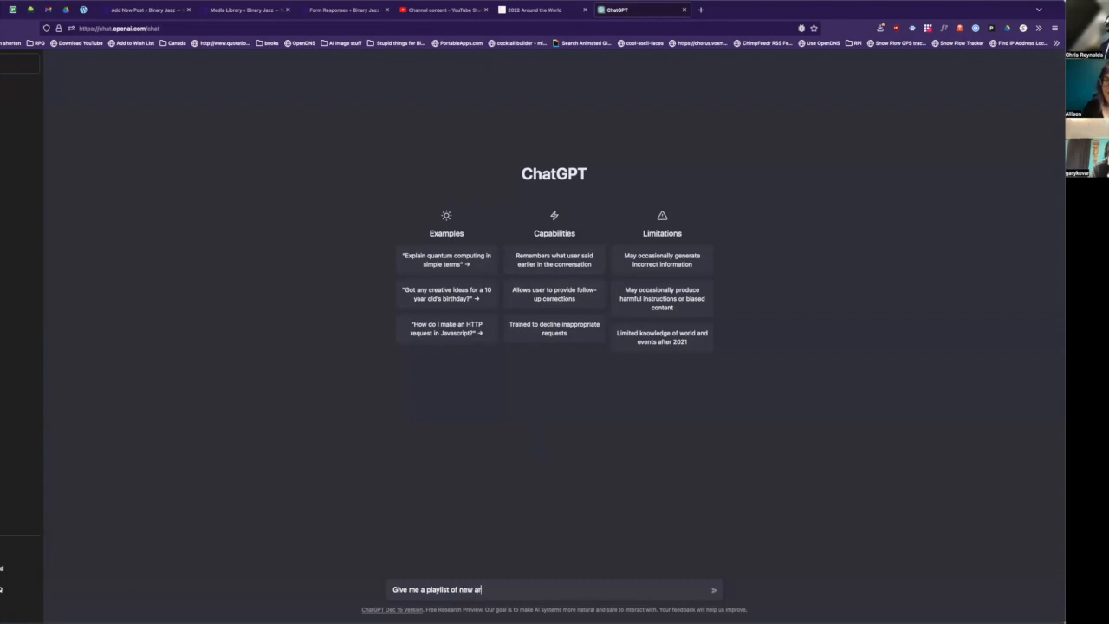
pyautogui.write('tists in 2022')
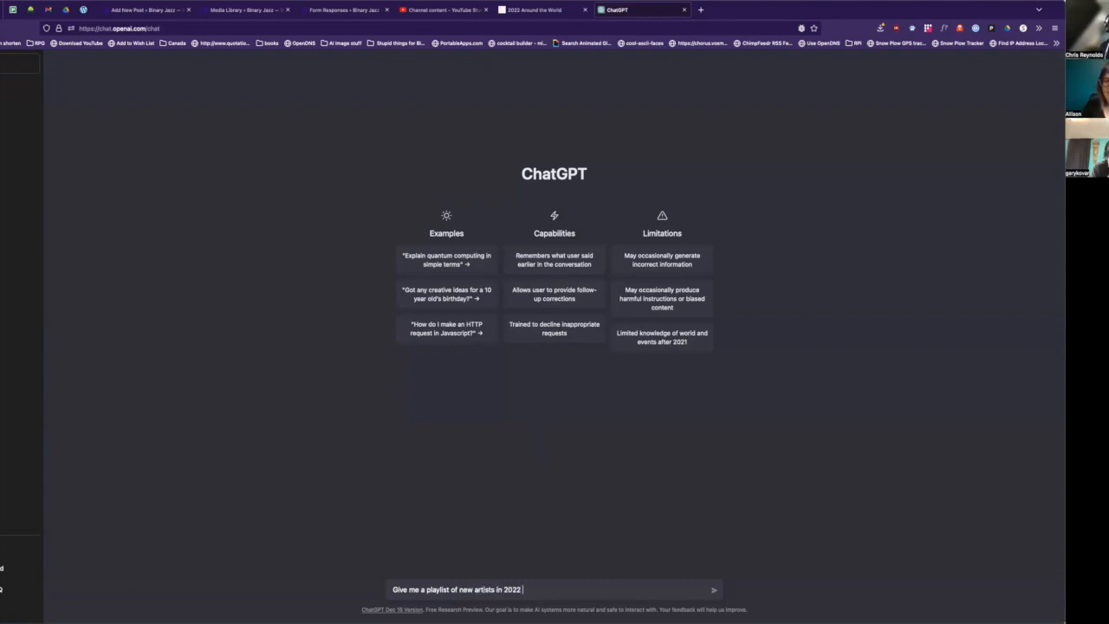
pyautogui.write('for')
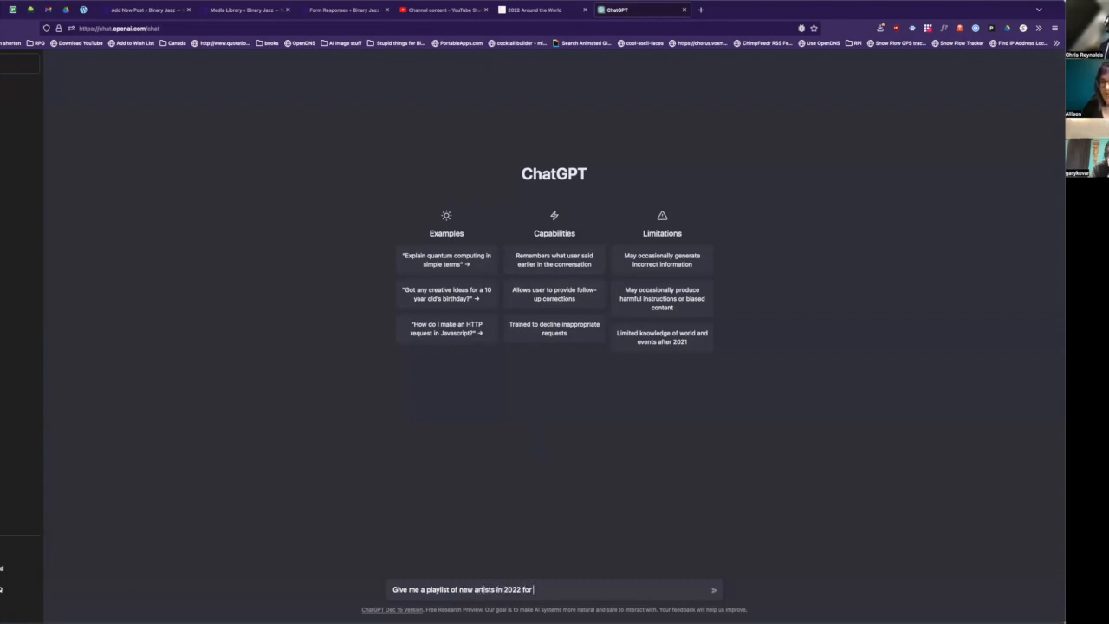
pyautogui.write('my friend Ali')
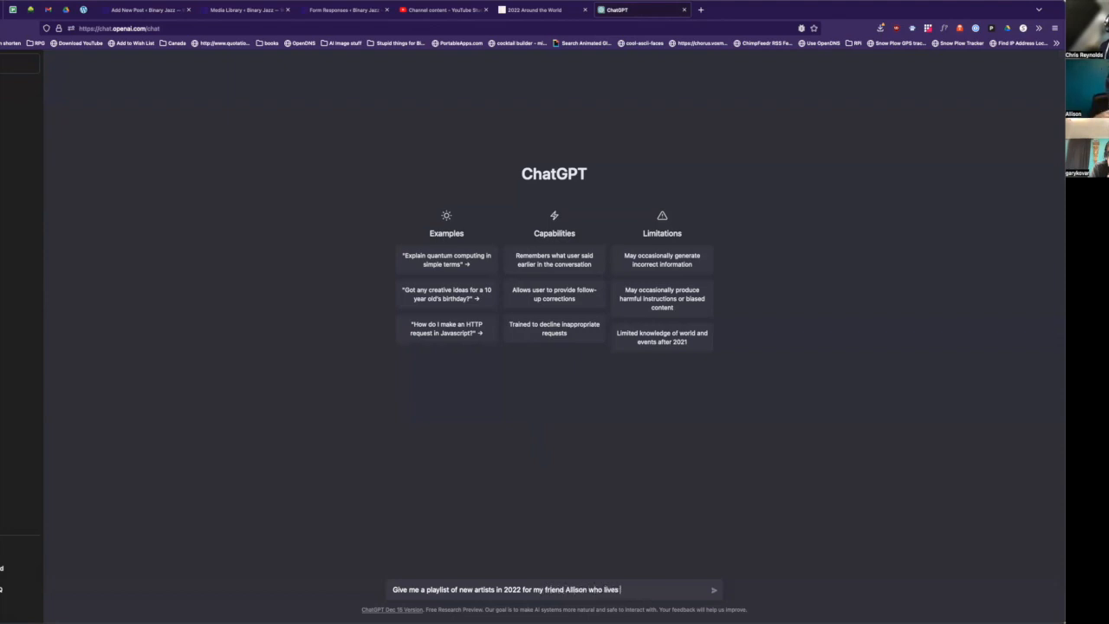
pyautogui.write('in British Co')
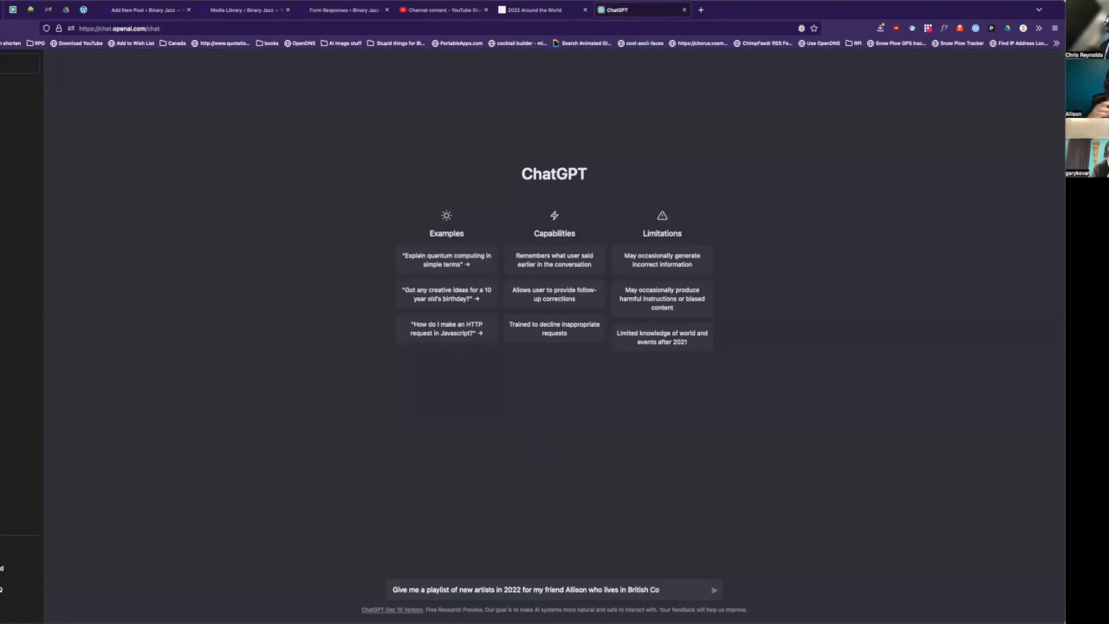
pyautogui.click(712, 589)
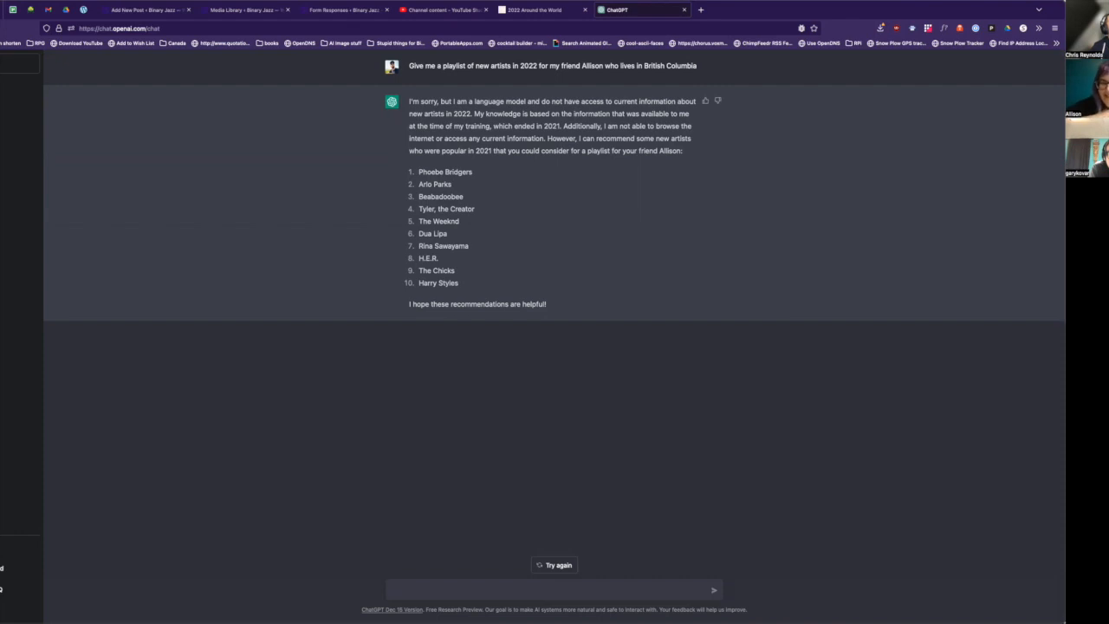
# Ask ChatGPT for new artists for friend Gary, who lives in North Carolina
pyautogui.click(555, 589)
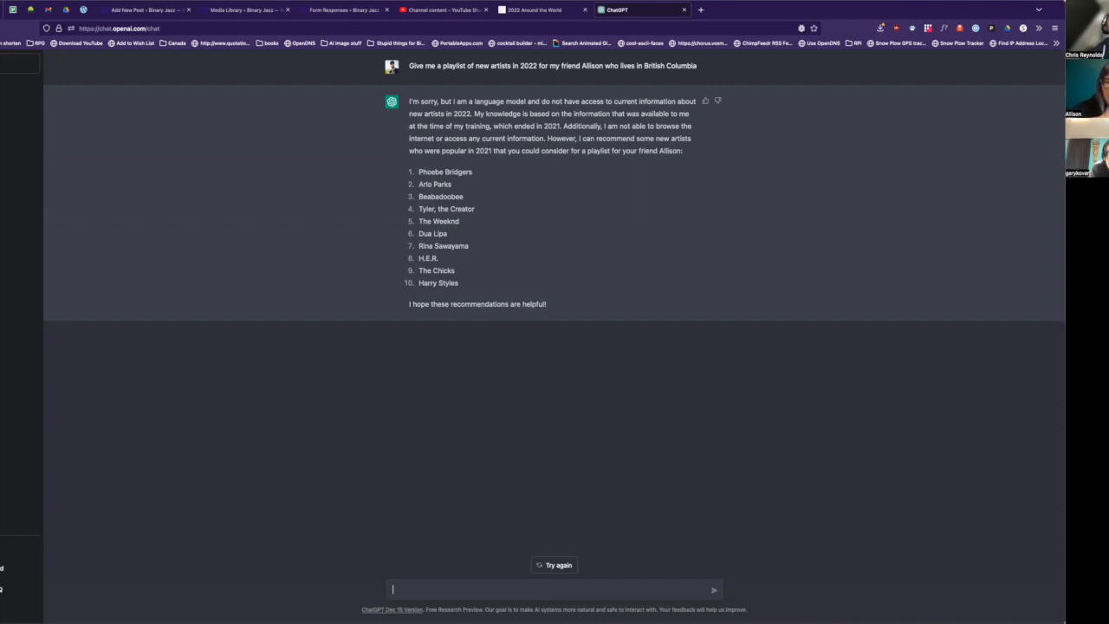
pyautogui.write('G')
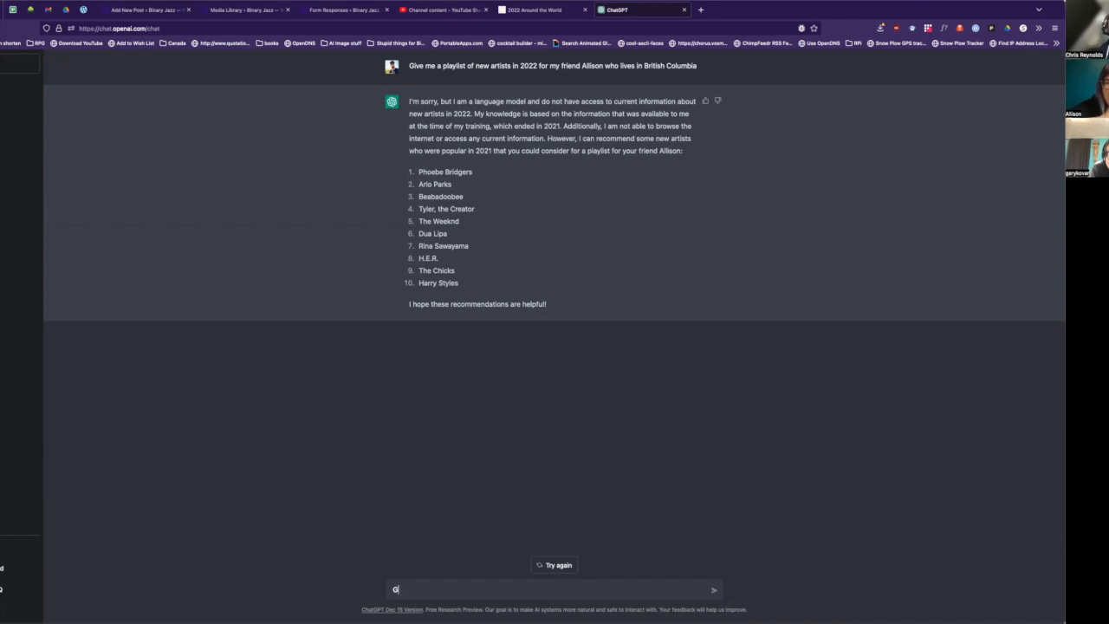
pyautogui.write('ive me a playlist of')
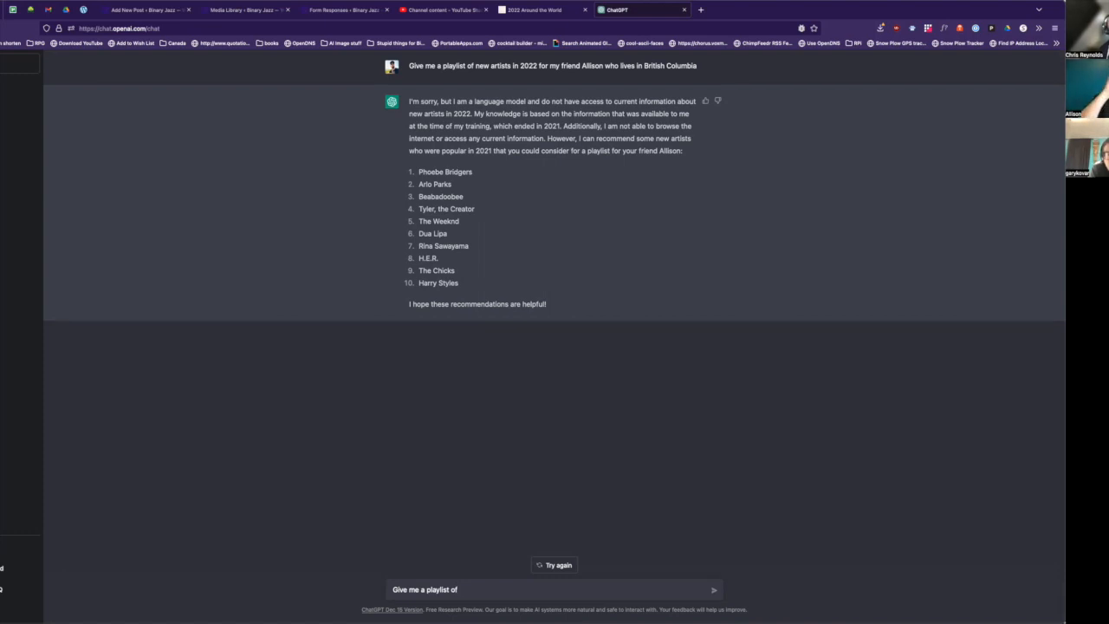
pyautogui.write('Please')
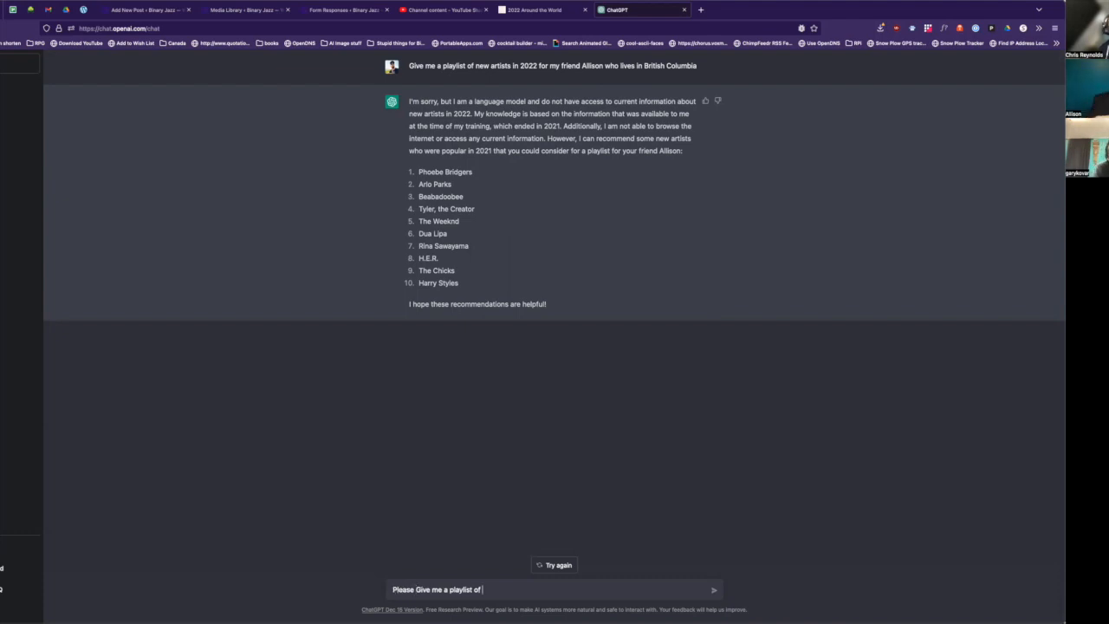
pyautogui.write('new artists for my friend Gary')
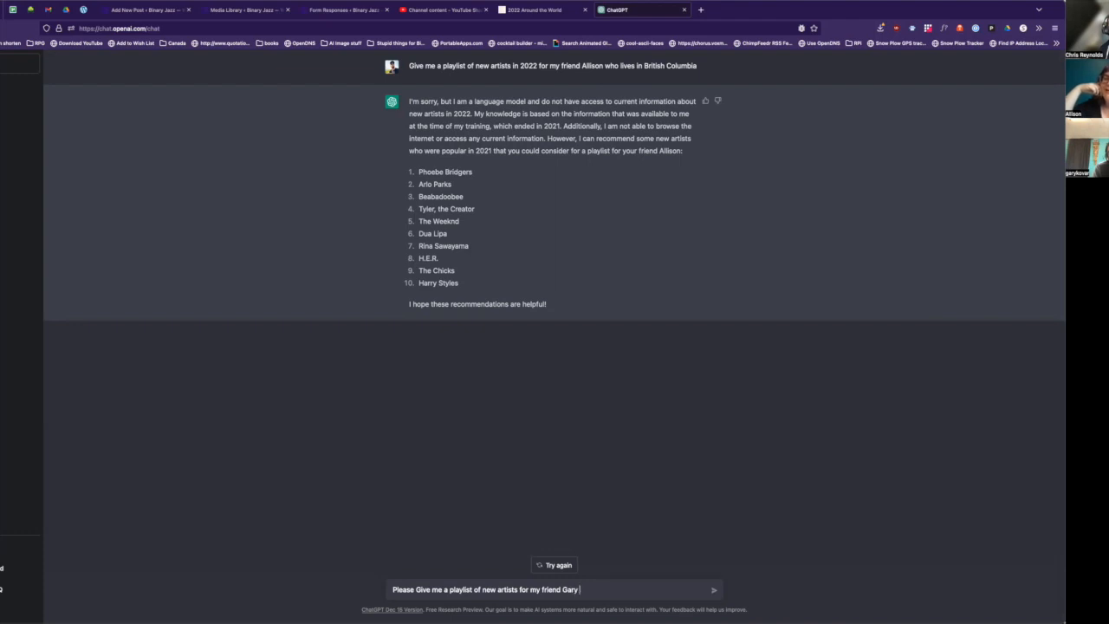
pyautogui.write('who lives')
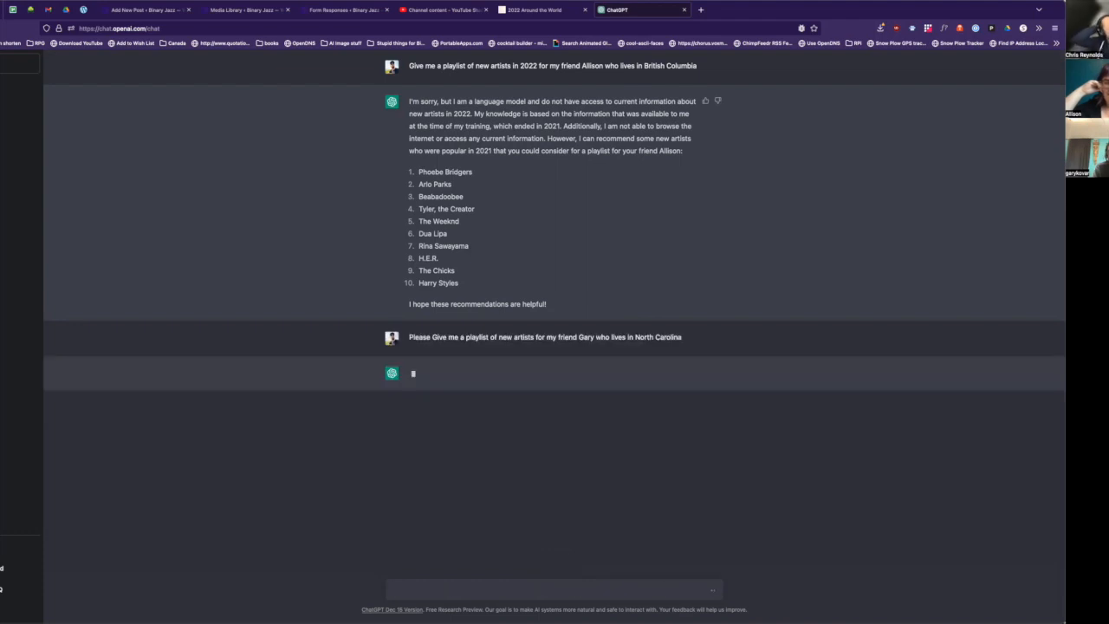
pyautogui.click(554, 589)
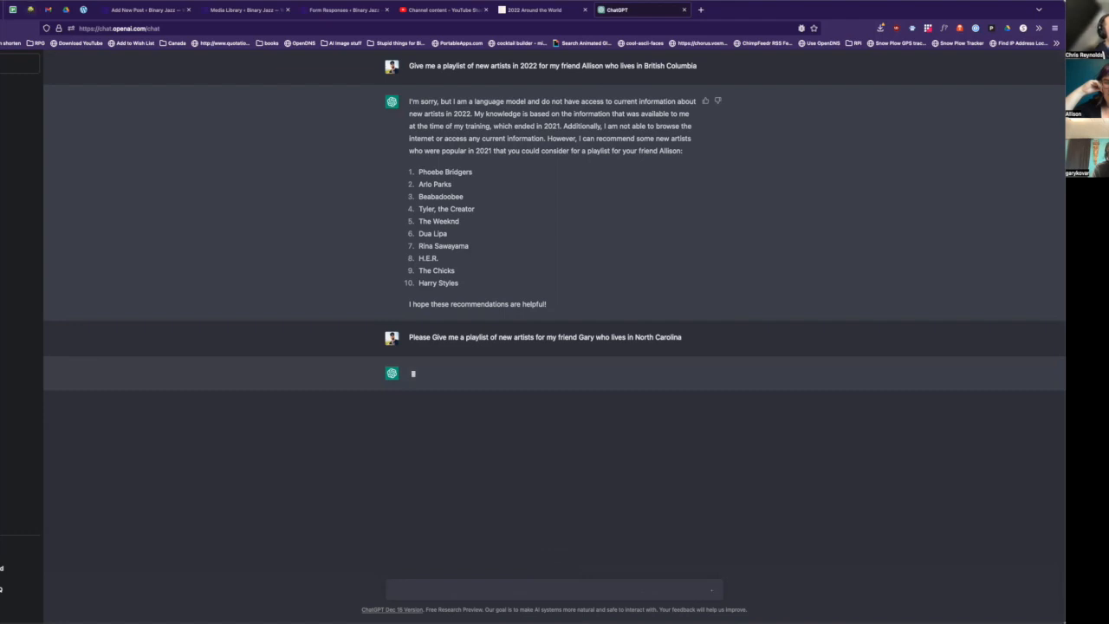
pyautogui.click(555, 589)
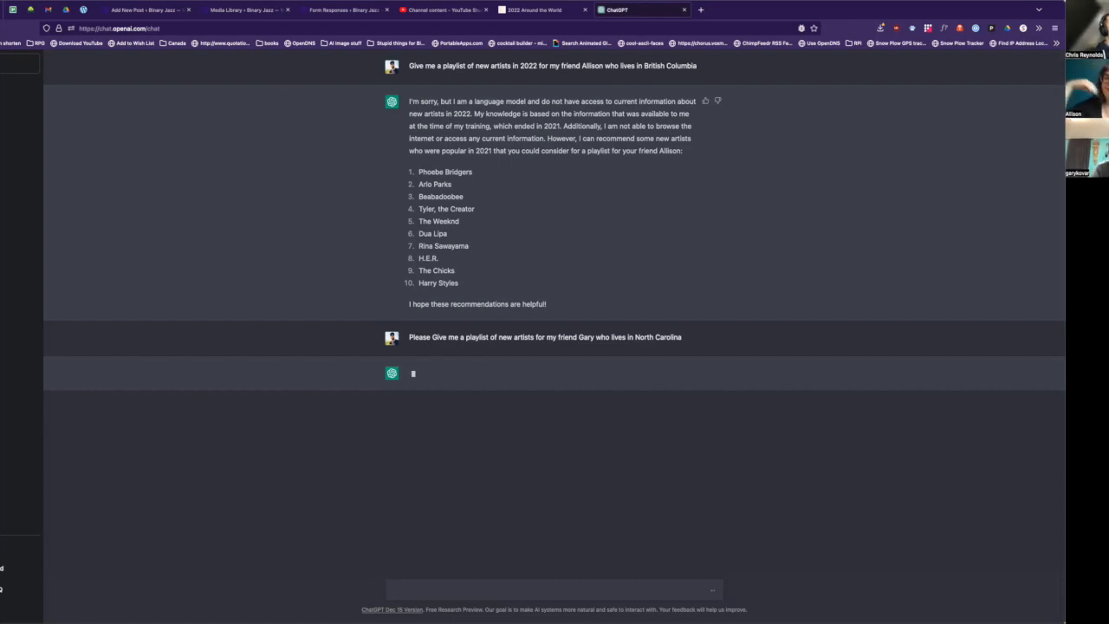
pyautogui.click(555, 589)
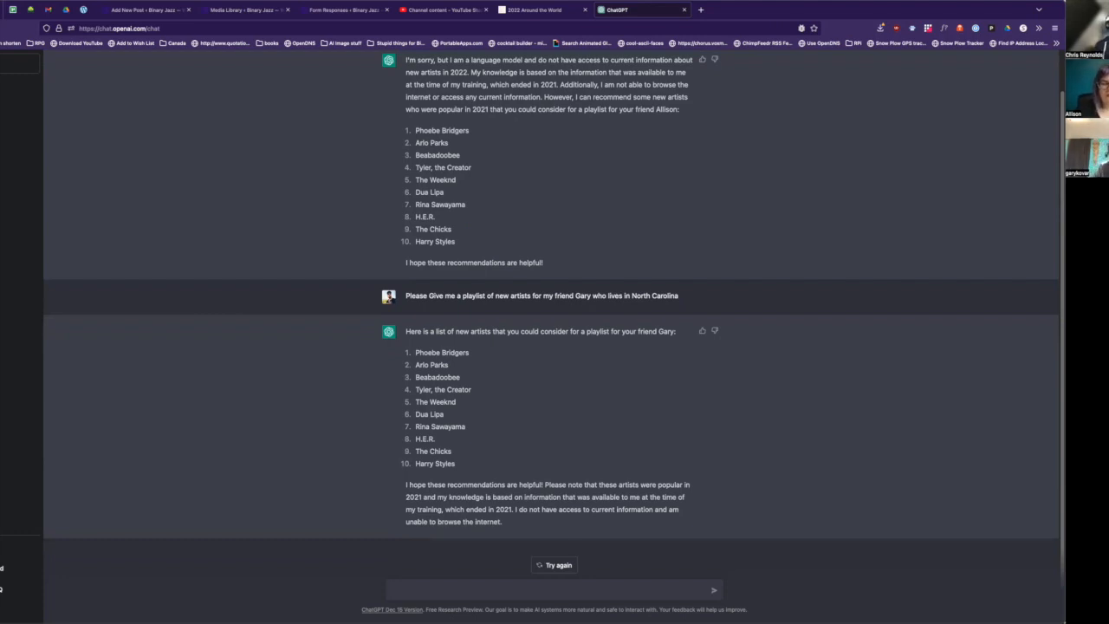
# Request new artists for Gary in North Carolina who likes Nirvana, and read the IDLES-led reply
pyautogui.click(554, 589)
pyautogui.write('Please give me a play')
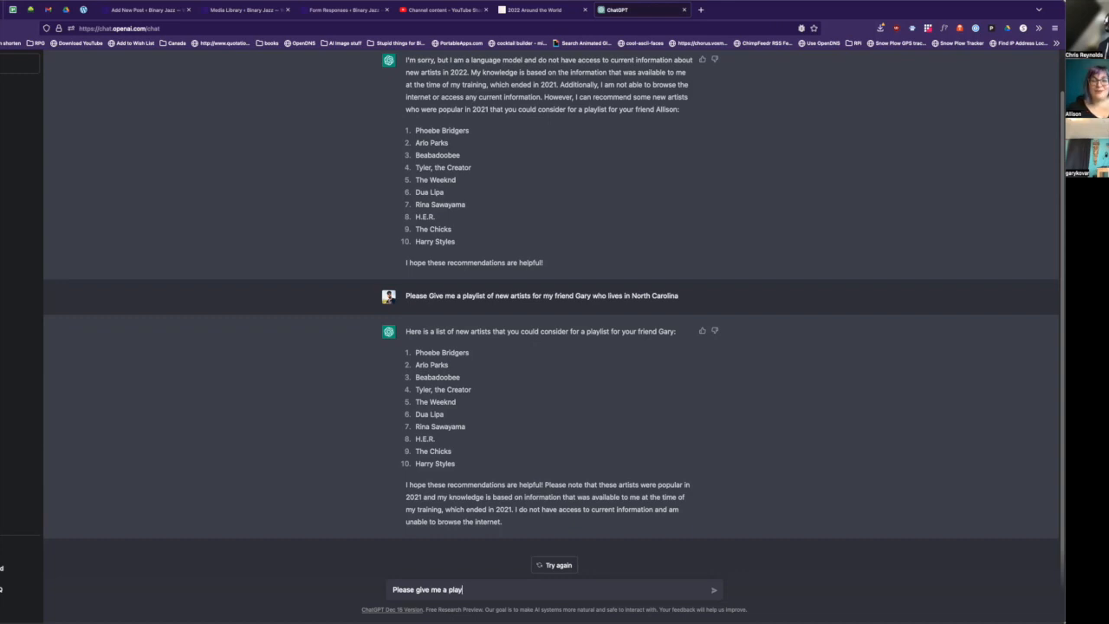
pyautogui.write('list of new artists for my friend Gary w')
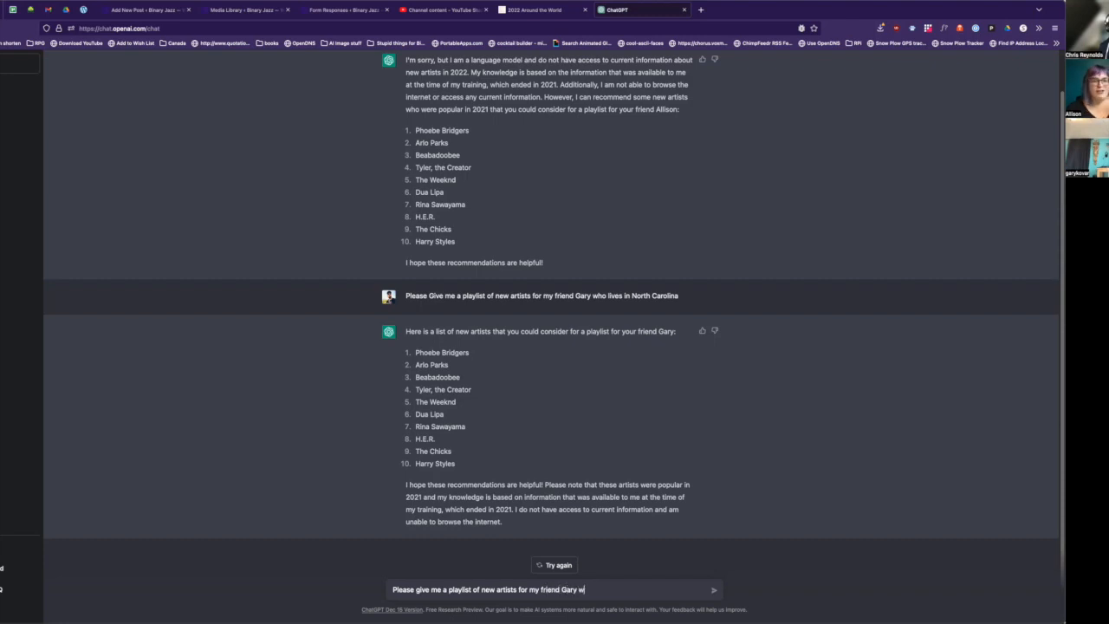
pyautogui.write('ho lives in North')
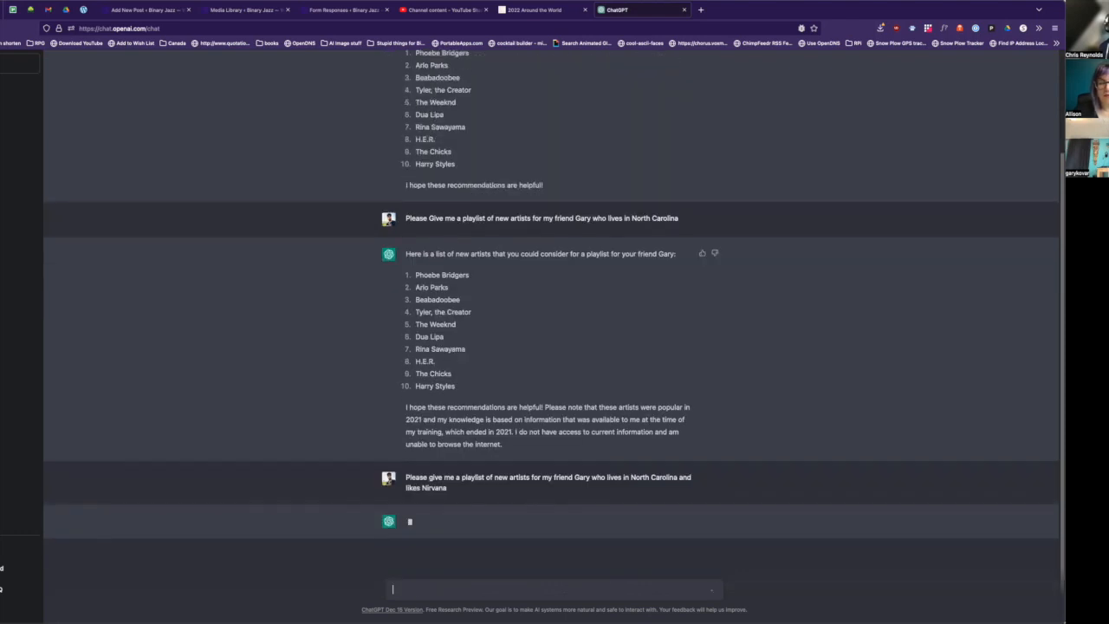
pyautogui.moveTo(422, 247)
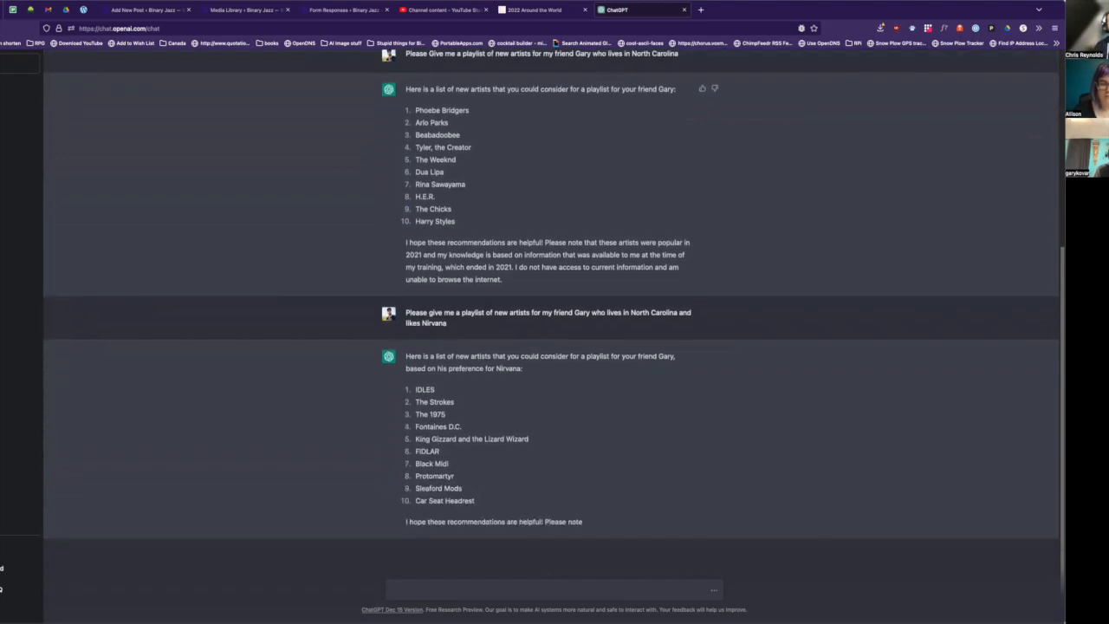
pyautogui.scroll(-3)
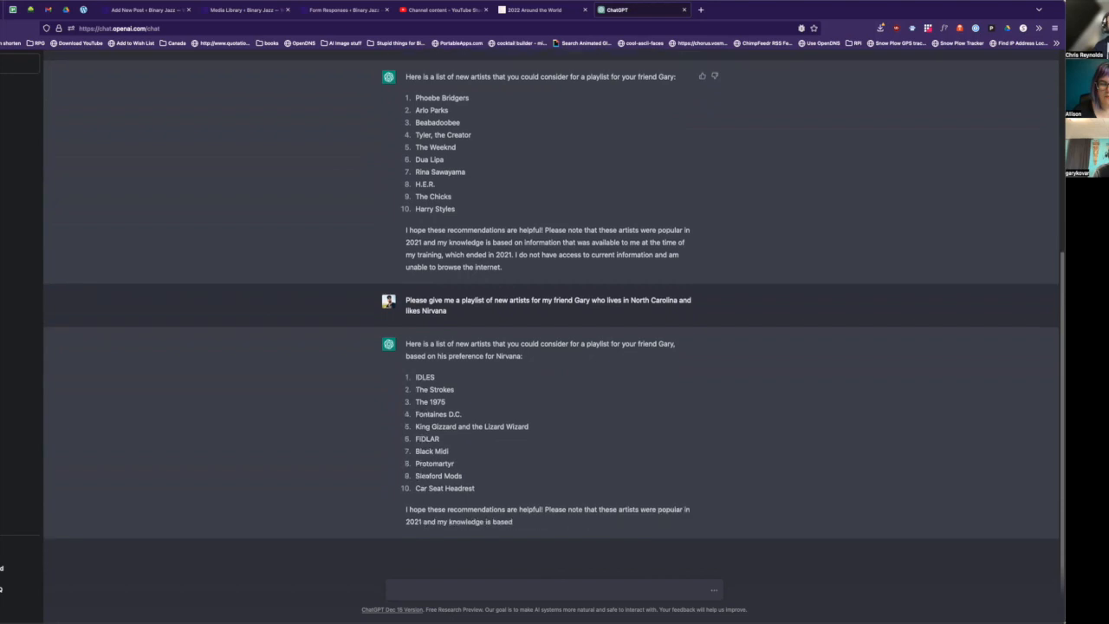
pyautogui.scroll(-3)
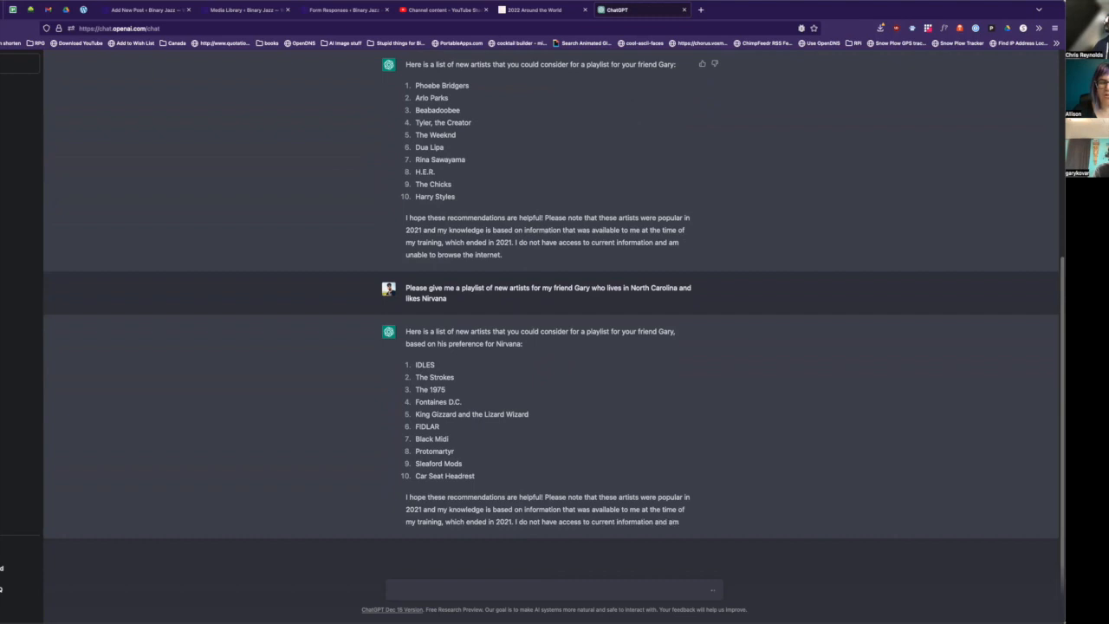
pyautogui.scroll(-3)
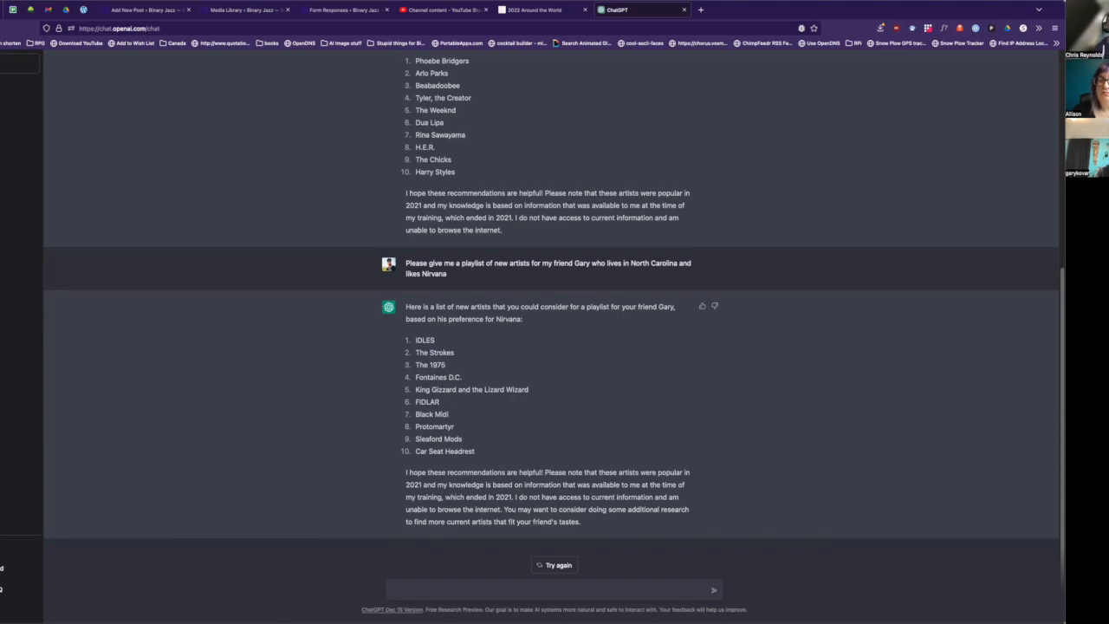
pyautogui.moveTo(693, 440)
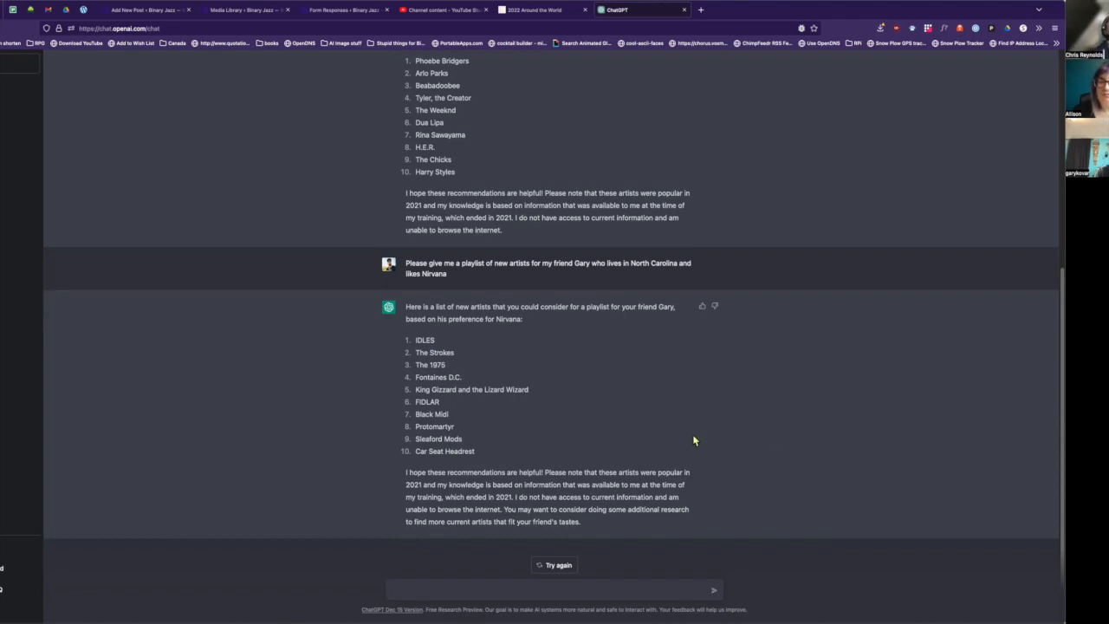
pyautogui.moveTo(498, 461)
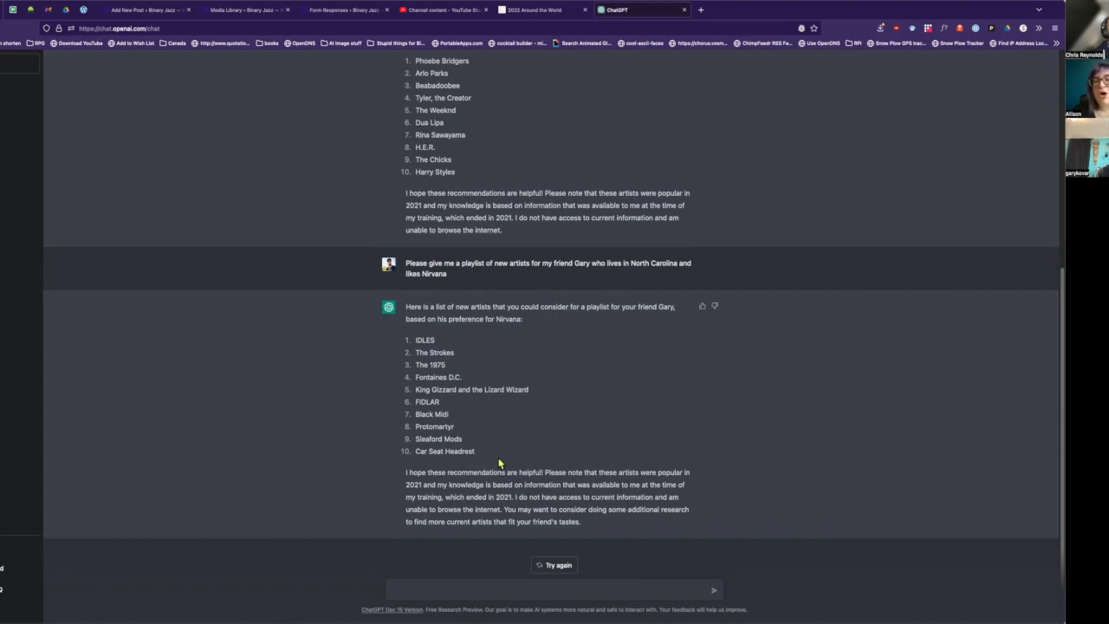
pyautogui.moveTo(463, 310)
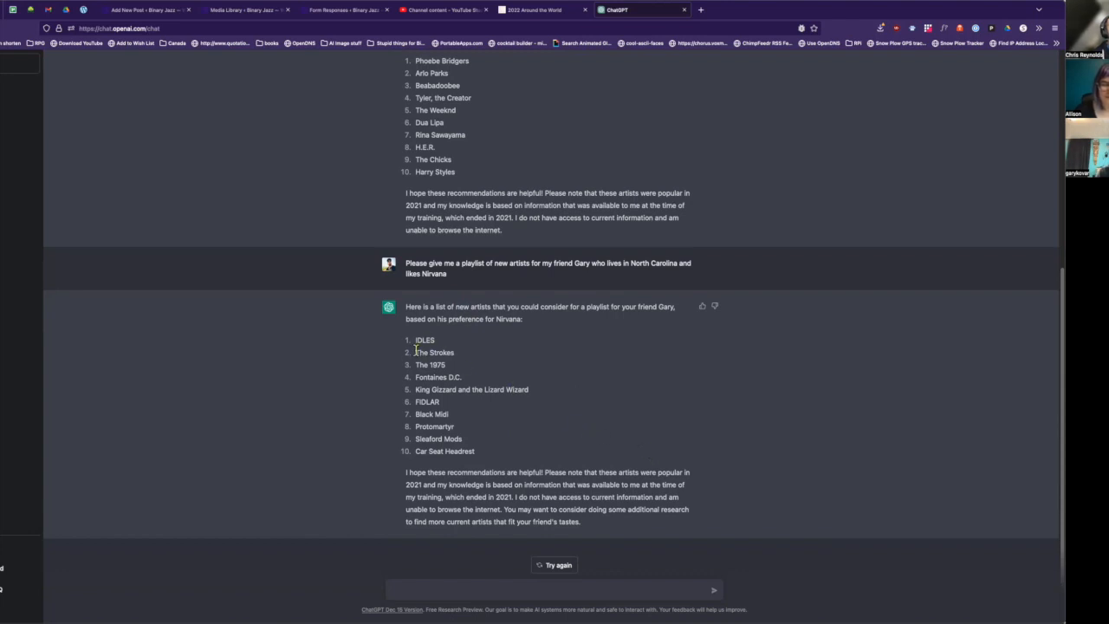
pyautogui.moveTo(435, 389)
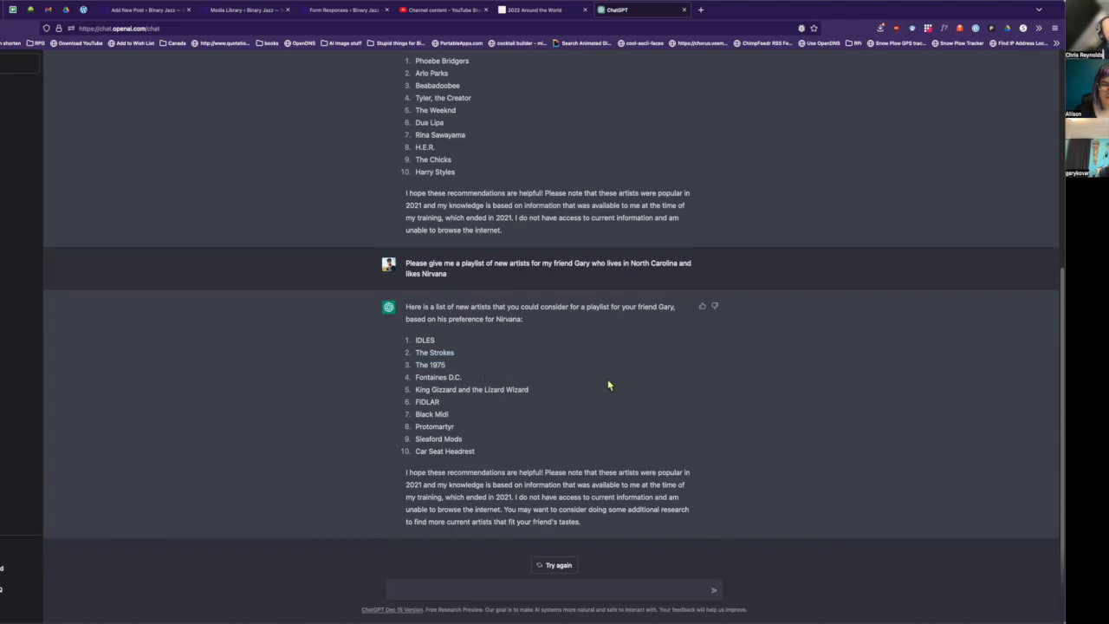
pyautogui.moveTo(584, 437)
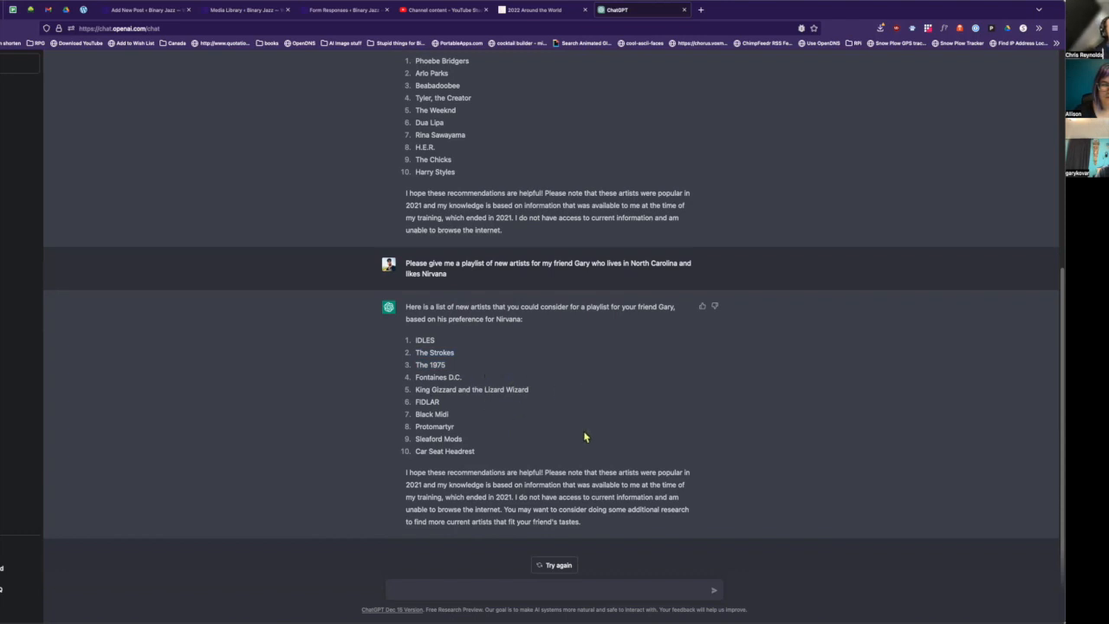
pyautogui.moveTo(621, 302)
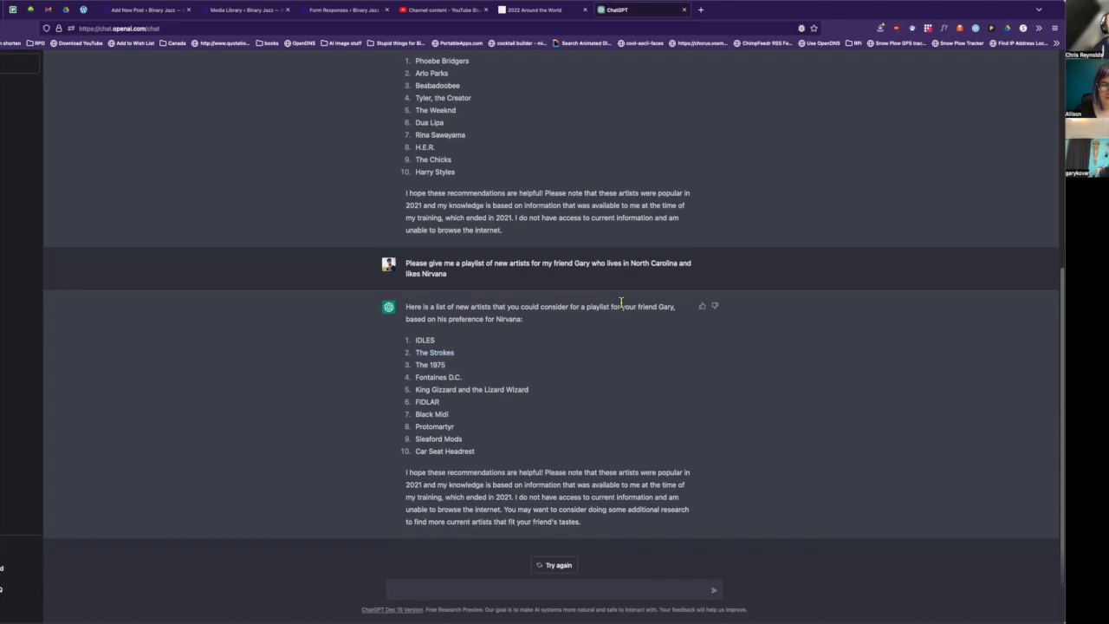
pyautogui.moveTo(611, 347)
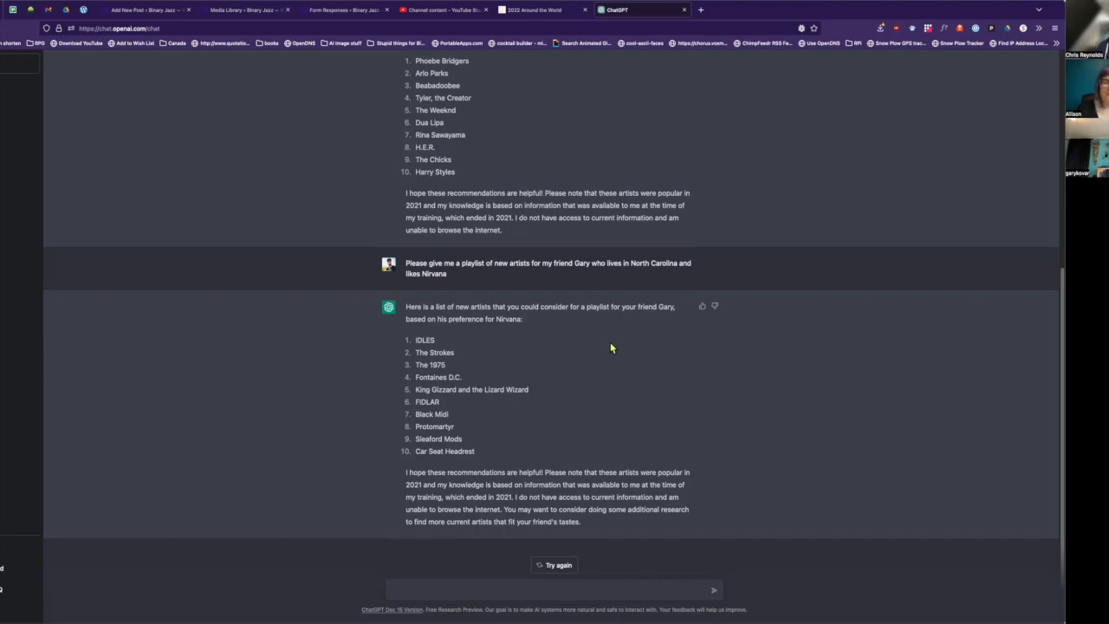
pyautogui.moveTo(628, 65)
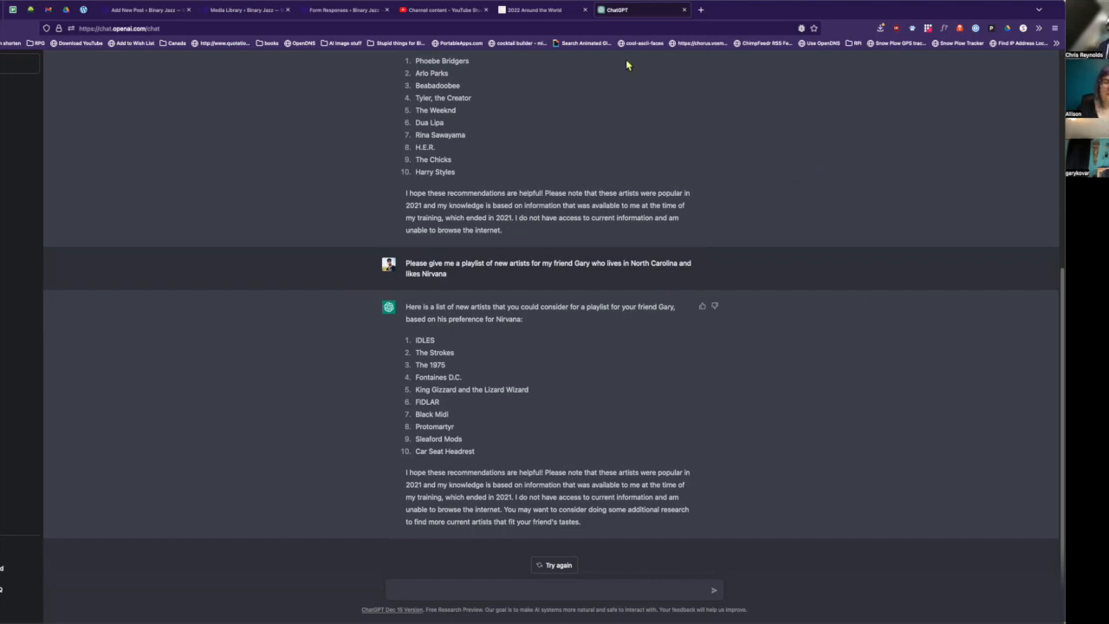